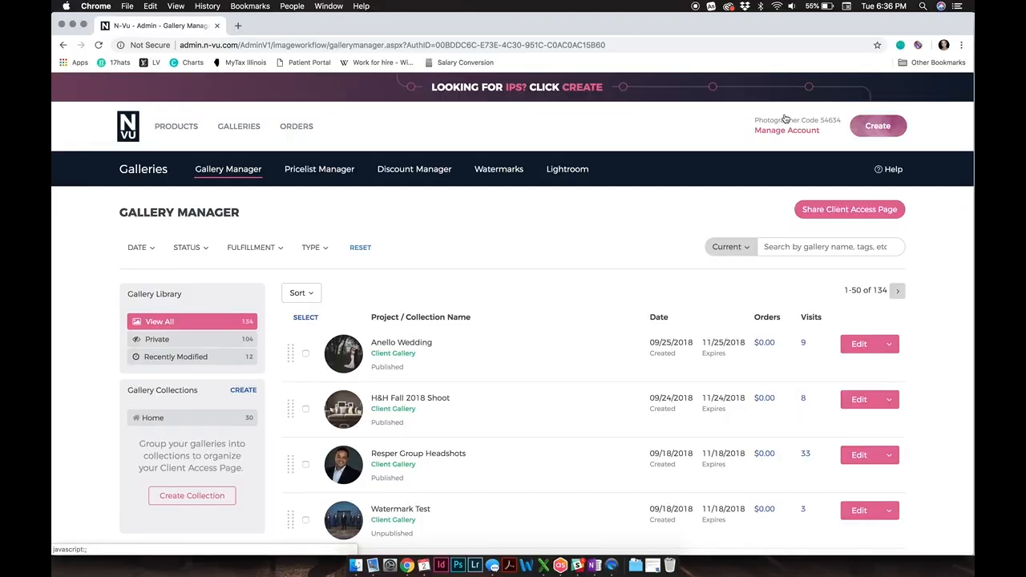
- Create an In-Person Sales Session event named 'Homa + Yaser' and proceed to image upload
{"action": "left_click", "coordinate": [877, 126]}
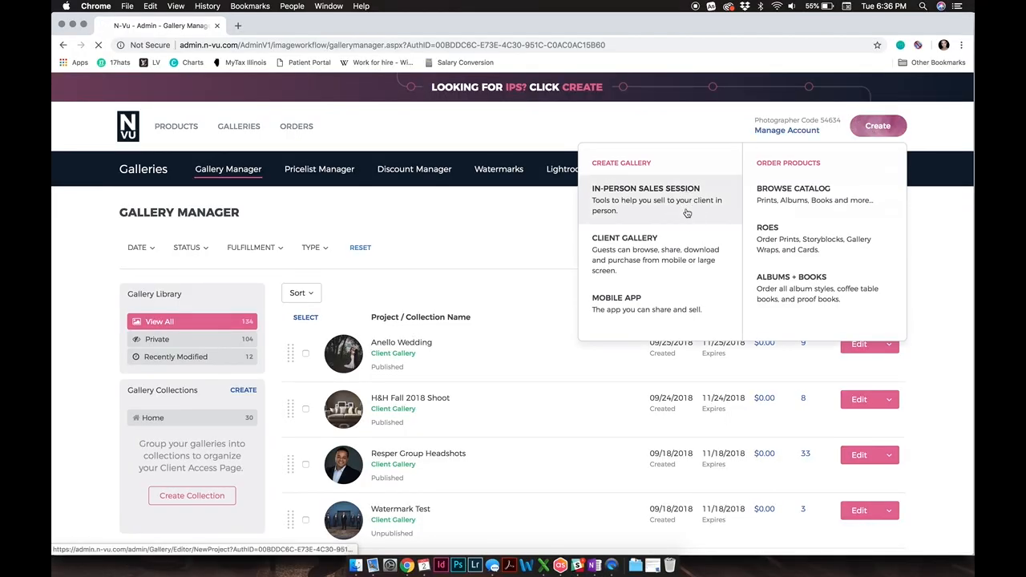
{"action": "left_click", "coordinate": [645, 188]}
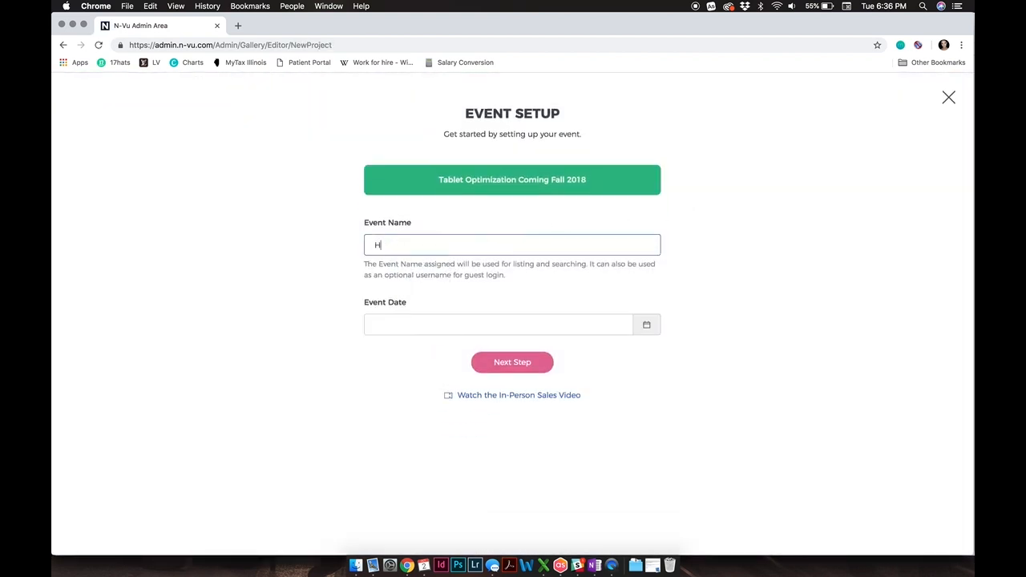
{"action": "type", "text": "oma"}
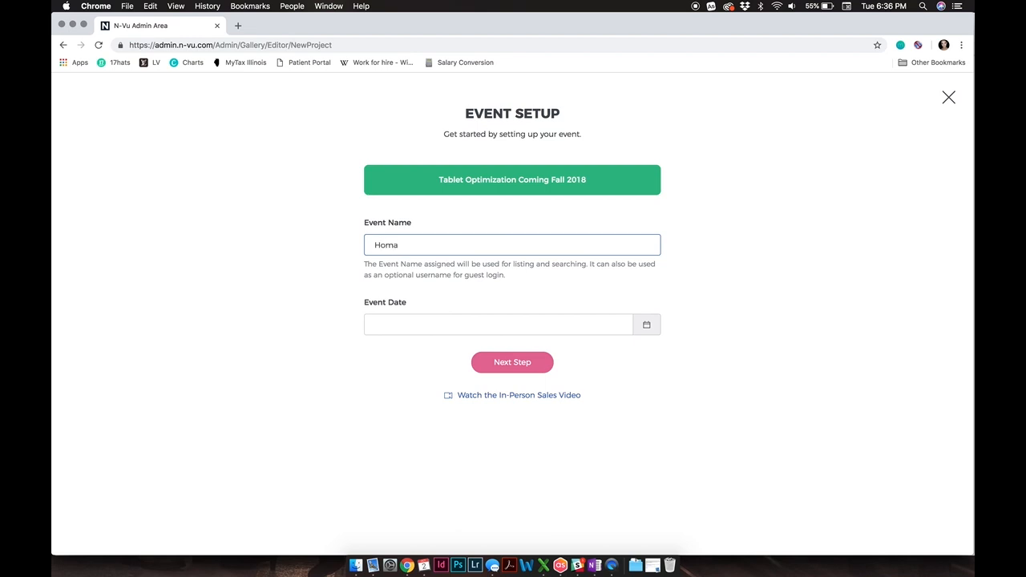
{"action": "type", "text": "+ Yaser"}
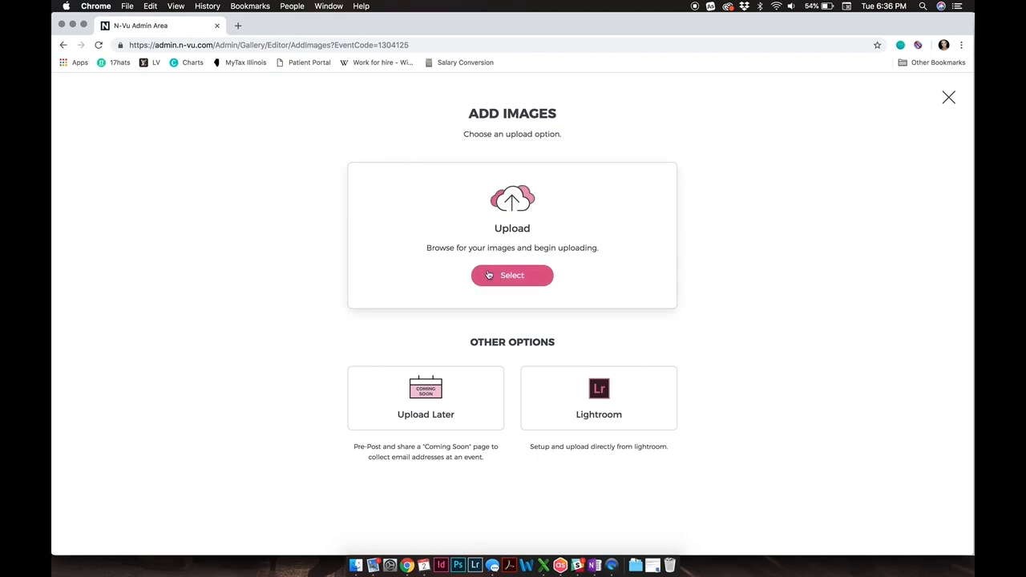
- Select the event's 55 image files to start uploading
{"action": "left_click", "coordinate": [511, 275]}
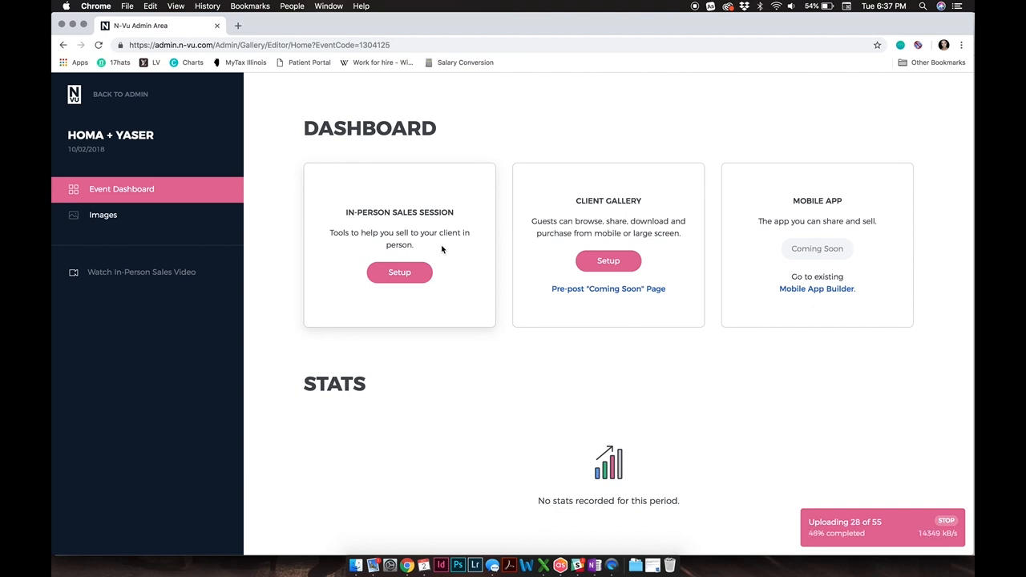
{"action": "left_click", "coordinate": [399, 272]}
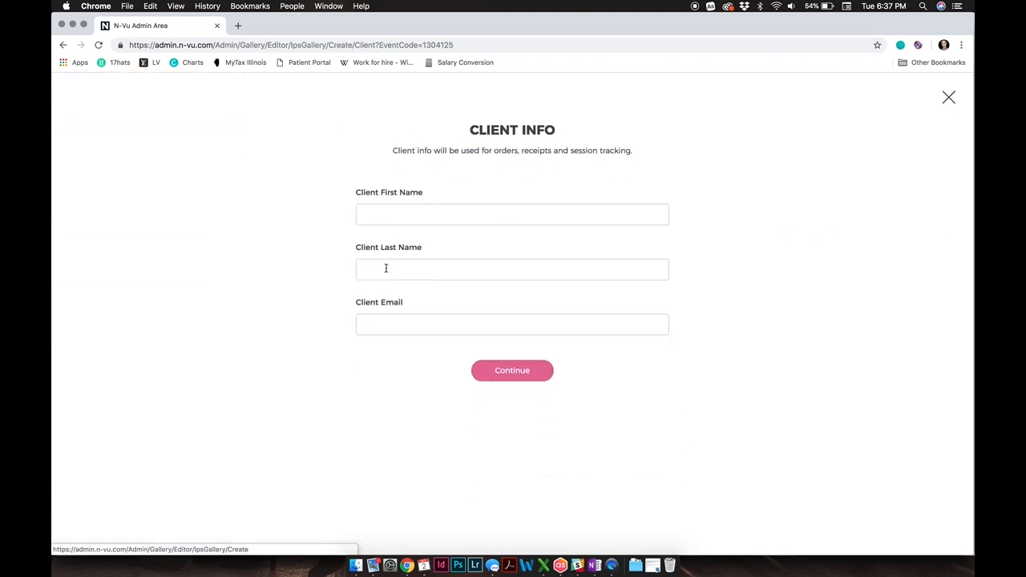
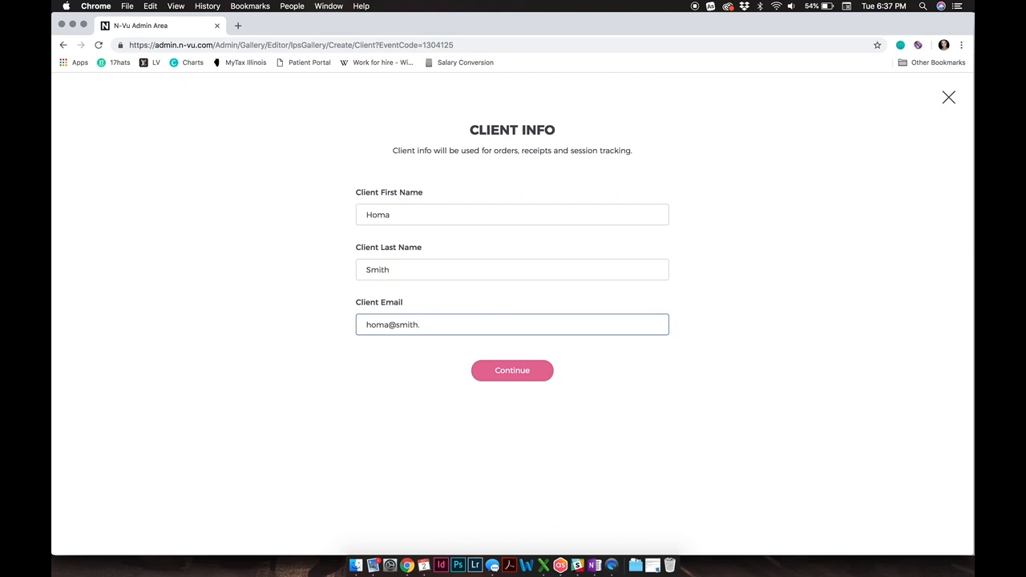
{"action": "left_click", "coordinate": [512, 369]}
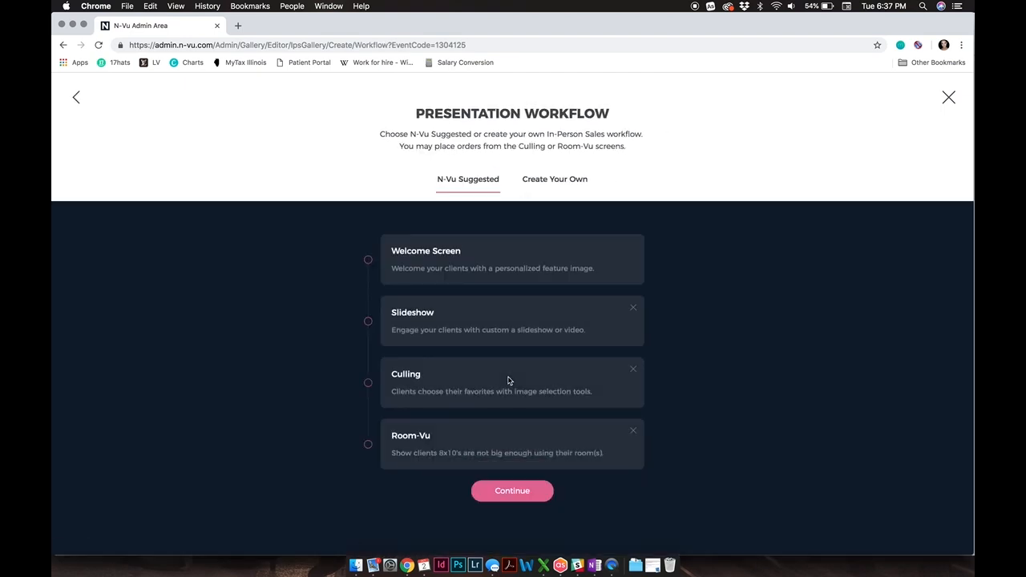
{"action": "mouse_move", "coordinate": [641, 265]}
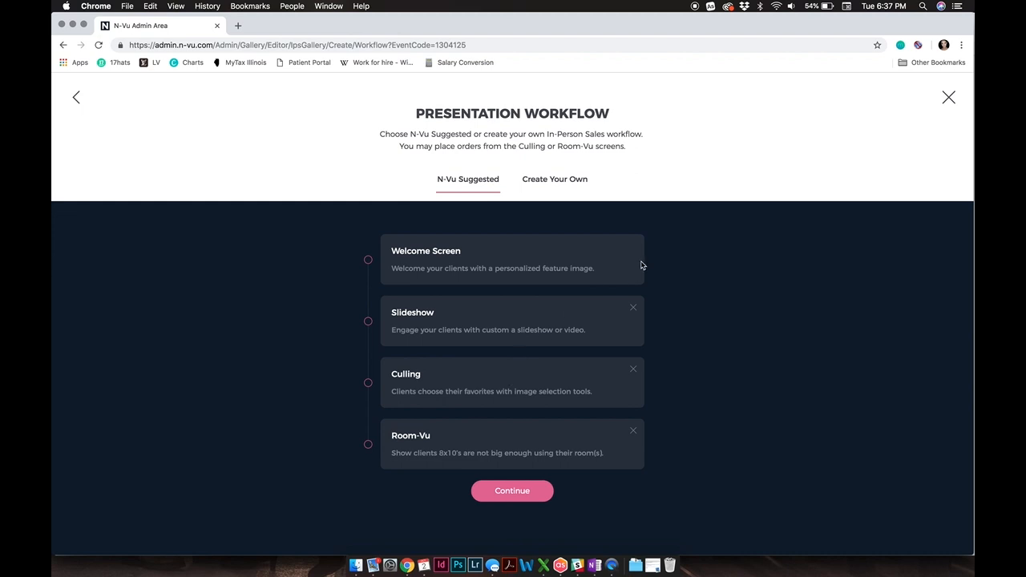
- Preview the Create Your Own workflow and its addable steps, then return to N-Vu Suggested
{"action": "left_click", "coordinate": [555, 179]}
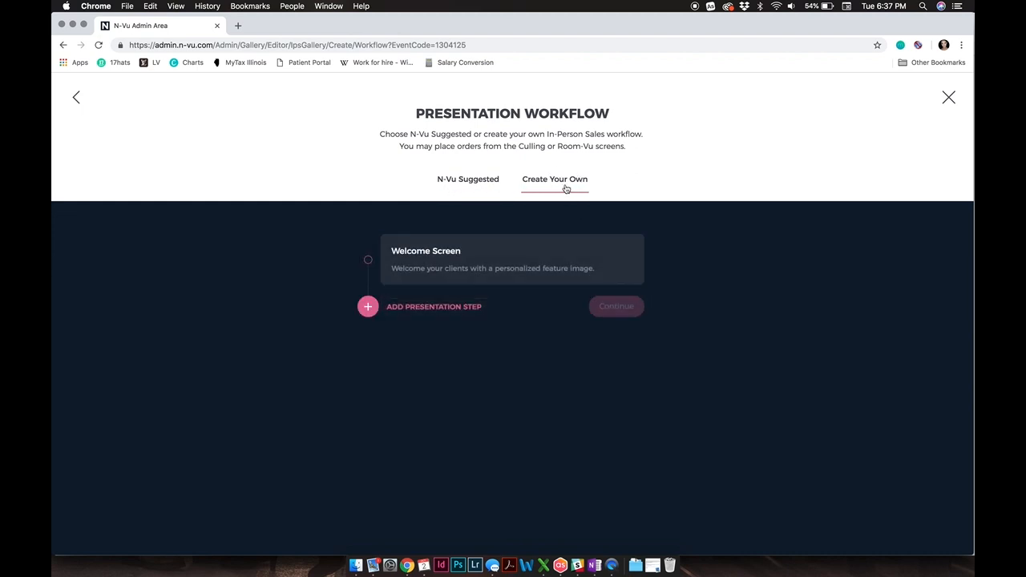
{"action": "left_click", "coordinate": [368, 306]}
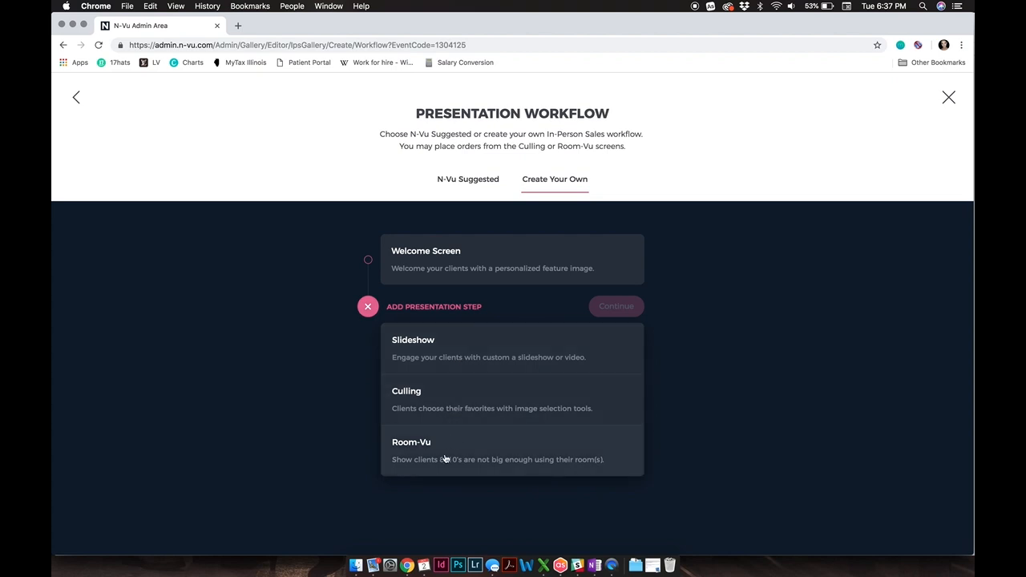
{"action": "left_click", "coordinate": [467, 179]}
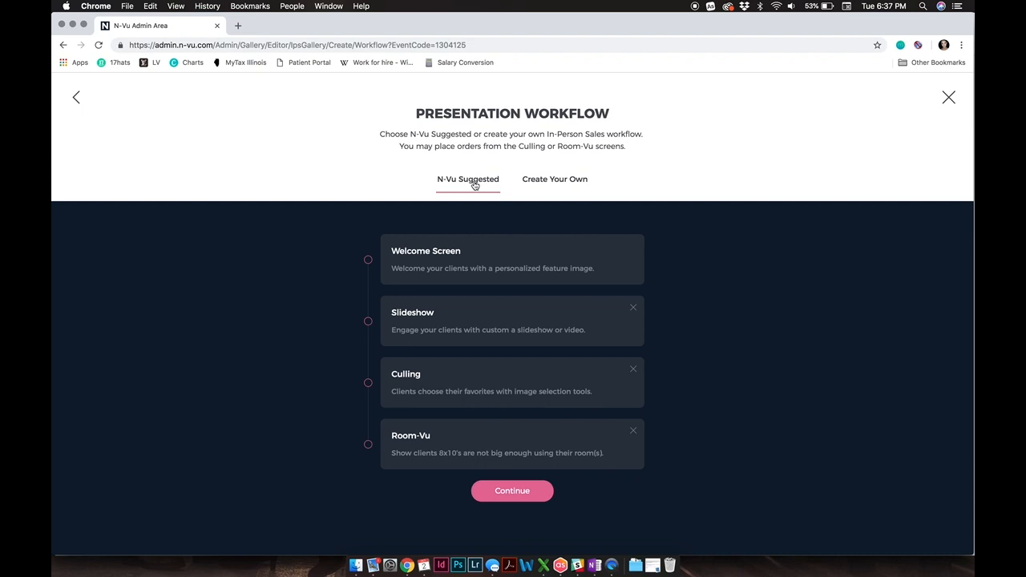
{"action": "mouse_move", "coordinate": [490, 537]}
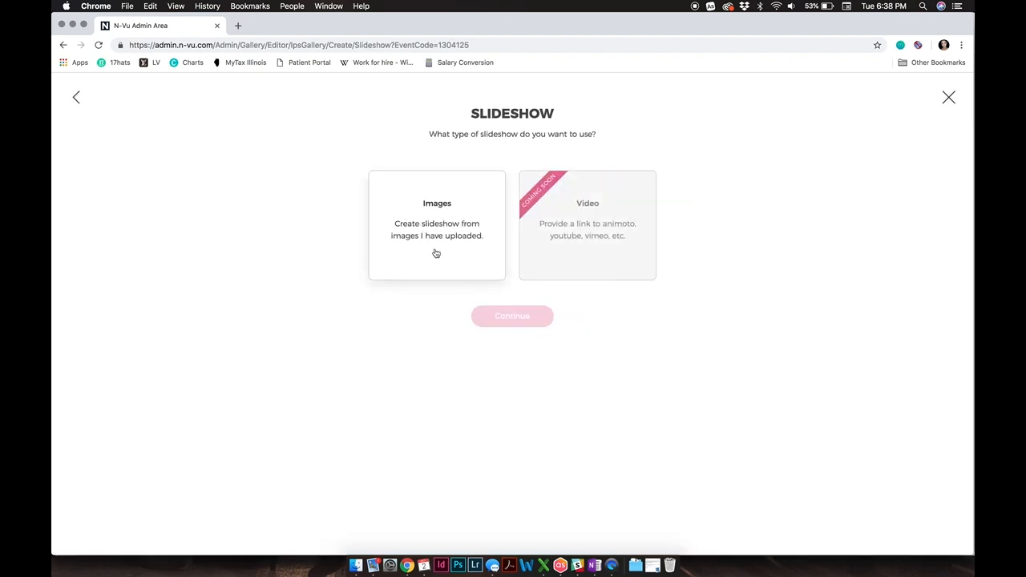
- Base the slideshow on uploaded images and pick several wedding photos for it
{"action": "left_click", "coordinate": [436, 224]}
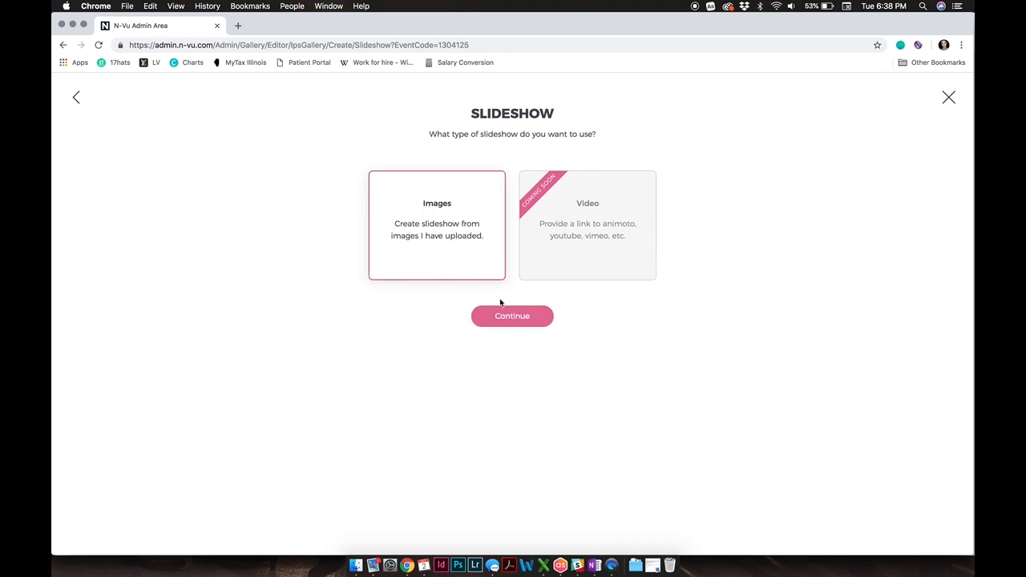
{"action": "left_click", "coordinate": [512, 315]}
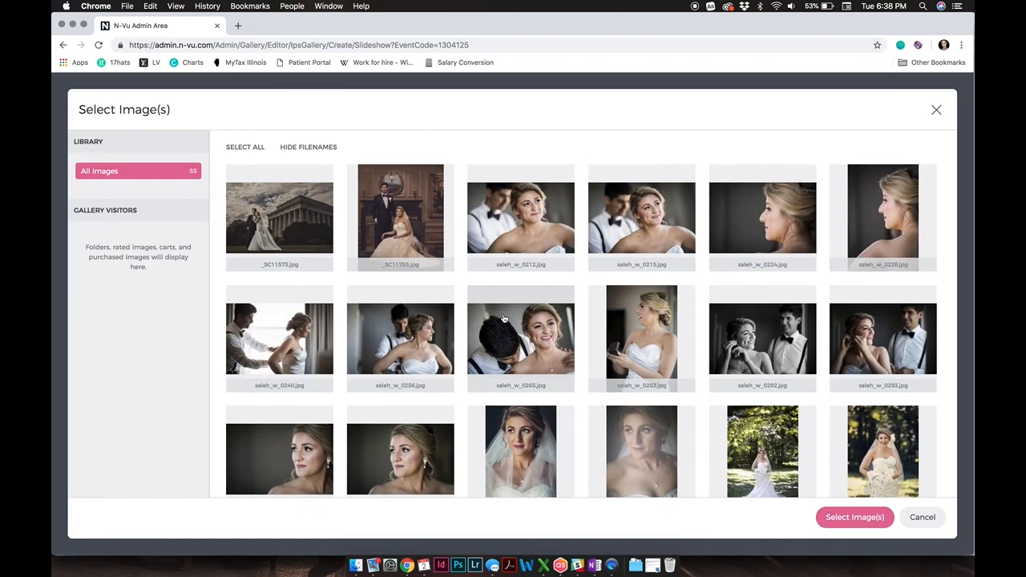
{"action": "left_click", "coordinate": [641, 216]}
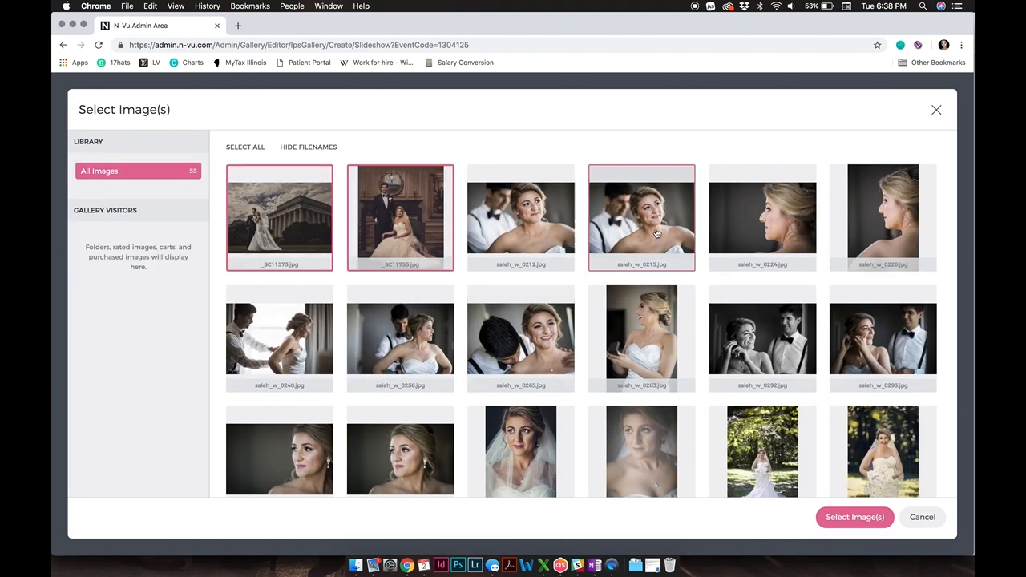
{"action": "scroll", "scroll_direction": "down", "scroll_amount": 3}
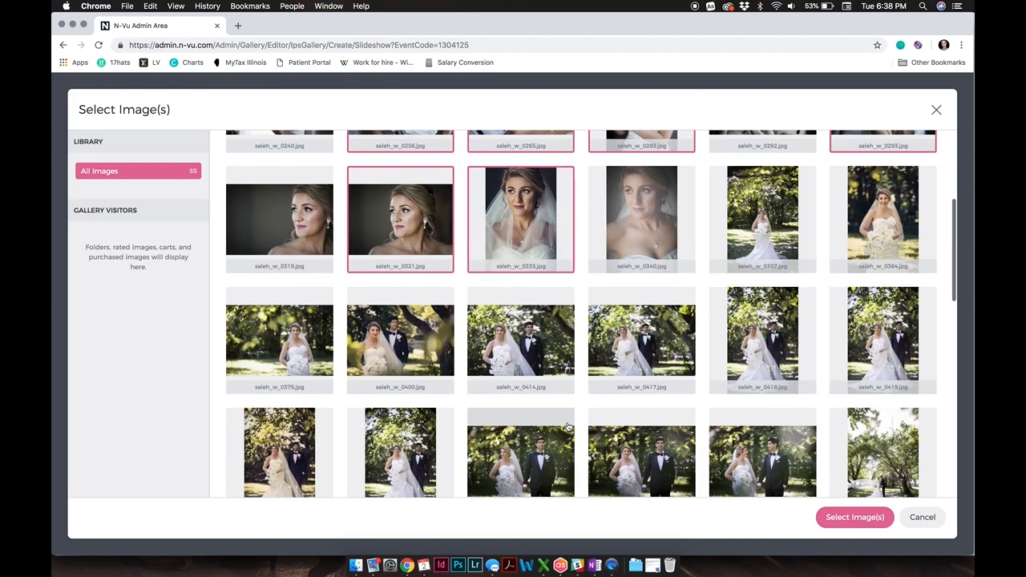
{"action": "scroll", "scroll_direction": "down", "scroll_amount": 3}
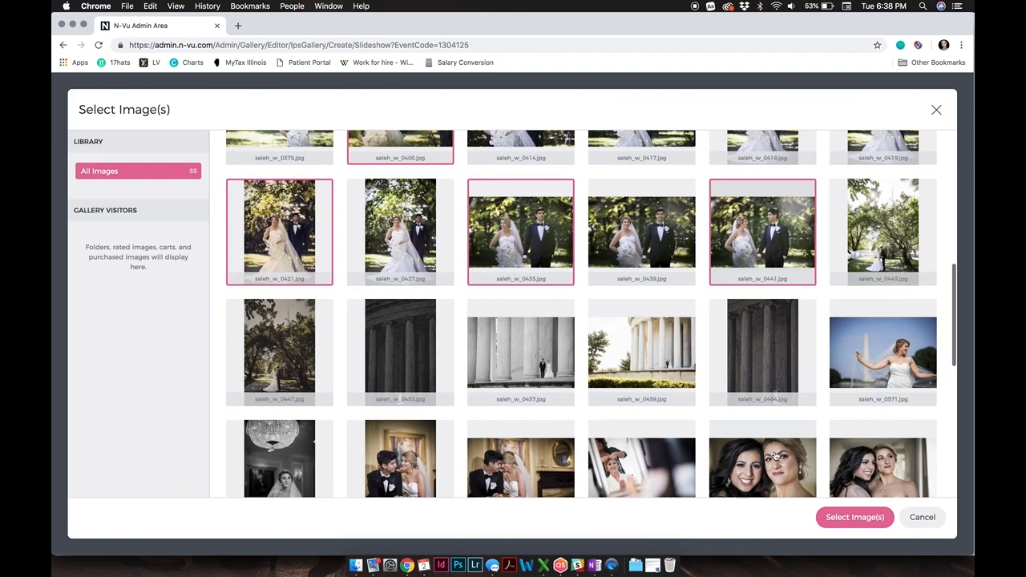
{"action": "scroll", "scroll_direction": "down", "scroll_amount": 3}
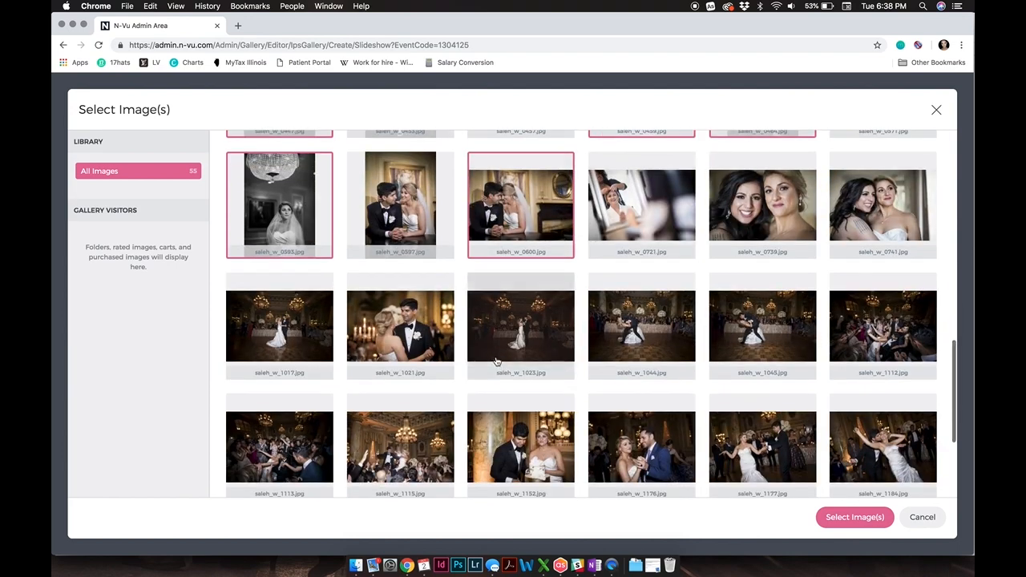
{"action": "scroll", "scroll_direction": "down", "scroll_amount": 3}
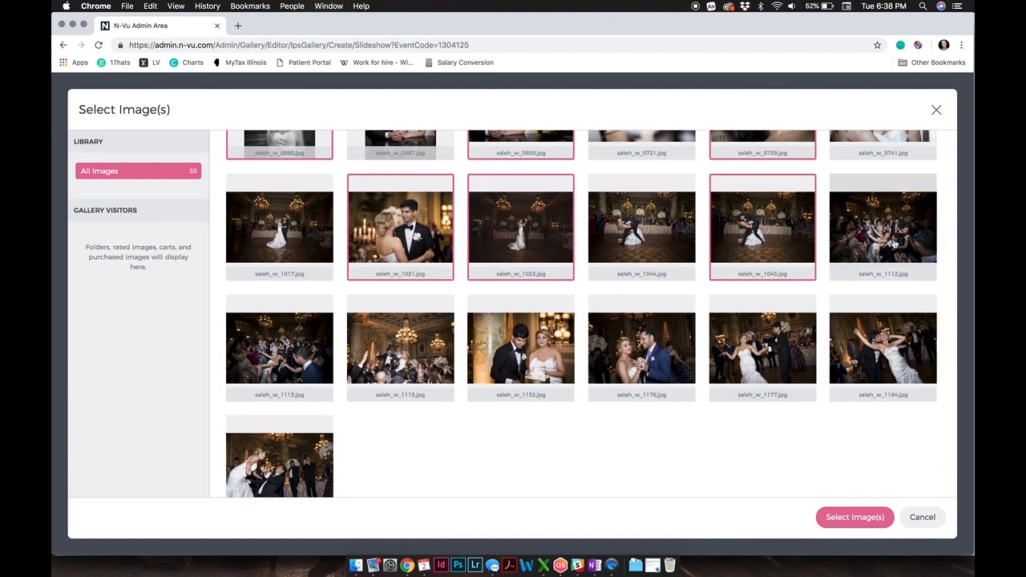
{"action": "scroll", "scroll_direction": "down", "scroll_amount": 3}
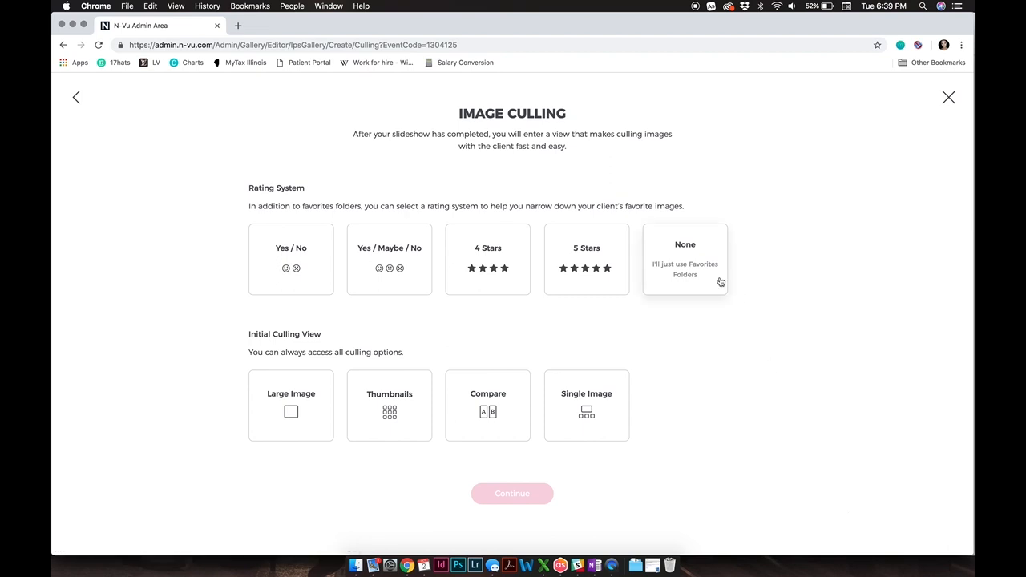
- Set Rating System to None and Initial Culling View to Thumbnails, then continue
{"action": "left_click", "coordinate": [685, 259]}
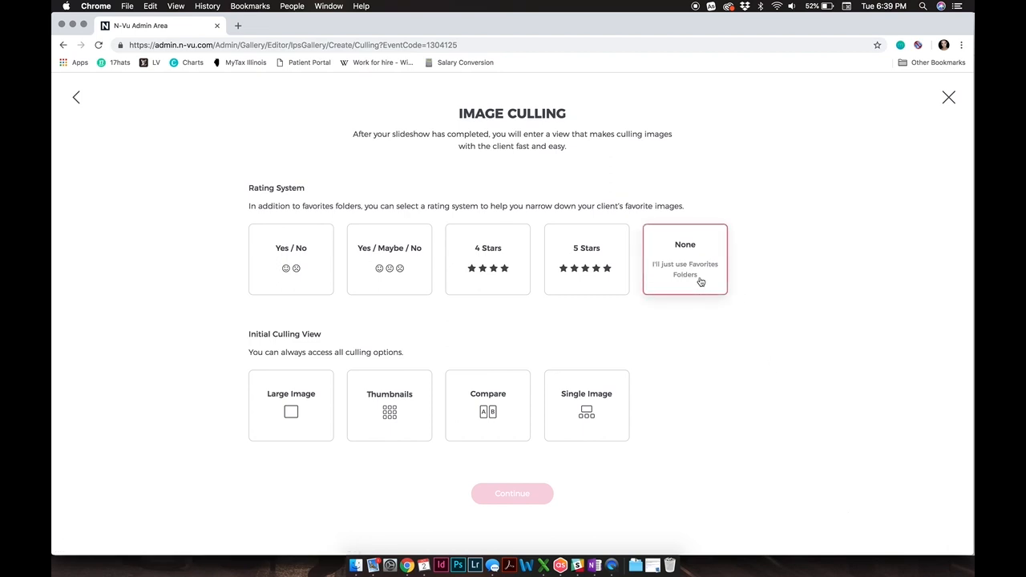
{"action": "mouse_move", "coordinate": [502, 313]}
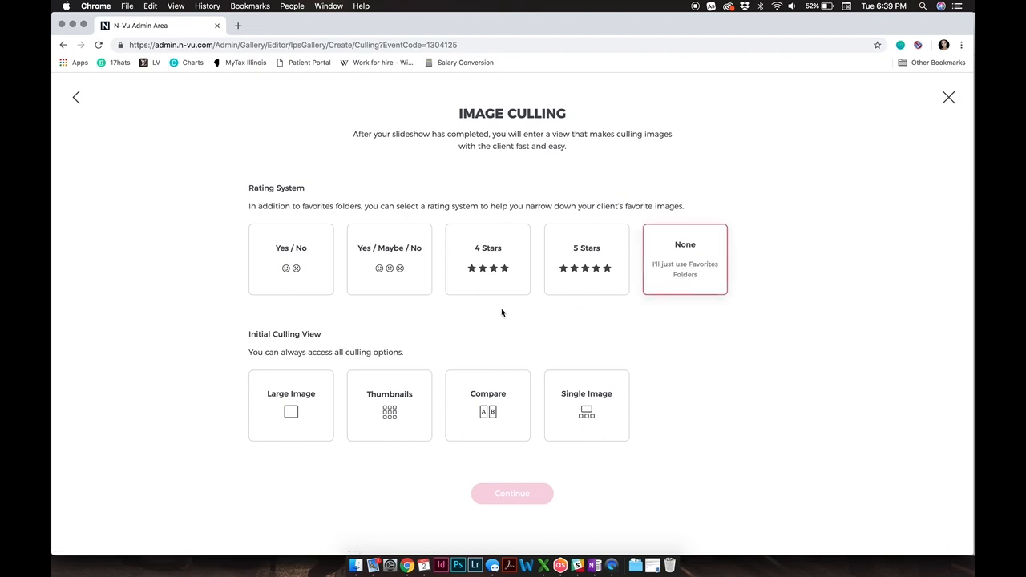
{"action": "mouse_move", "coordinate": [313, 409]}
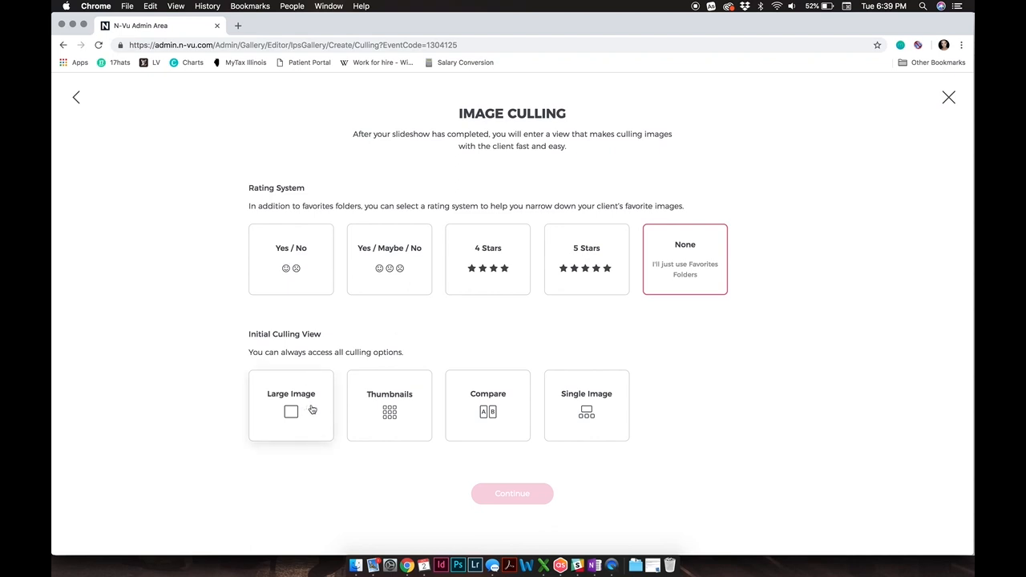
{"action": "left_click", "coordinate": [389, 405]}
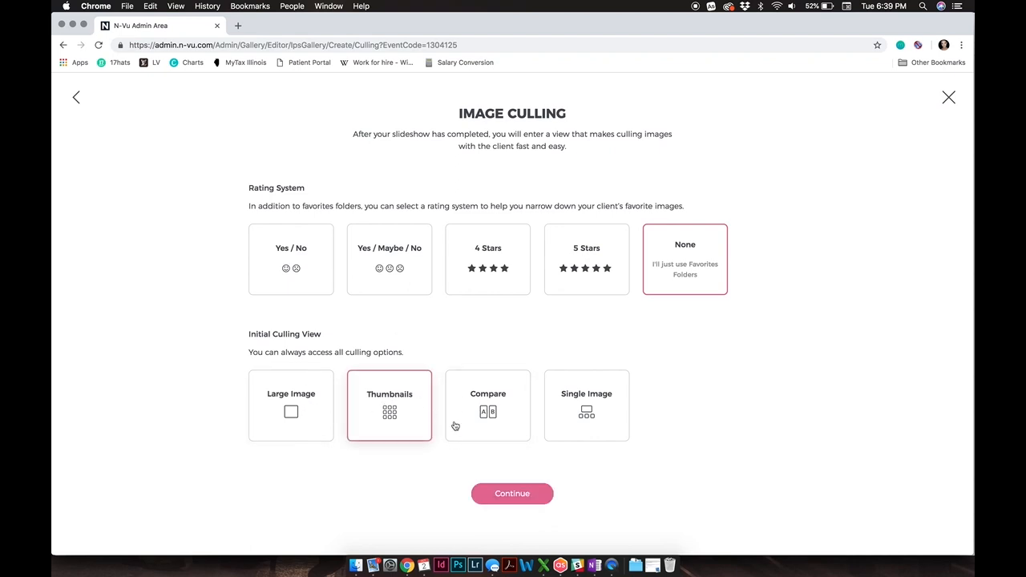
{"action": "left_click", "coordinate": [512, 493]}
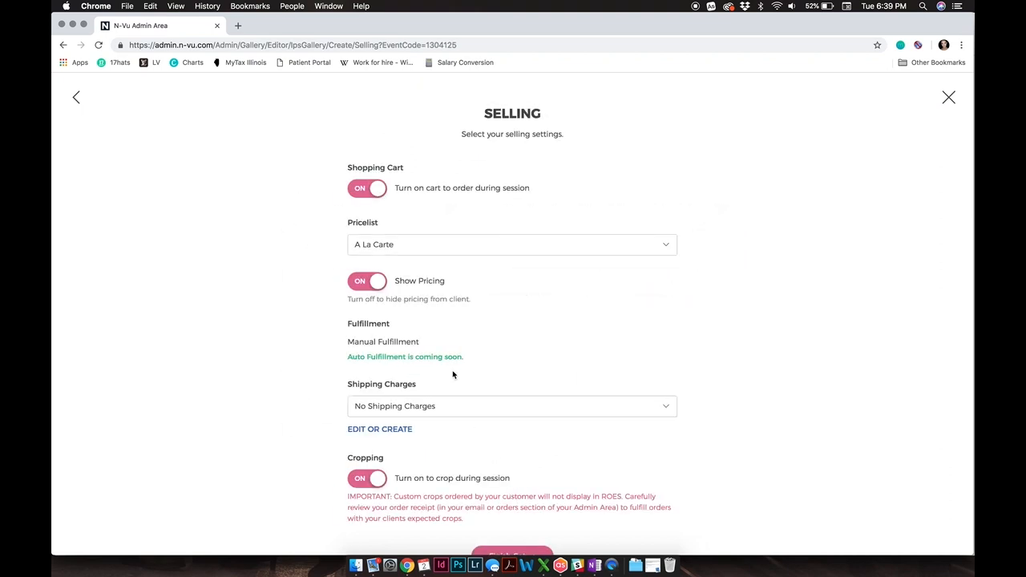
- Keep the in-session shopping cart on and choose the A La Carte pricelist
{"action": "left_click", "coordinate": [367, 188]}
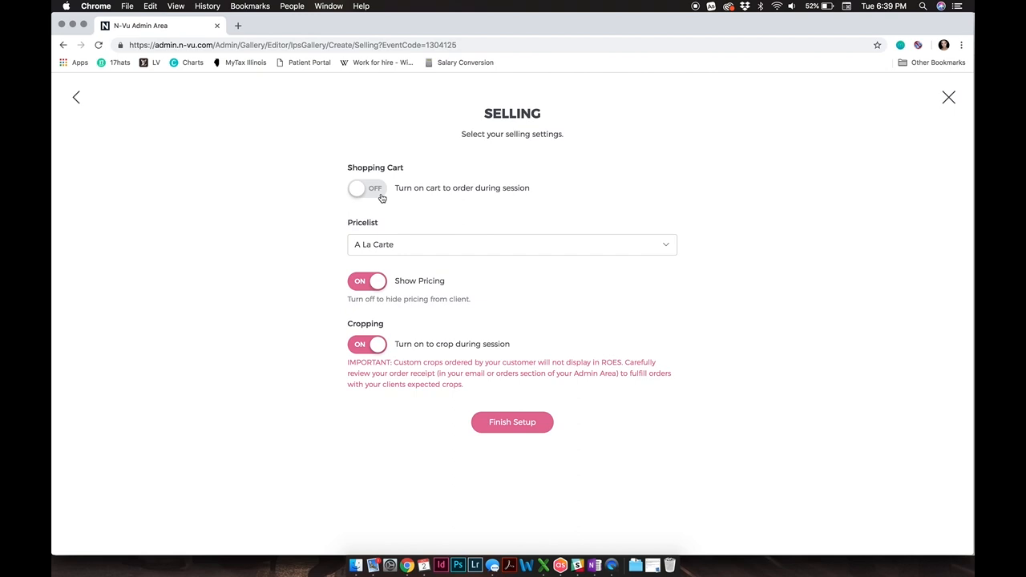
{"action": "left_click", "coordinate": [367, 187]}
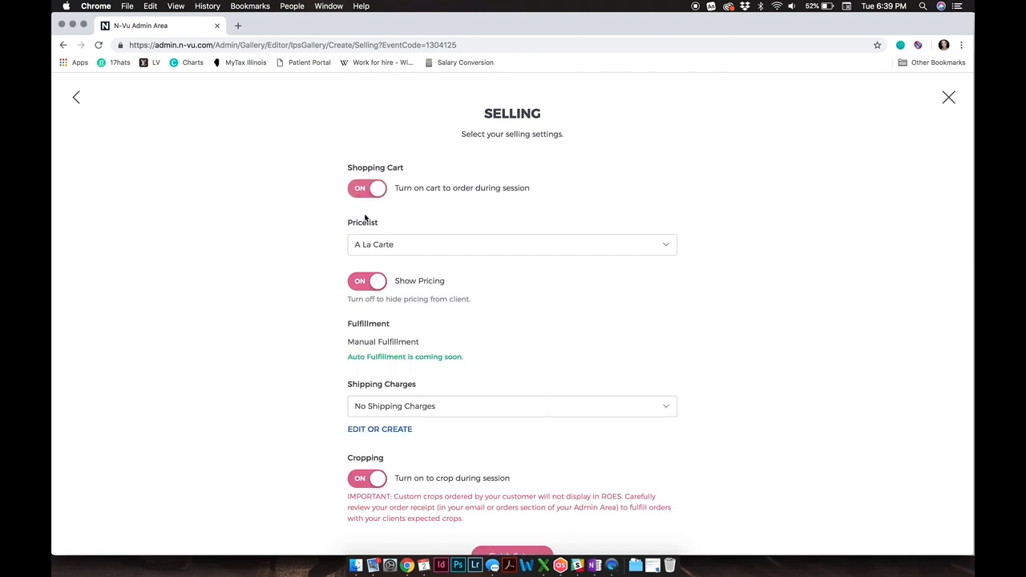
{"action": "left_click", "coordinate": [512, 244]}
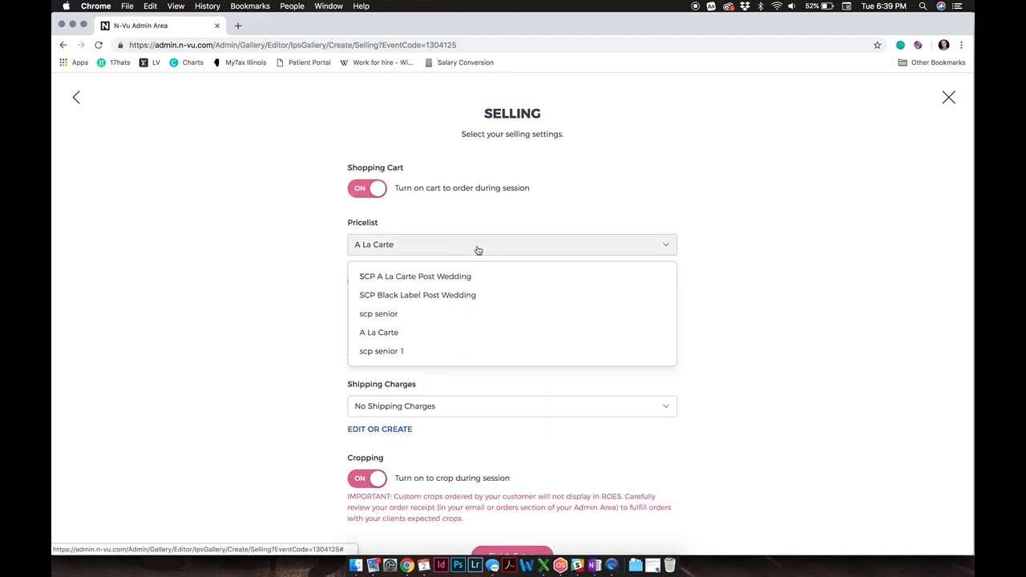
{"action": "mouse_move", "coordinate": [463, 331]}
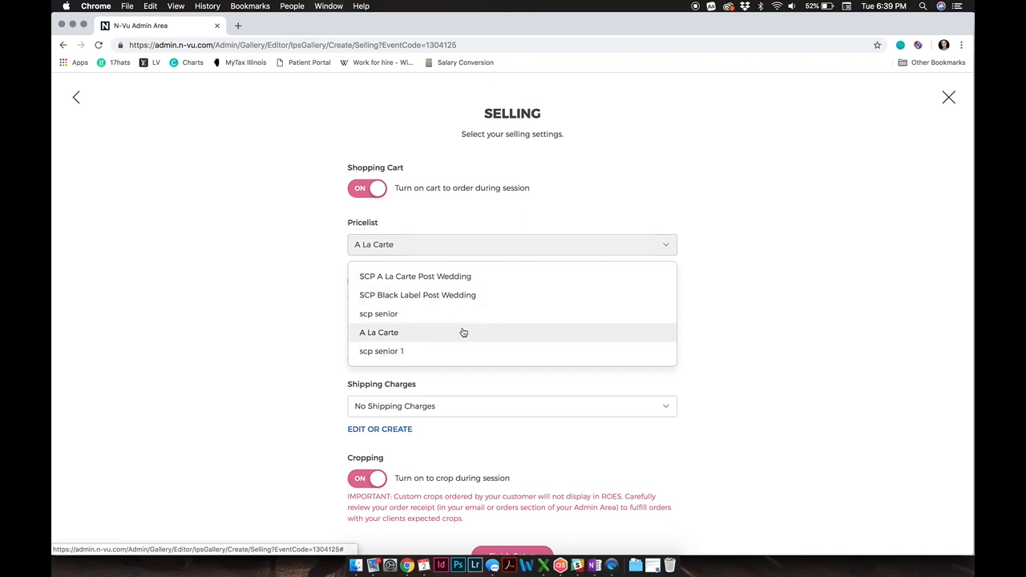
{"action": "left_click", "coordinate": [379, 332]}
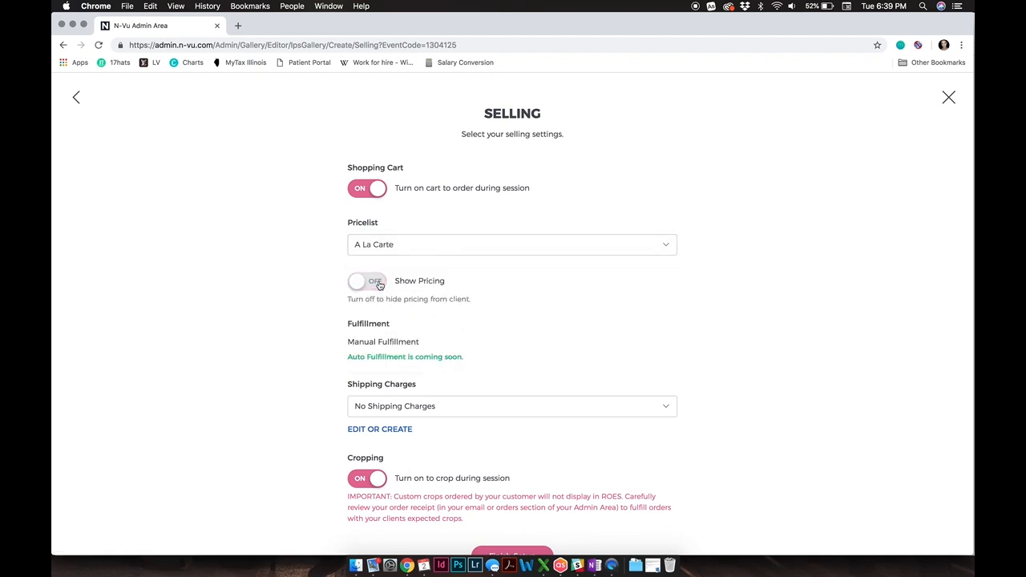
- Choose No Shipping Charges and finish the selling setup
{"action": "left_click", "coordinate": [512, 406]}
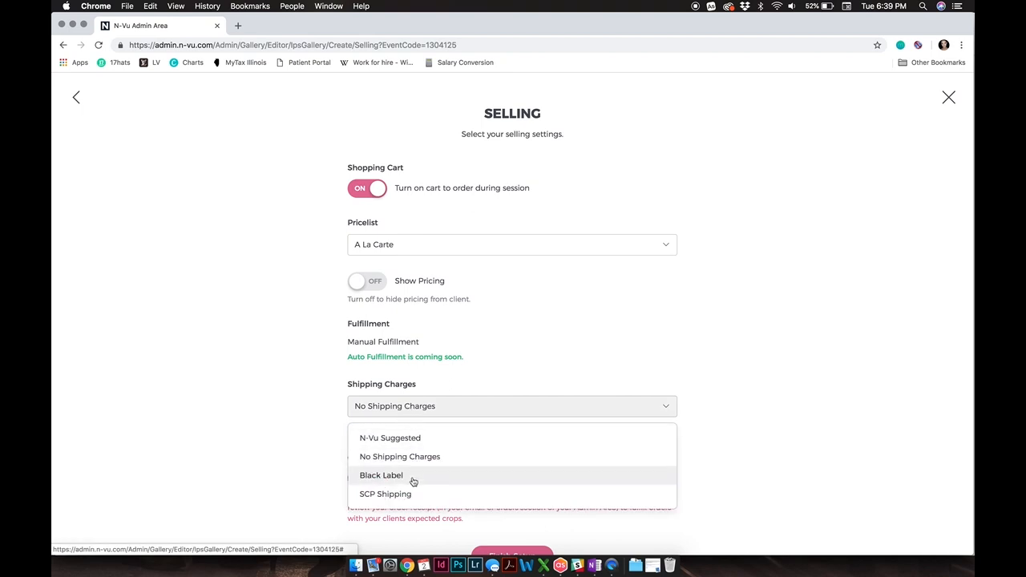
{"action": "mouse_move", "coordinate": [416, 457]}
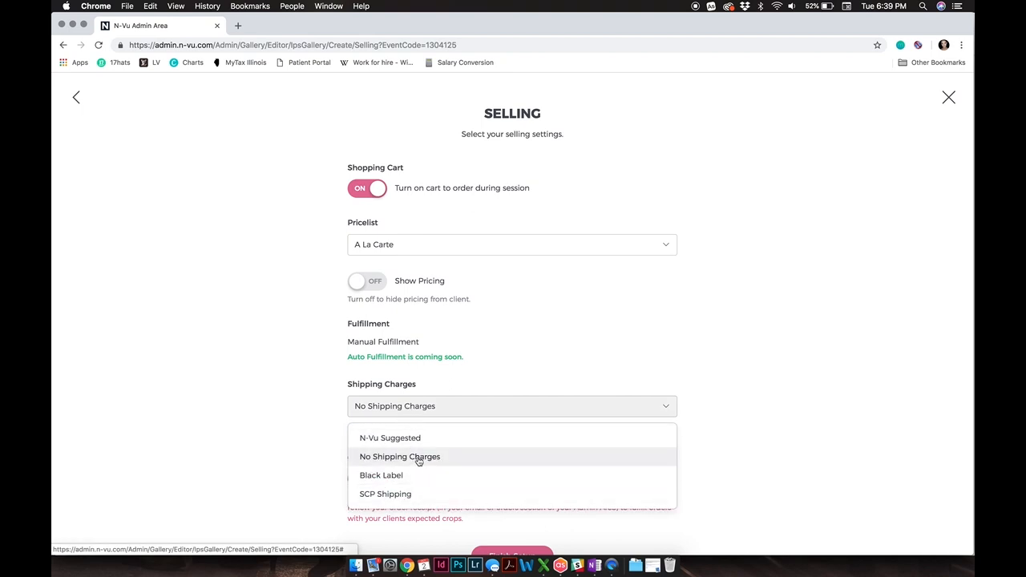
{"action": "left_click", "coordinate": [399, 456]}
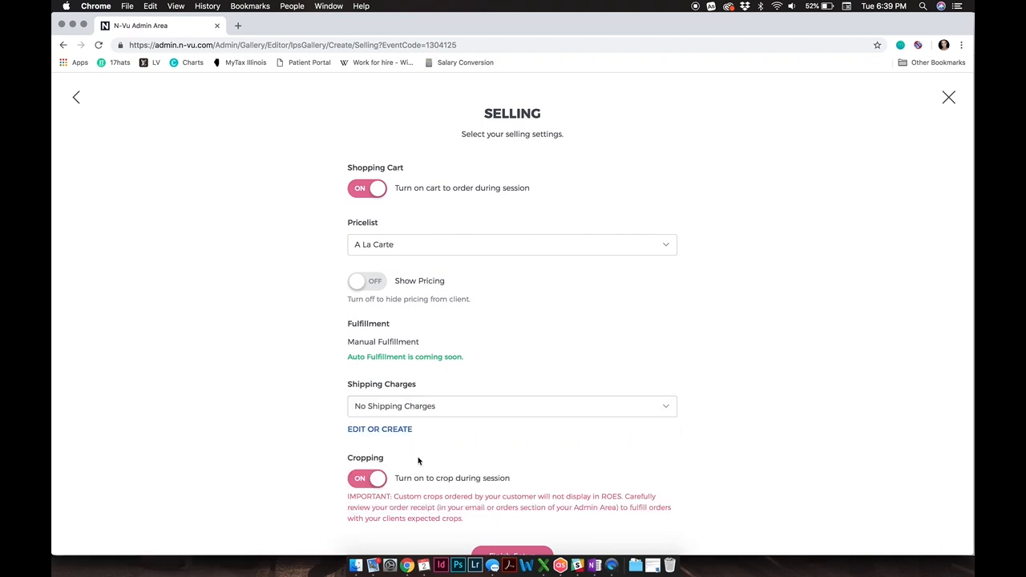
{"action": "scroll", "scroll_direction": "down", "scroll_amount": 3}
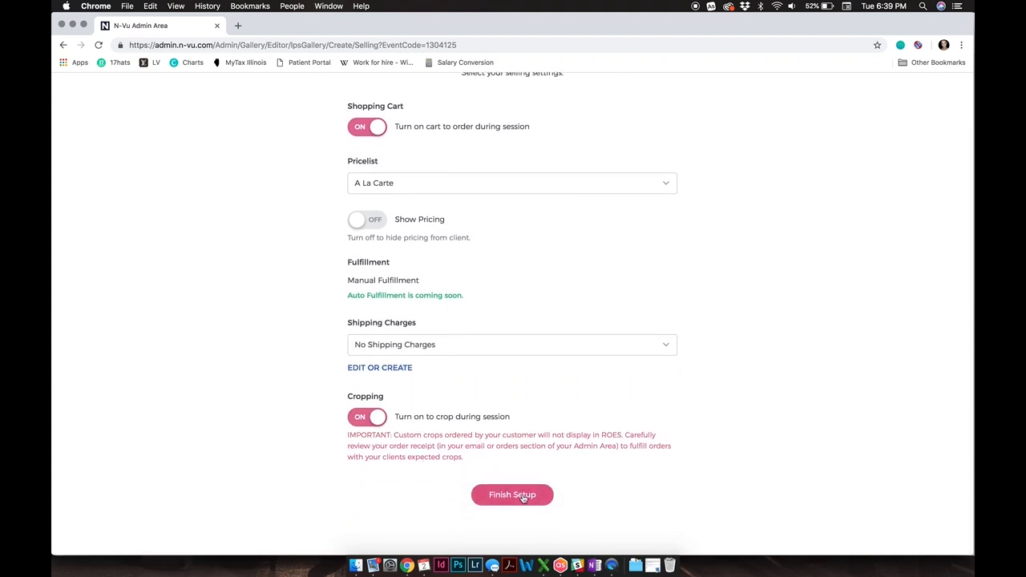
{"action": "left_click", "coordinate": [512, 495]}
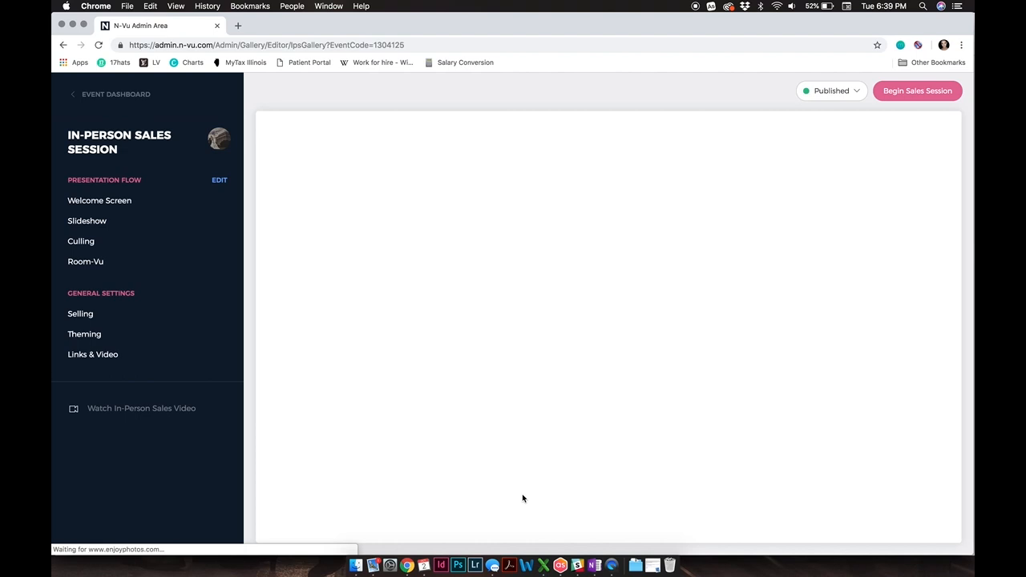
- Browse the image library for a welcome feature photo, keeping the temple couple image
{"action": "left_click", "coordinate": [99, 201]}
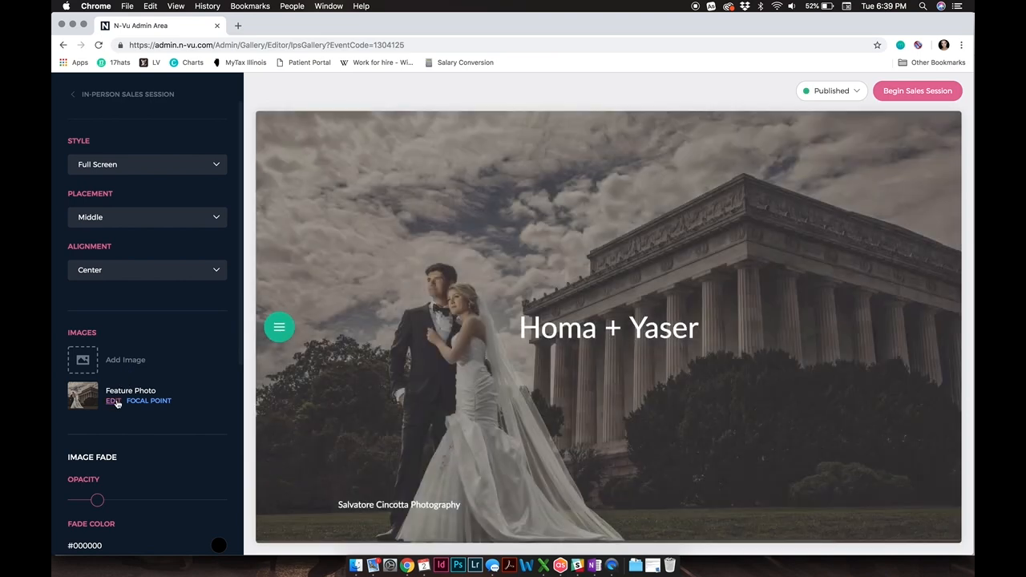
{"action": "left_click", "coordinate": [113, 401]}
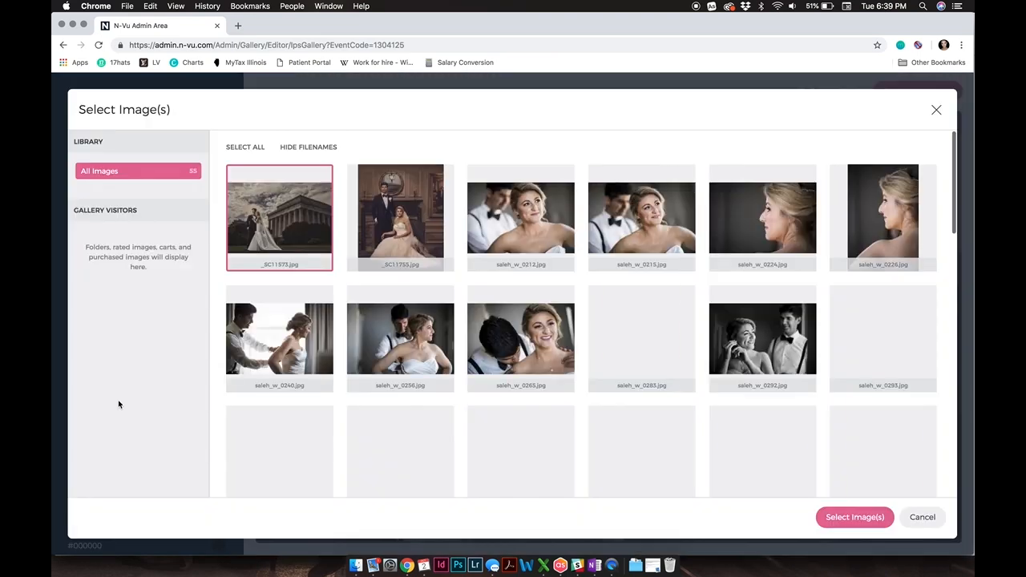
{"action": "scroll", "scroll_direction": "down", "scroll_amount": 3}
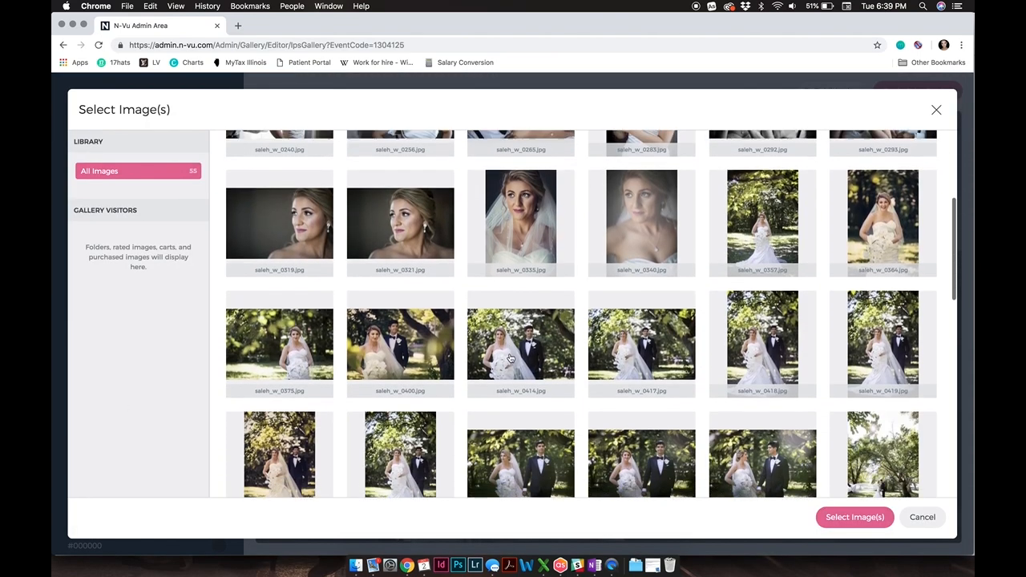
{"action": "scroll", "scroll_direction": "down", "scroll_amount": 3}
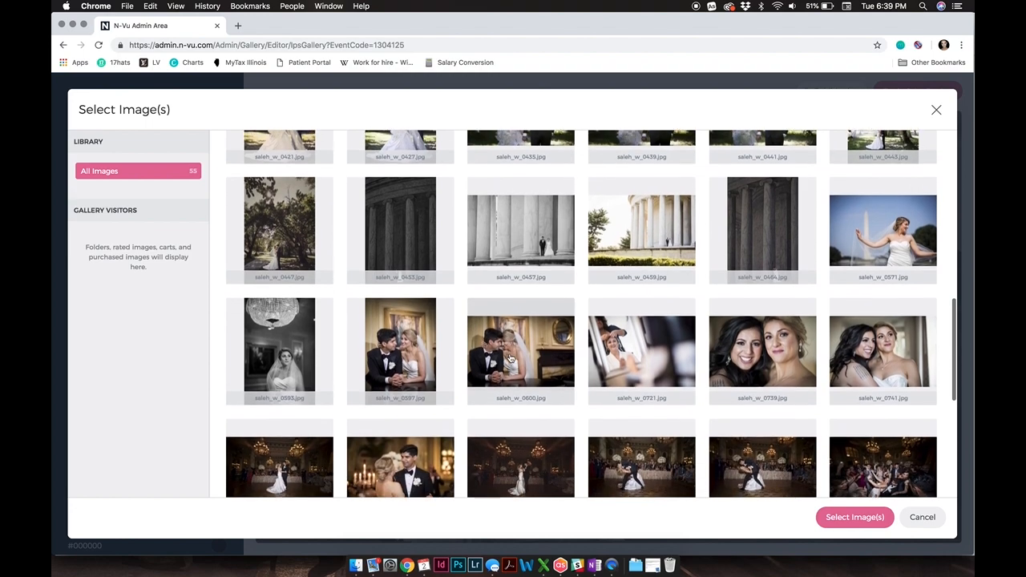
{"action": "scroll", "scroll_direction": "down", "scroll_amount": 3}
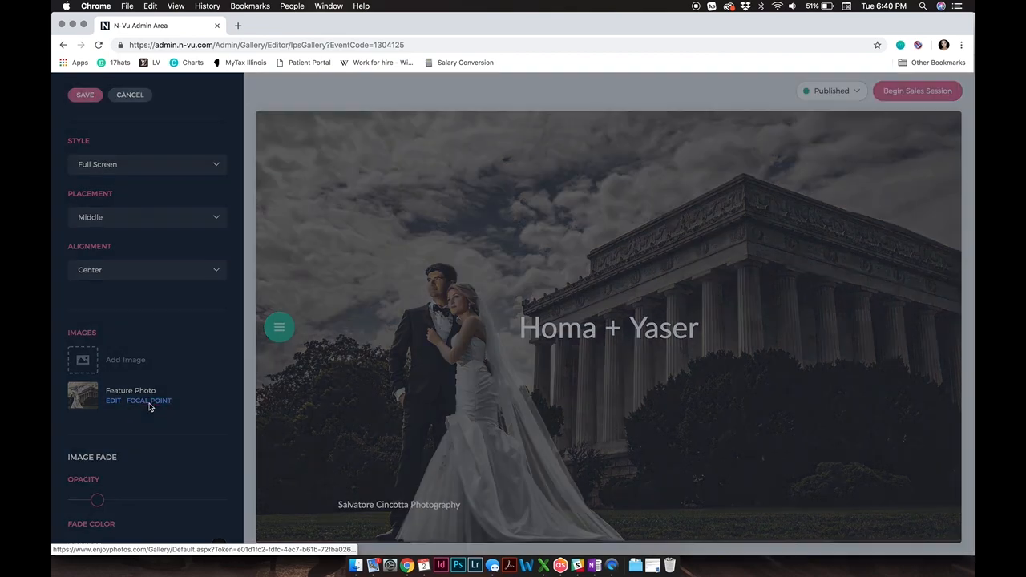
- Confirm the feature photo's focal point and set the title placement to Top
{"action": "left_click", "coordinate": [149, 401]}
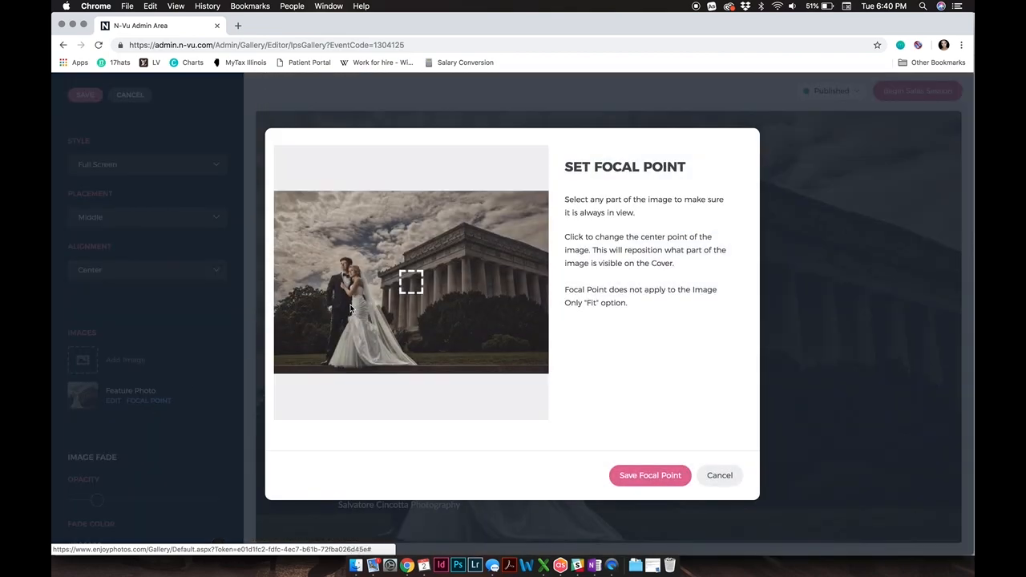
{"action": "left_click", "coordinate": [649, 474]}
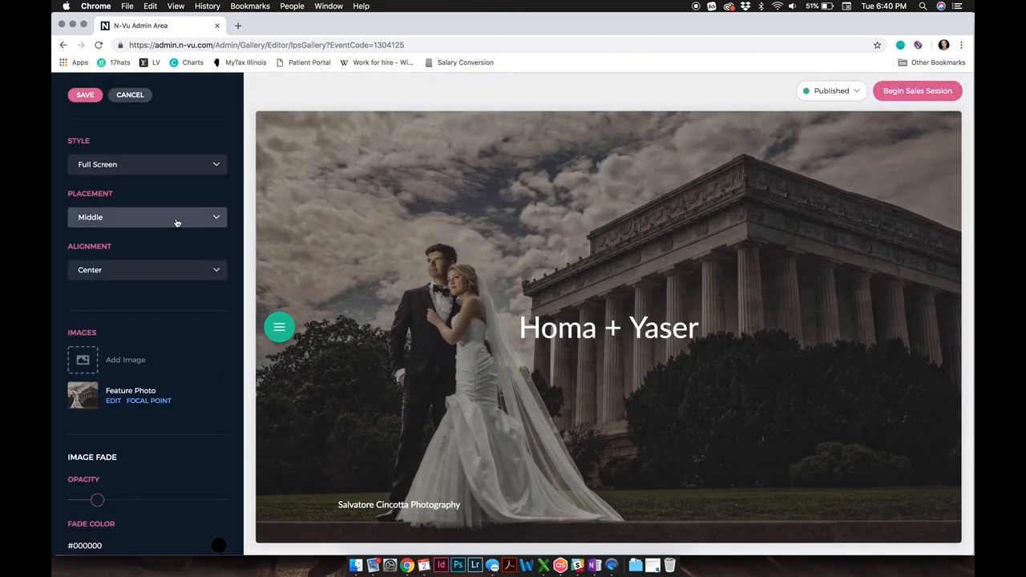
{"action": "left_click", "coordinate": [147, 216]}
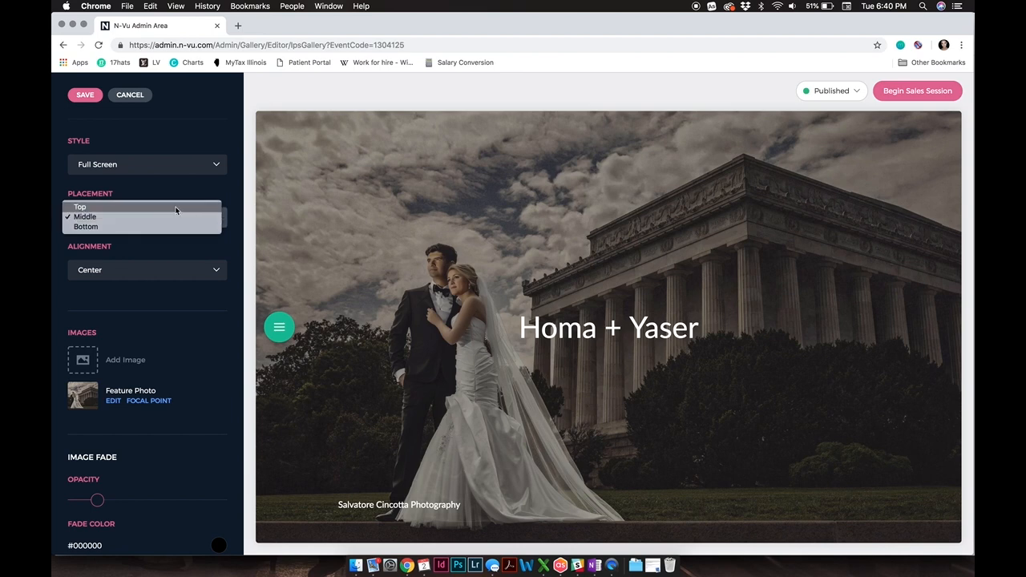
{"action": "left_click", "coordinate": [80, 207]}
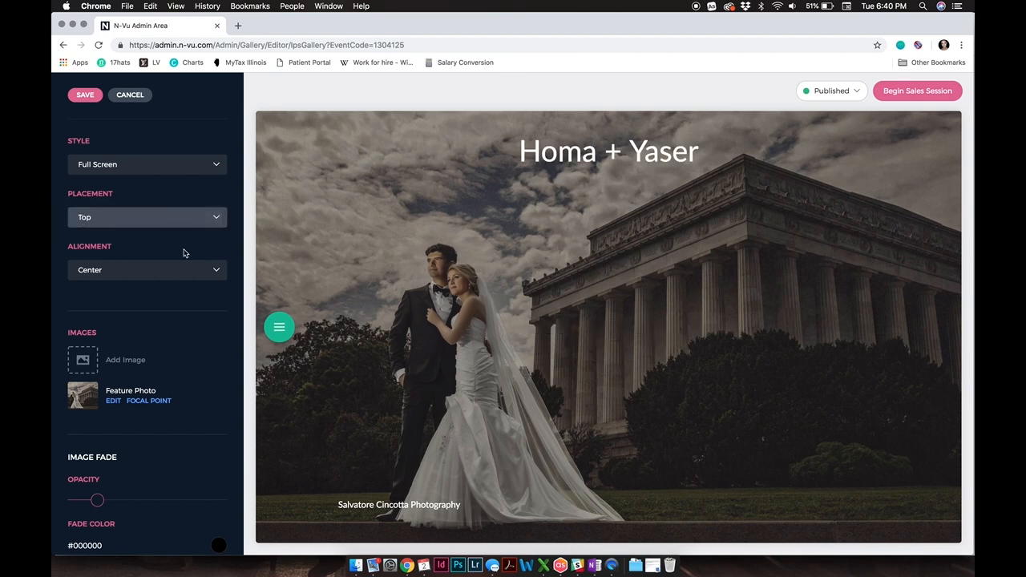
- Drop the image opacity to zero, save the welcome screen, and view Theming briefly
{"action": "scroll", "scroll_direction": "down", "scroll_amount": 3}
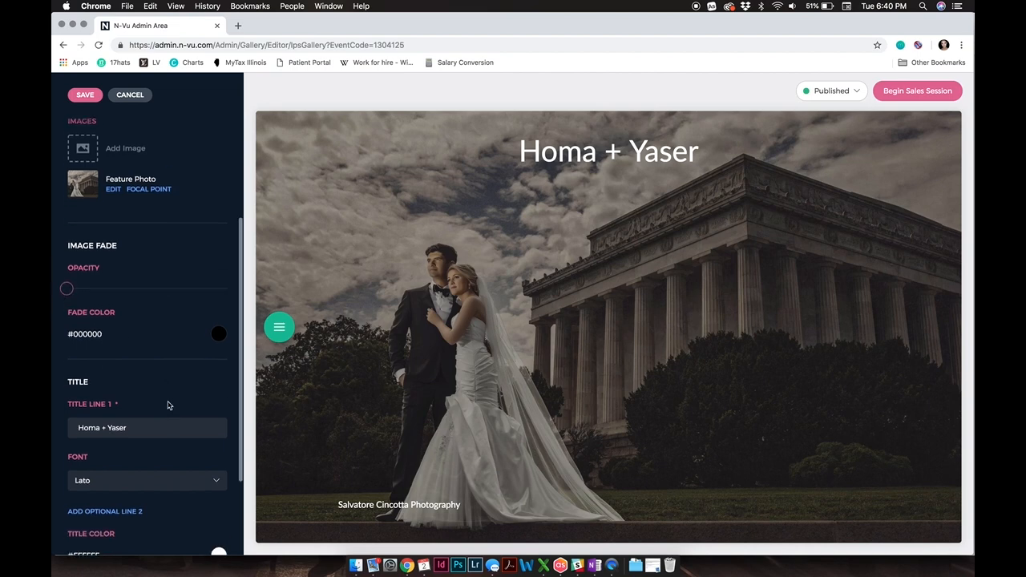
{"action": "scroll", "scroll_direction": "down", "scroll_amount": 3}
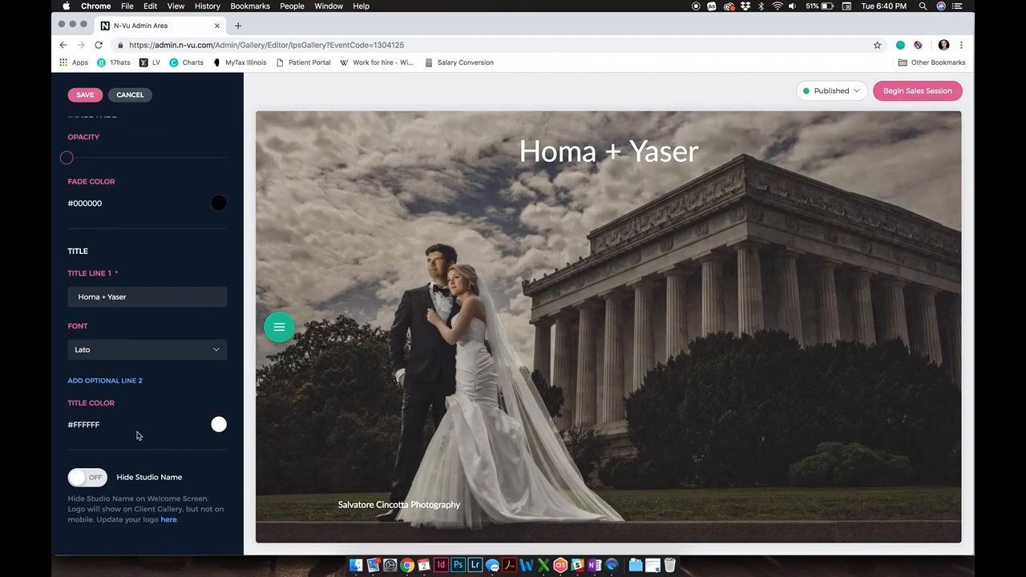
{"action": "left_click", "coordinate": [130, 95]}
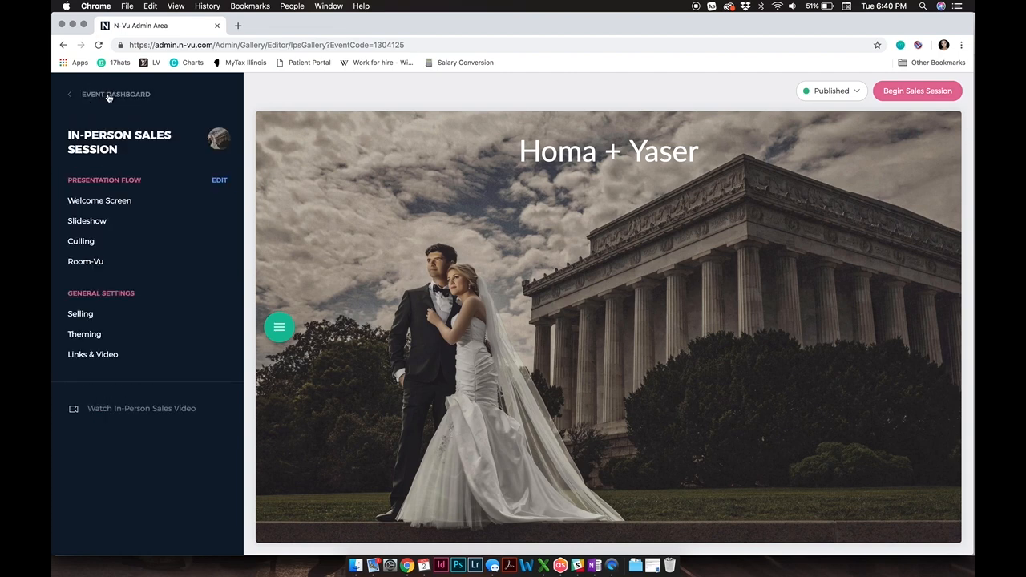
{"action": "left_click", "coordinate": [83, 334]}
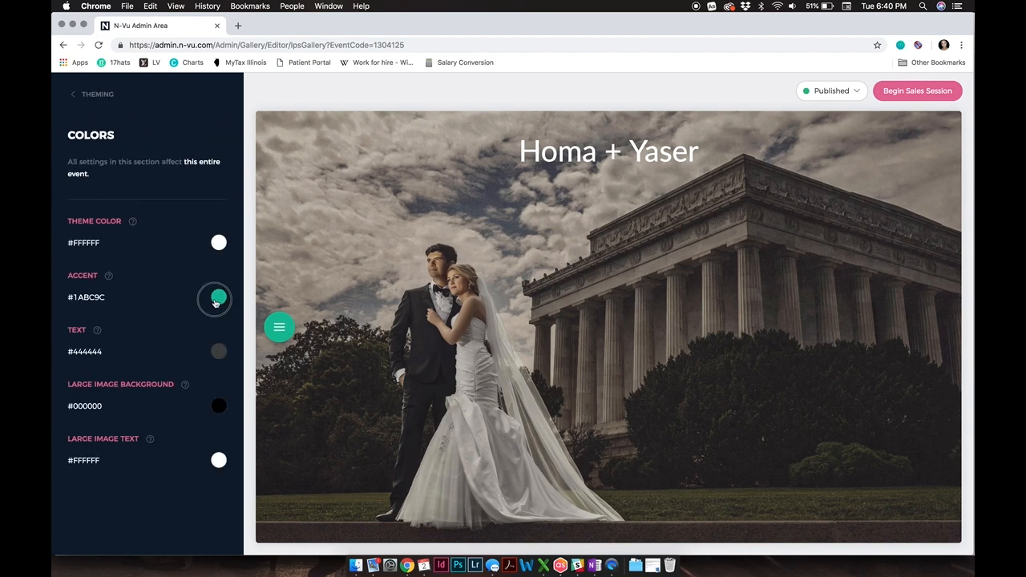
{"action": "left_click", "coordinate": [218, 297]}
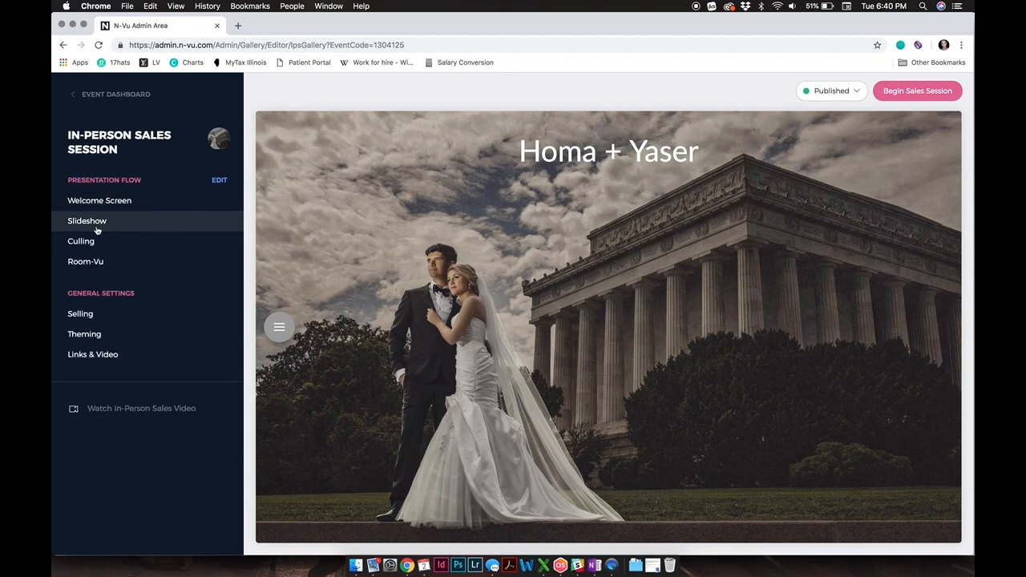
- Enter 2 as the slideshow's time per image
{"action": "left_click", "coordinate": [86, 221]}
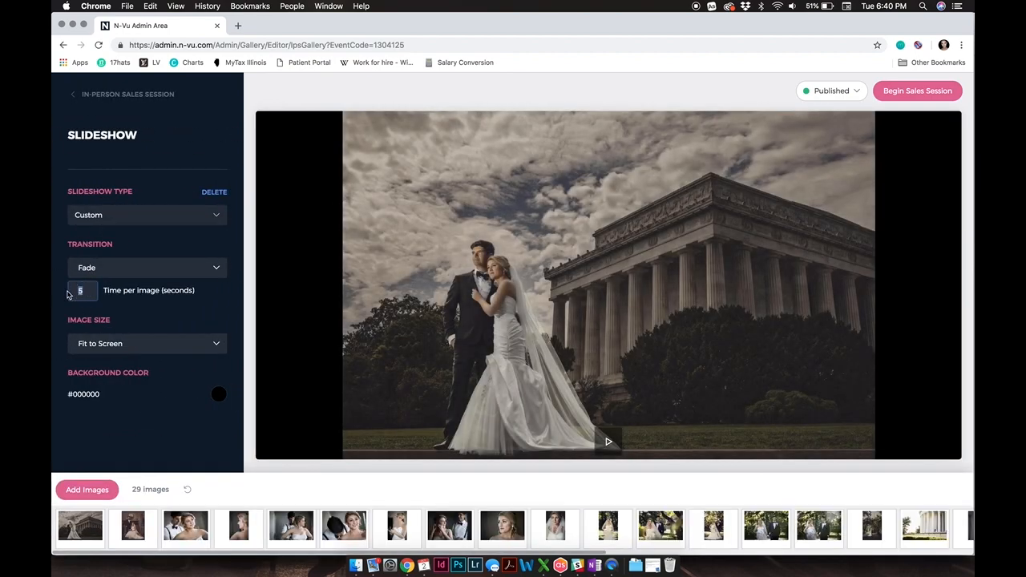
{"action": "type", "text": "2"}
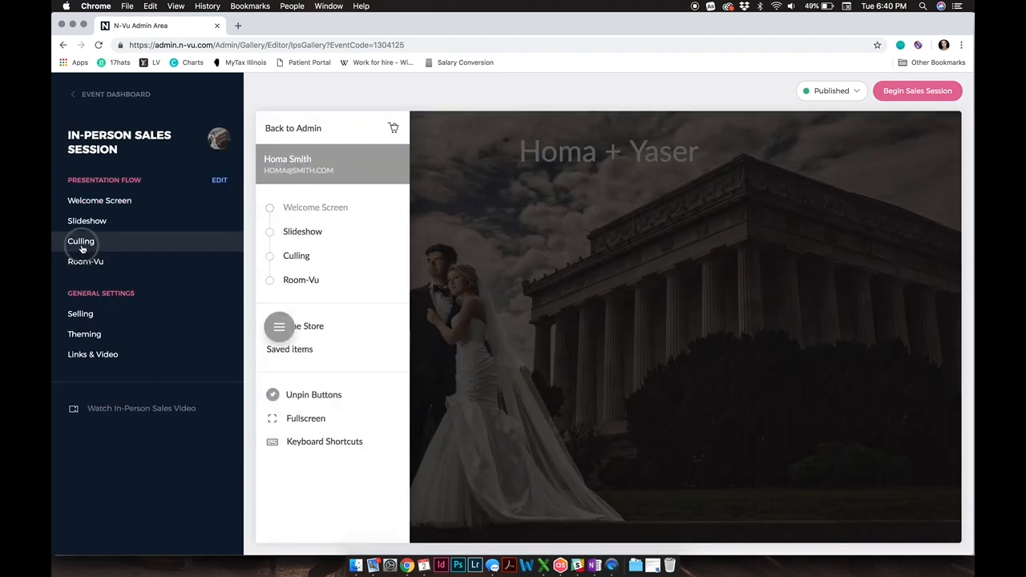
- Review the culling settings (thumbnail view, no rating system), then bring up Room-Vu stock rooms
{"action": "left_click", "coordinate": [80, 241]}
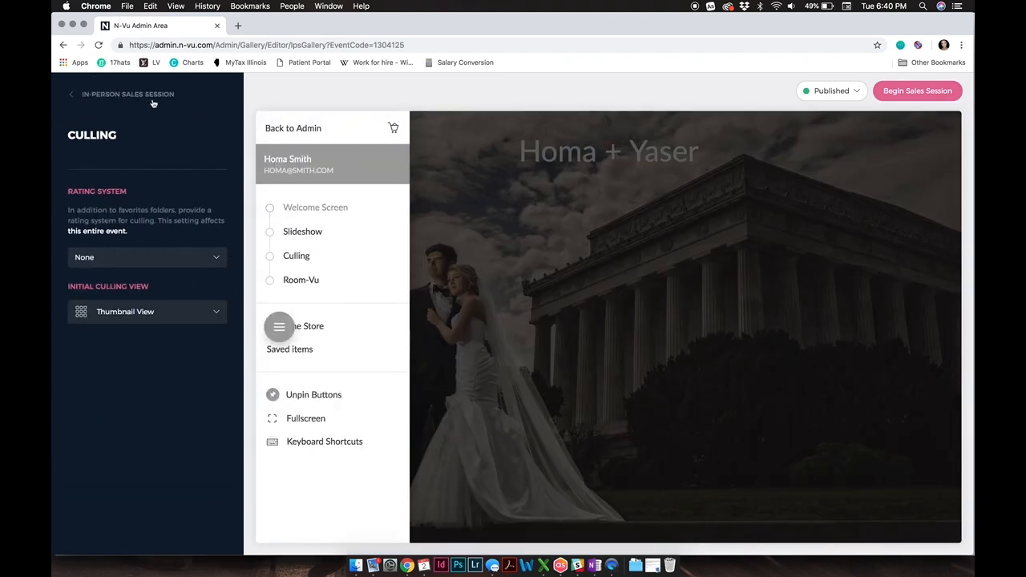
{"action": "left_click", "coordinate": [147, 311]}
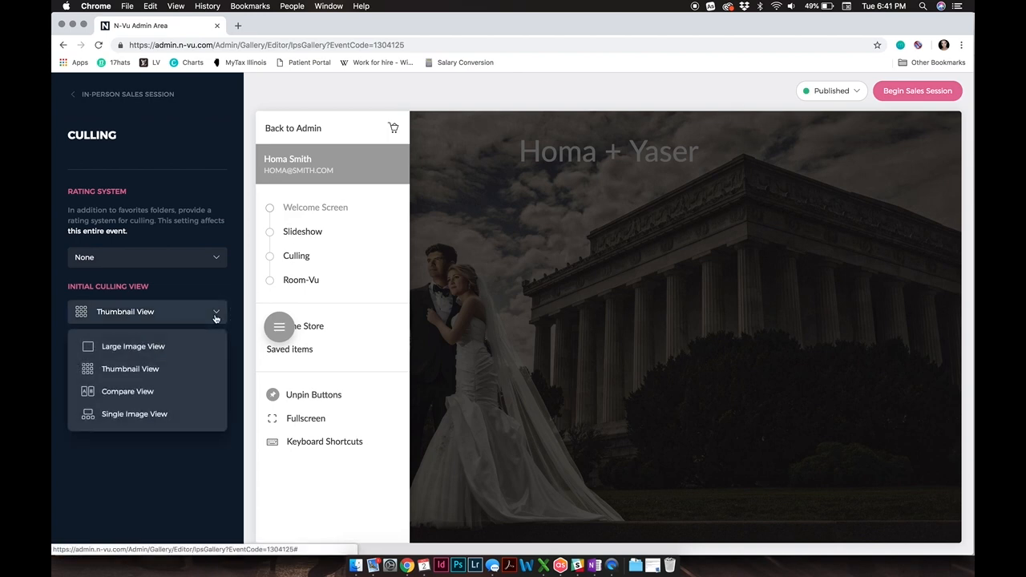
{"action": "left_click", "coordinate": [147, 257]}
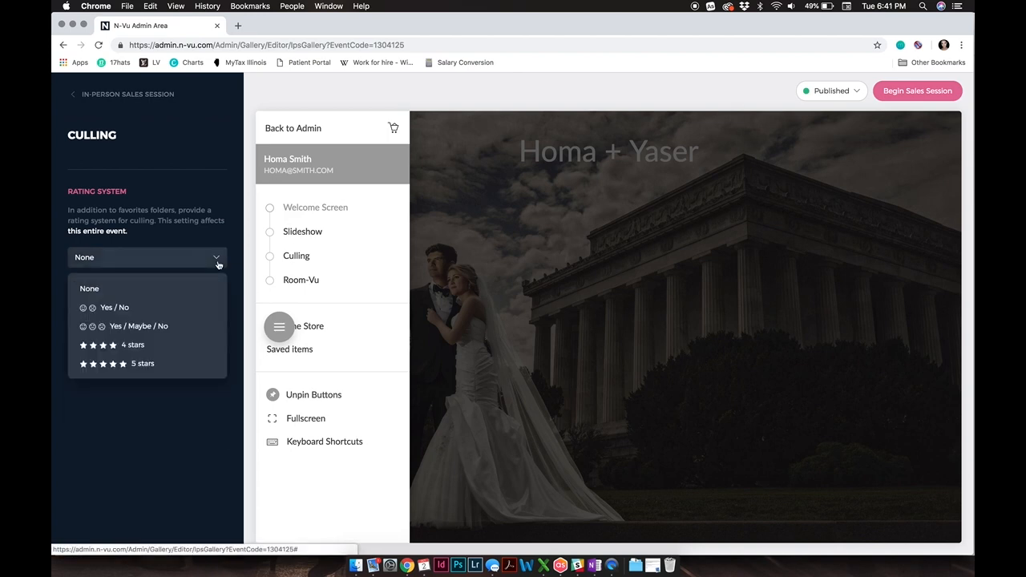
{"action": "left_click", "coordinate": [300, 280]}
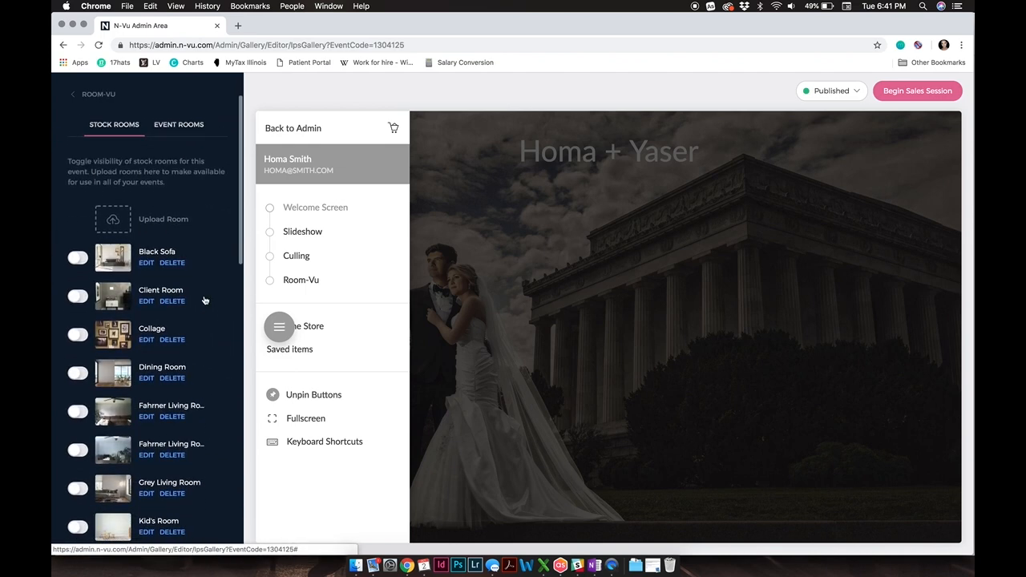
- Browse the Room-Vu rooms and enable and save a Fahrner Living Room scene
{"action": "scroll", "scroll_direction": "down", "scroll_amount": 3}
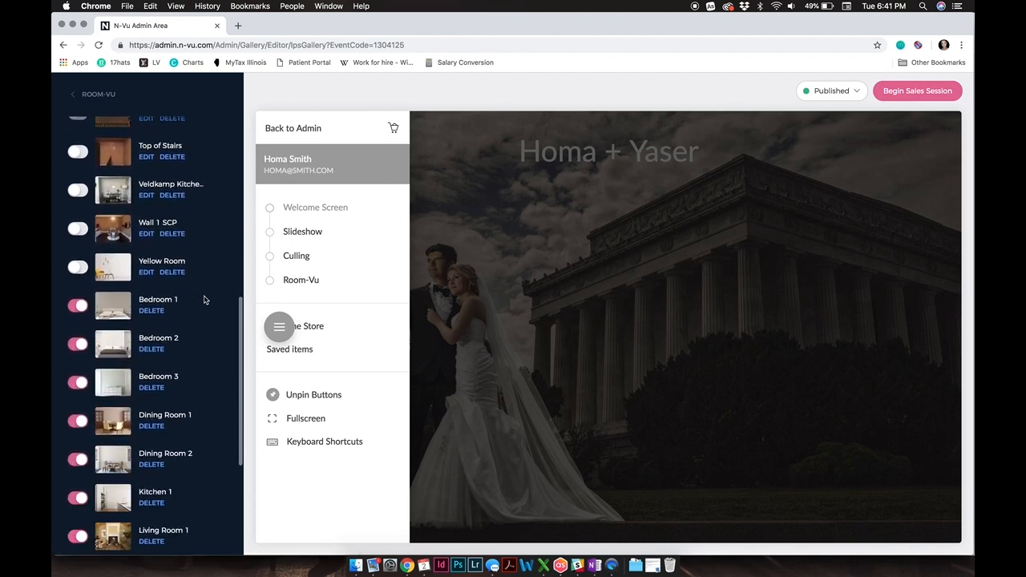
{"action": "scroll", "scroll_direction": "down", "scroll_amount": 3}
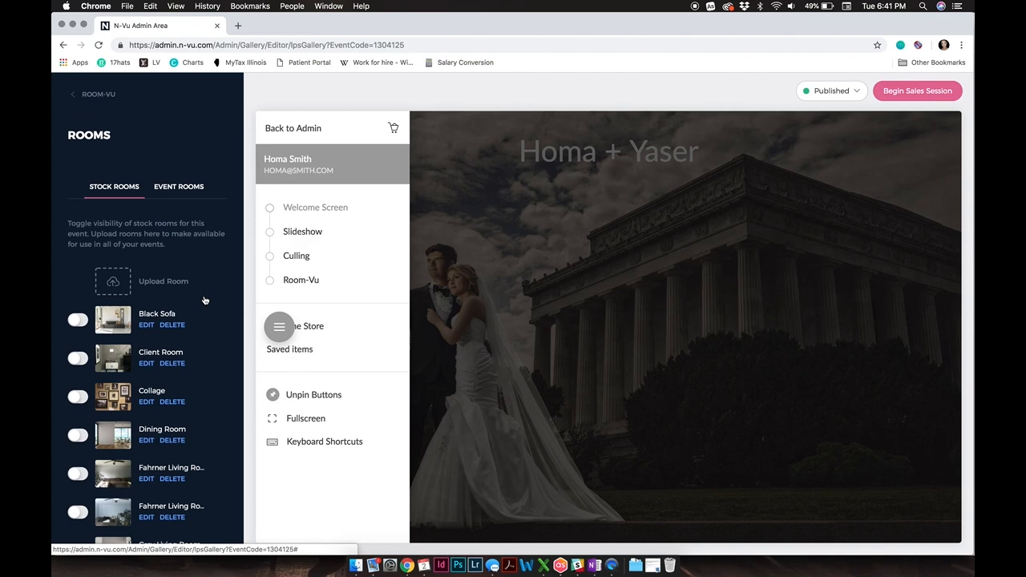
{"action": "scroll", "scroll_direction": "down", "scroll_amount": 3}
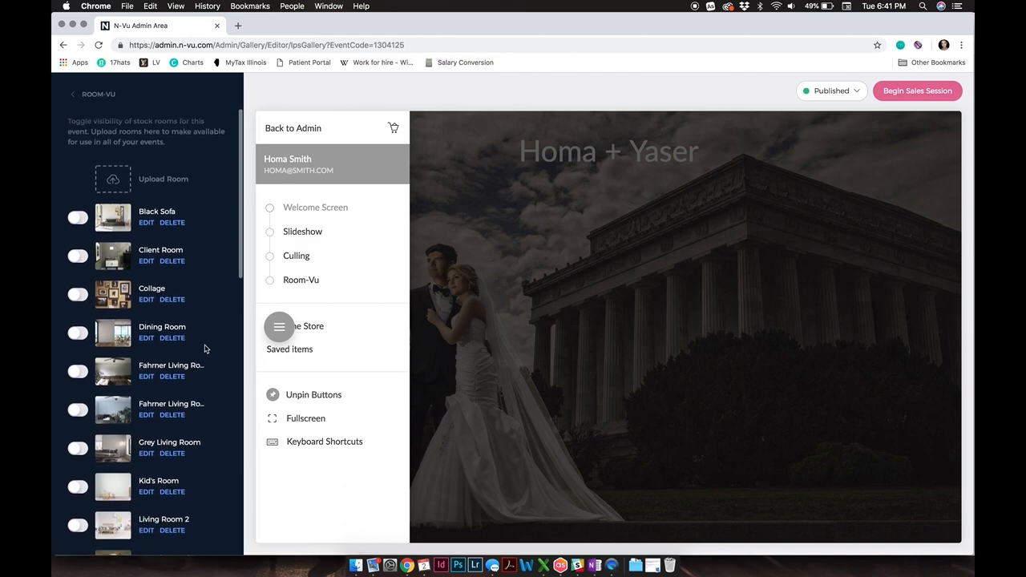
{"action": "scroll", "scroll_direction": "down", "scroll_amount": 3}
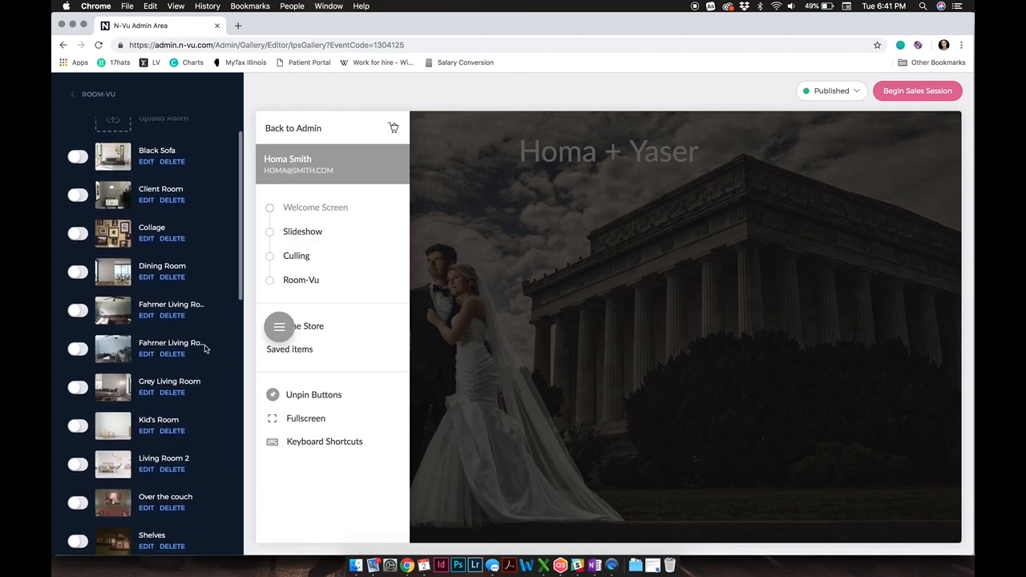
{"action": "left_click", "coordinate": [77, 310]}
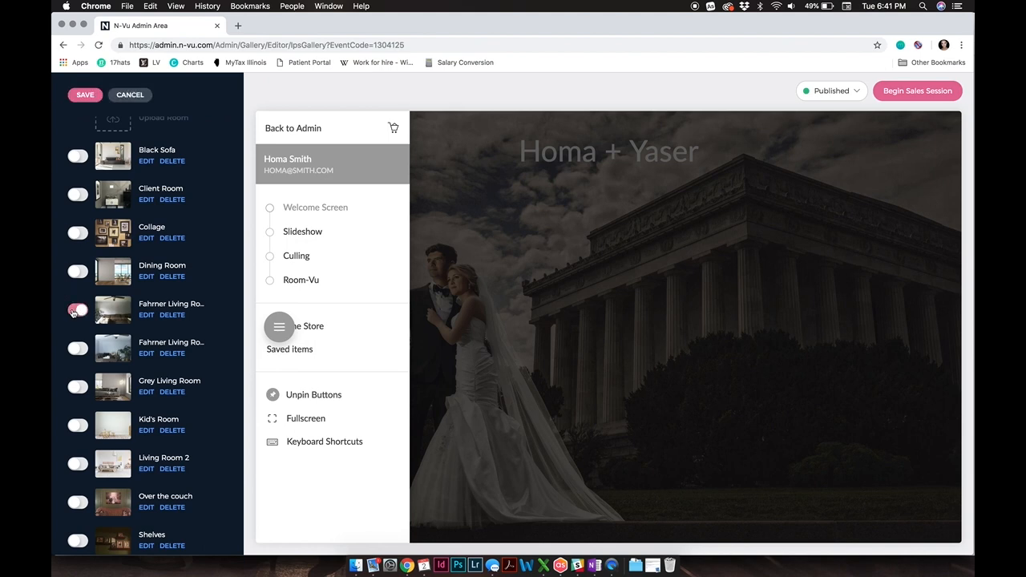
{"action": "left_click", "coordinate": [77, 310]}
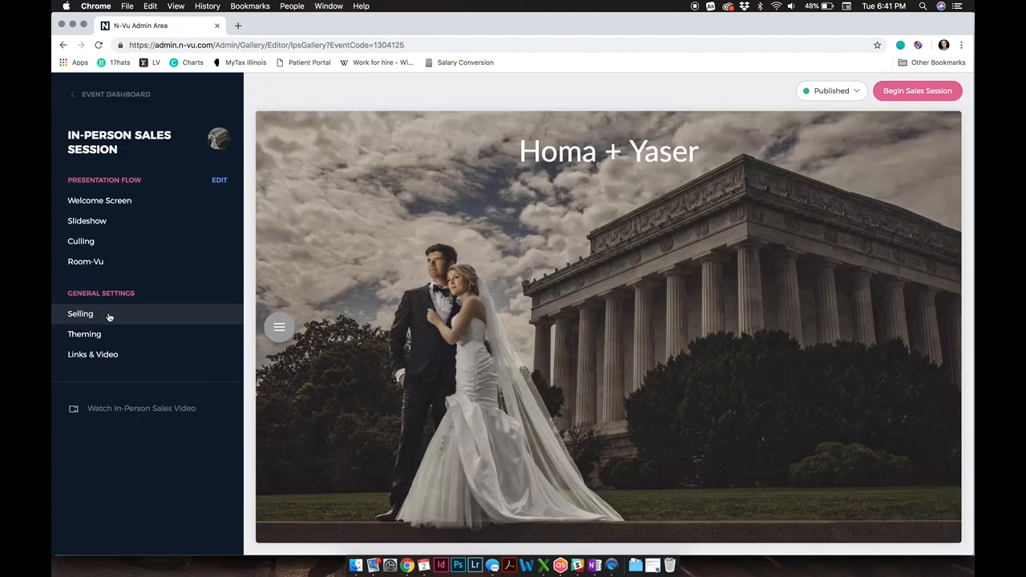
{"action": "left_click", "coordinate": [79, 314]}
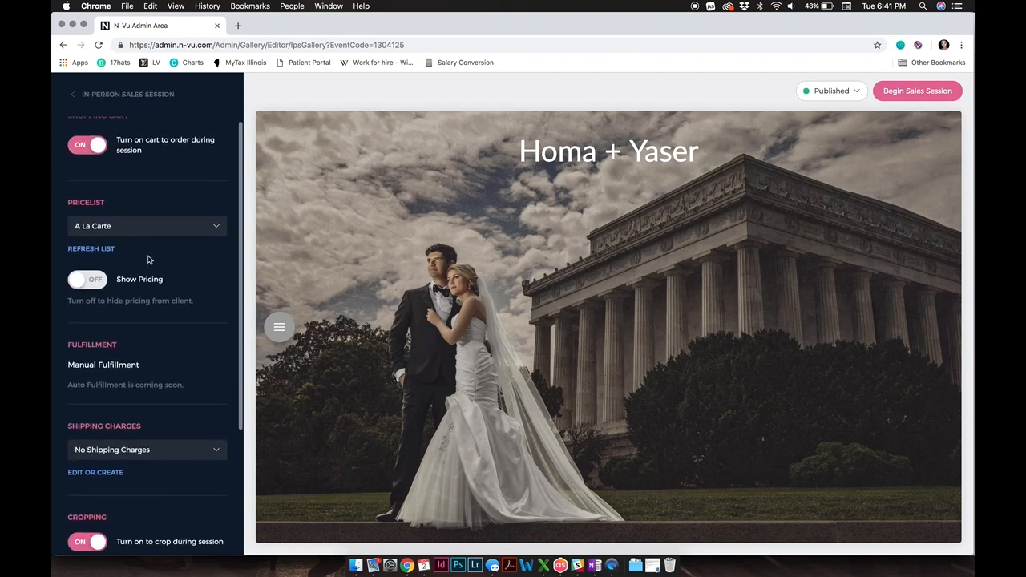
{"action": "scroll", "scroll_direction": "down", "scroll_amount": 3}
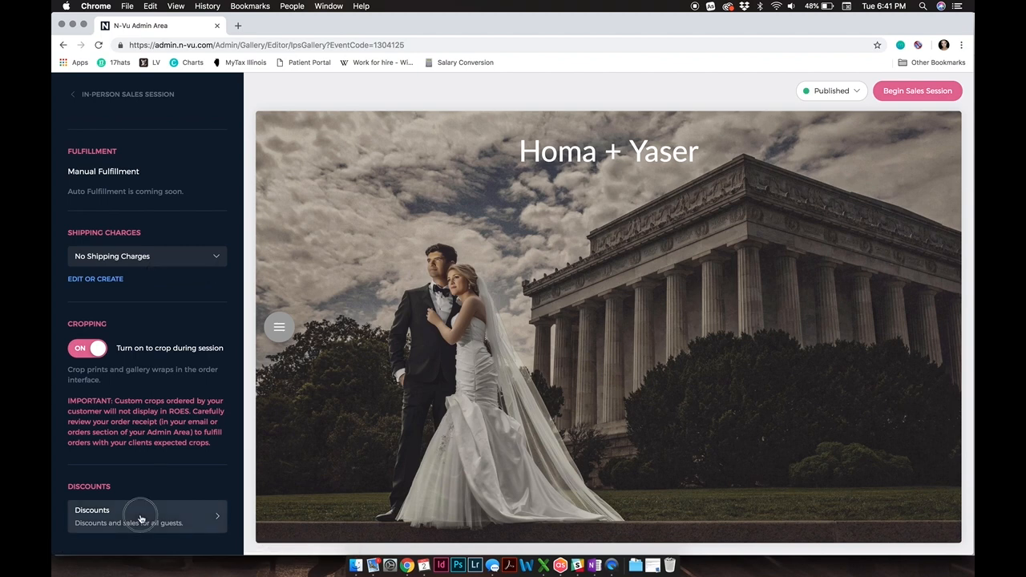
{"action": "left_click", "coordinate": [140, 515]}
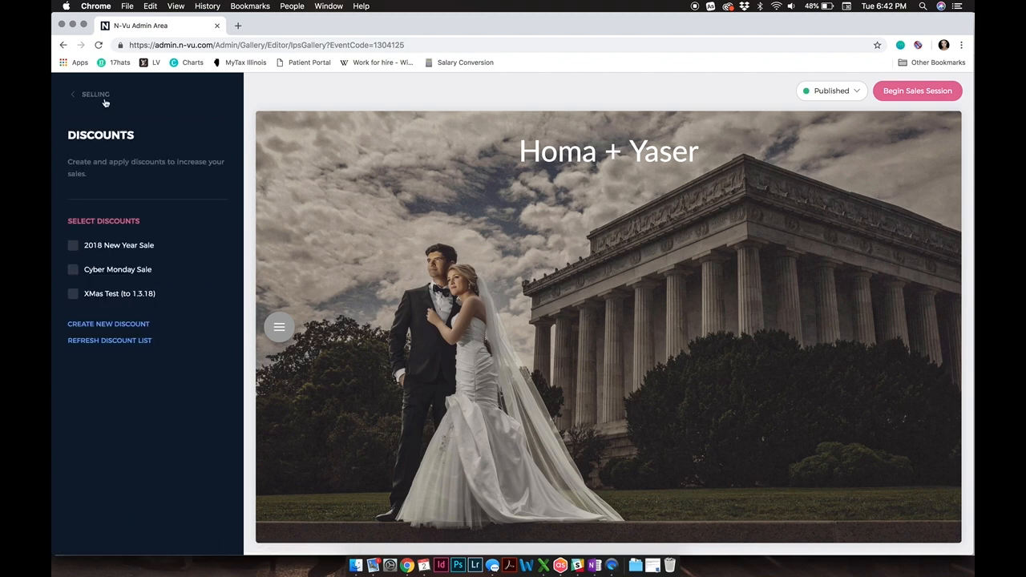
{"action": "left_click", "coordinate": [73, 94]}
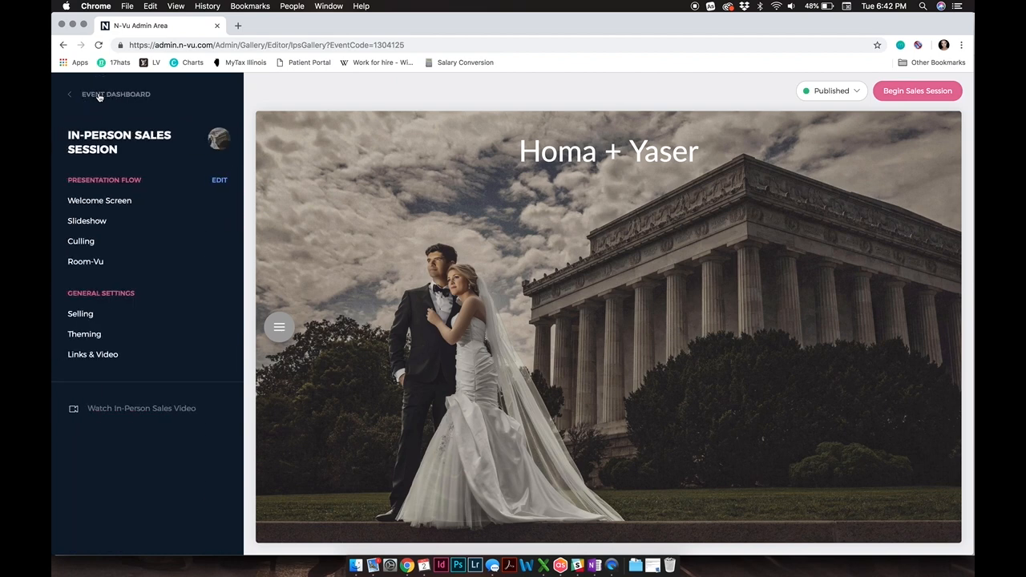
{"action": "mouse_move", "coordinate": [485, 329]}
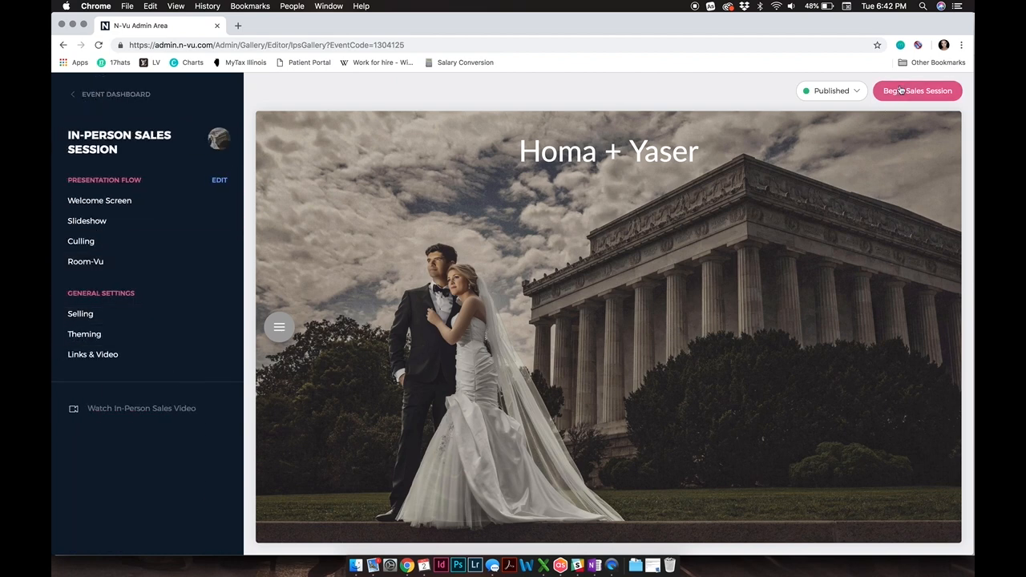
{"action": "left_click", "coordinate": [917, 91]}
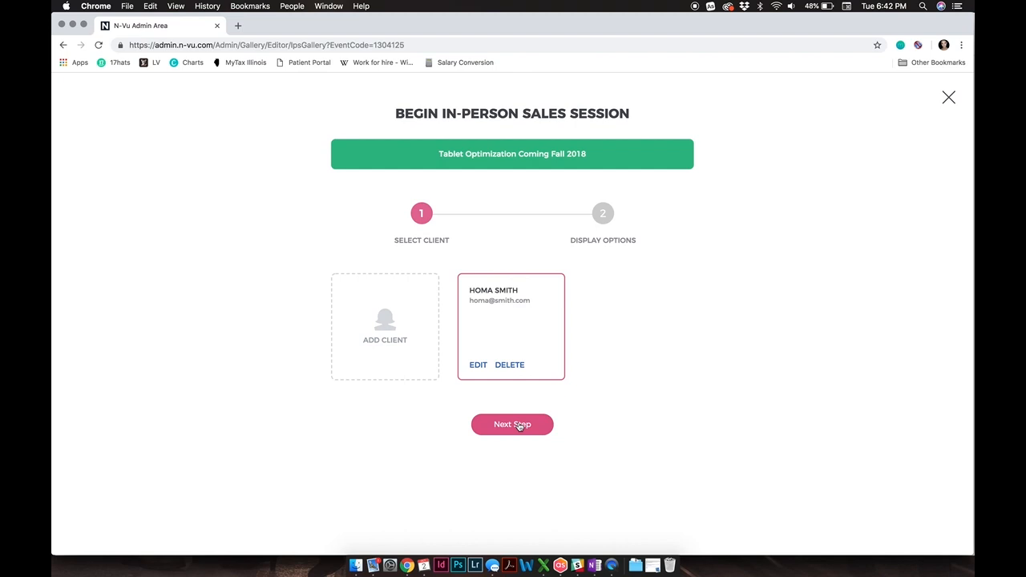
{"action": "left_click", "coordinate": [512, 424]}
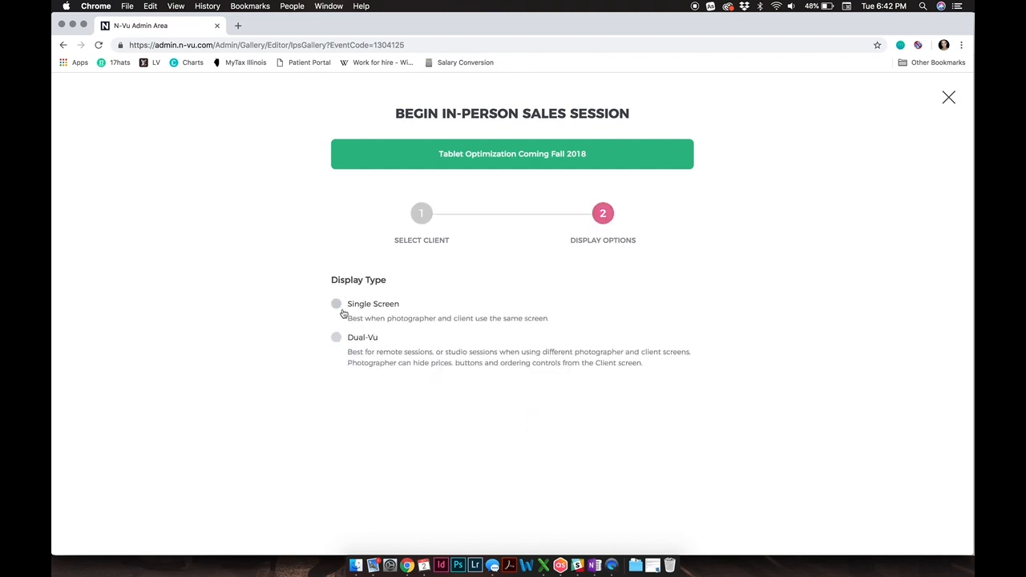
{"action": "left_click", "coordinate": [336, 303]}
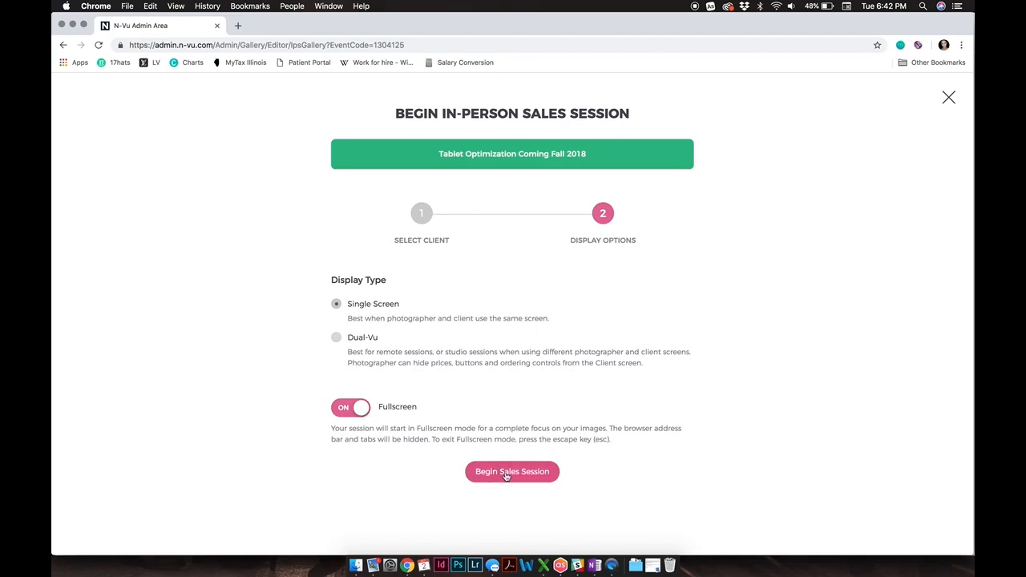
{"action": "left_click", "coordinate": [511, 471]}
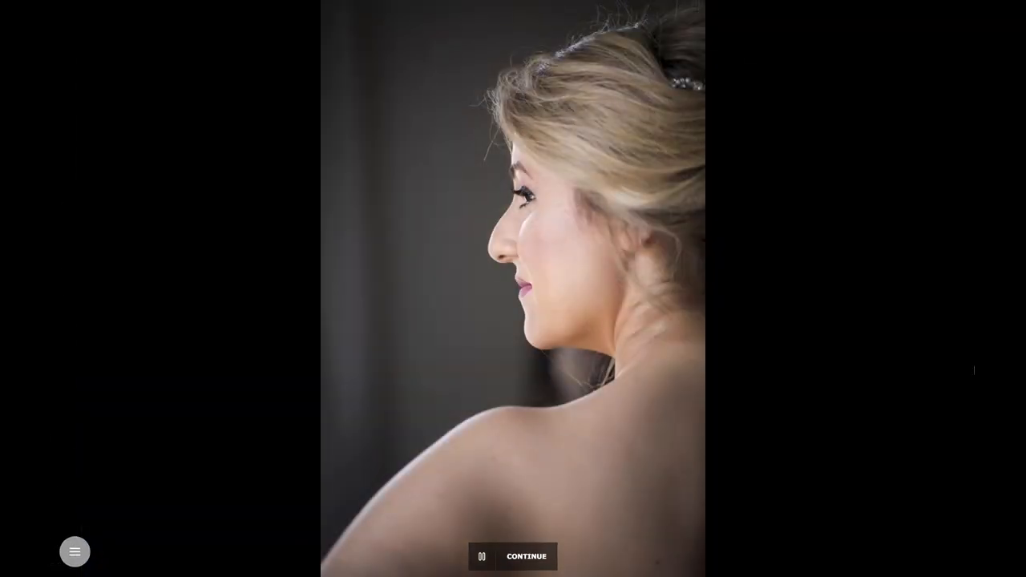
- Continue past the opening slideshow to the thumbnail grid of 55 wedding images
{"action": "left_click", "coordinate": [526, 556]}
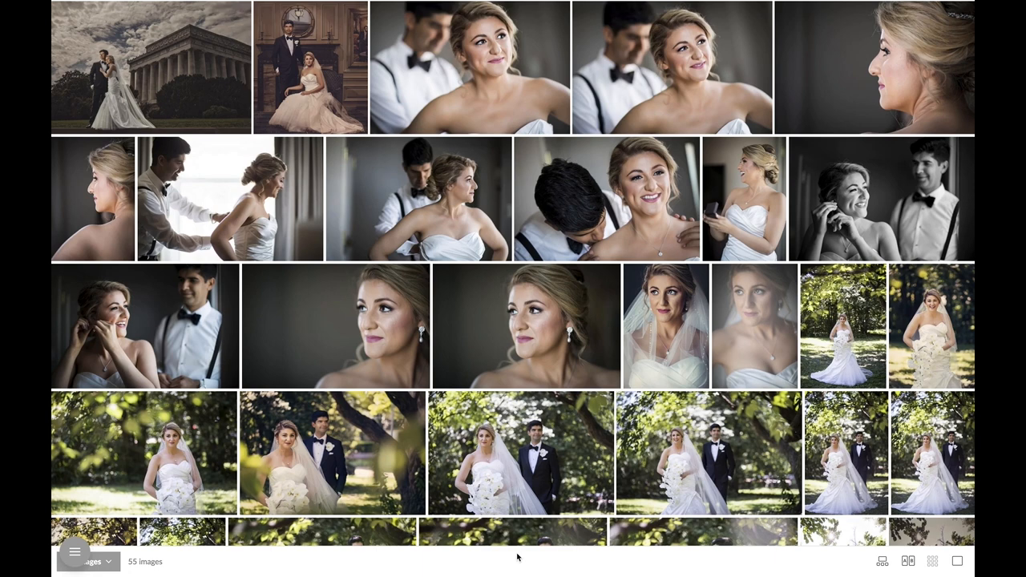
- Open the temple couple photo full-size from the thumbnail grid
{"action": "scroll", "scroll_direction": "down", "scroll_amount": 3}
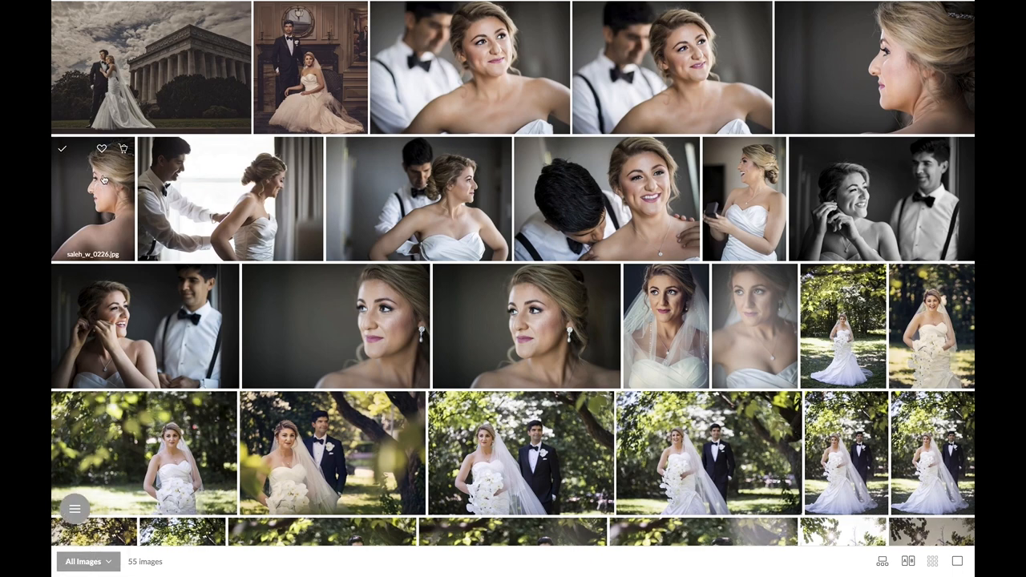
{"action": "double_click", "coordinate": [151, 66]}
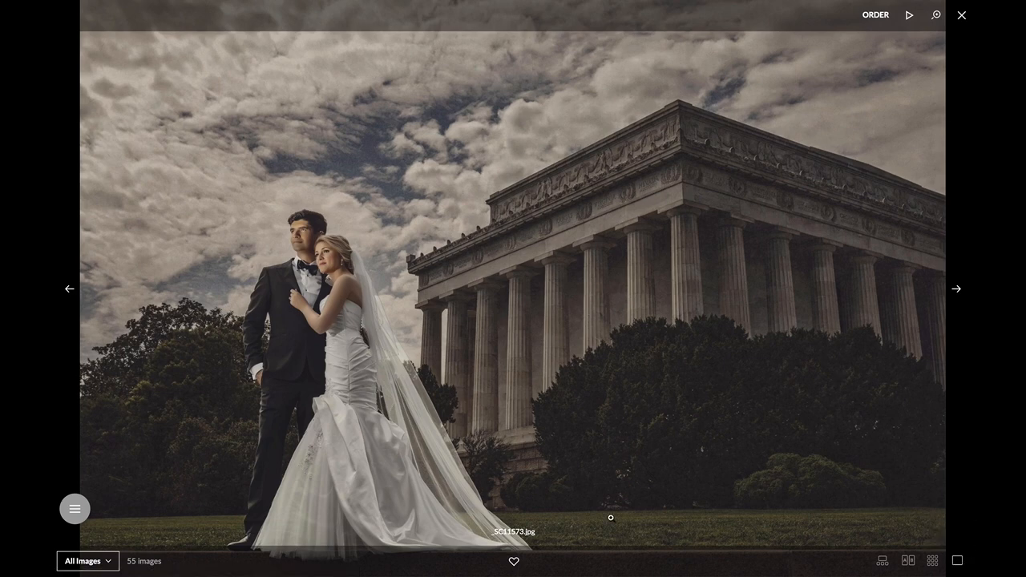
{"action": "mouse_move", "coordinate": [934, 98]}
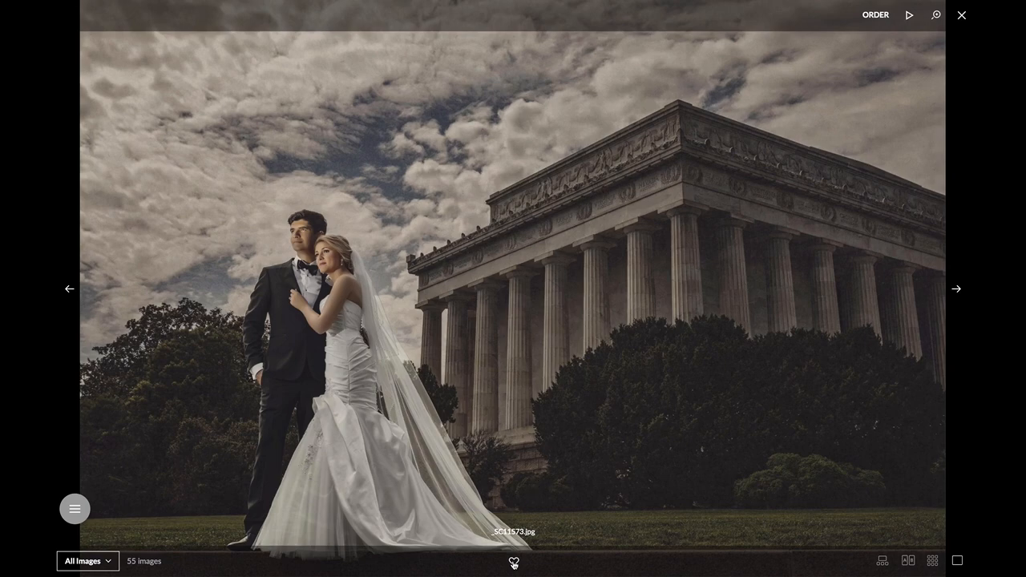
- Favorite the monument portrait, bride's profile portrait and others, reaching 9 favorites in the grid
{"action": "left_click", "coordinate": [513, 562]}
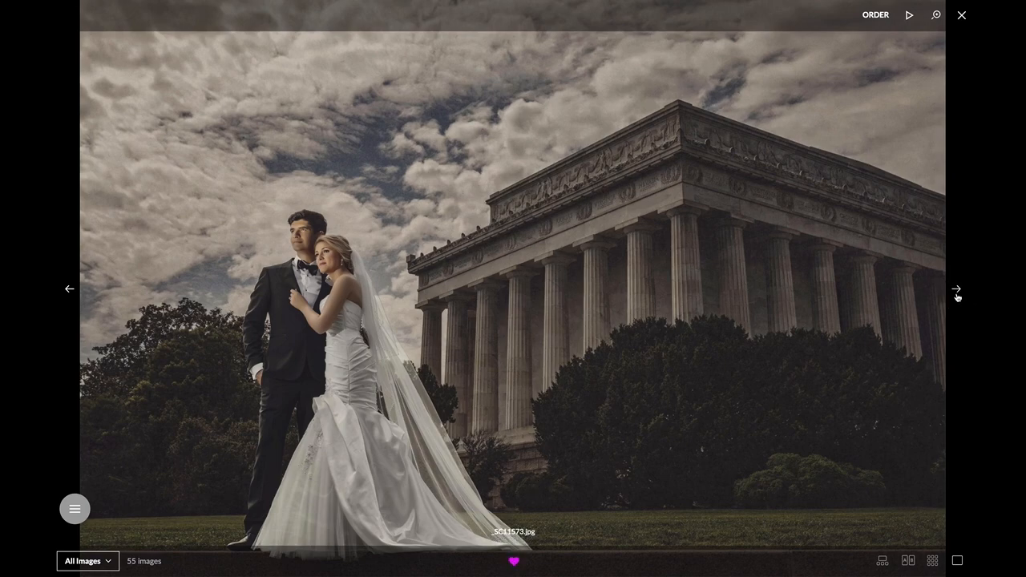
{"action": "left_click", "coordinate": [955, 288]}
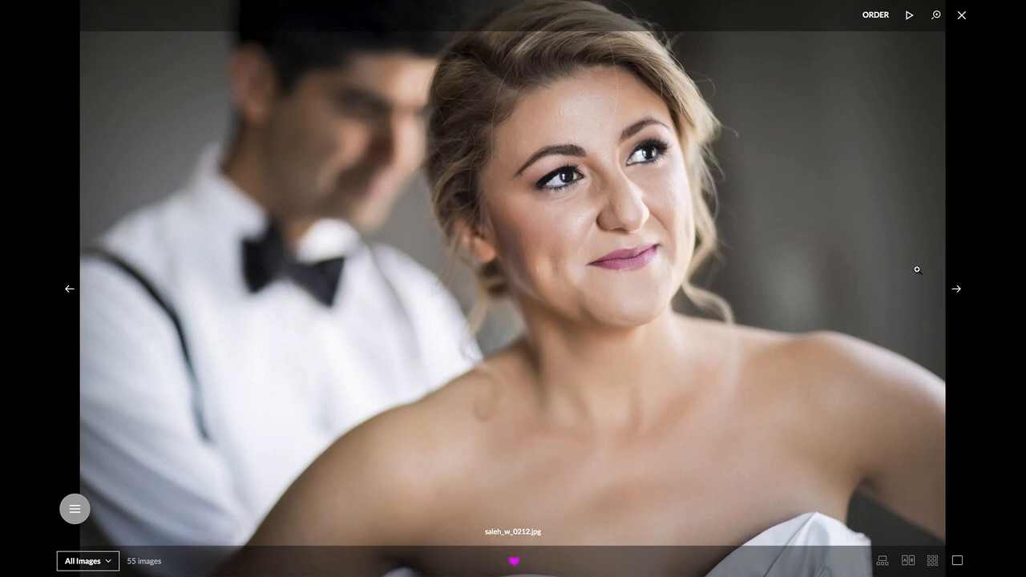
{"action": "left_click", "coordinate": [956, 288]}
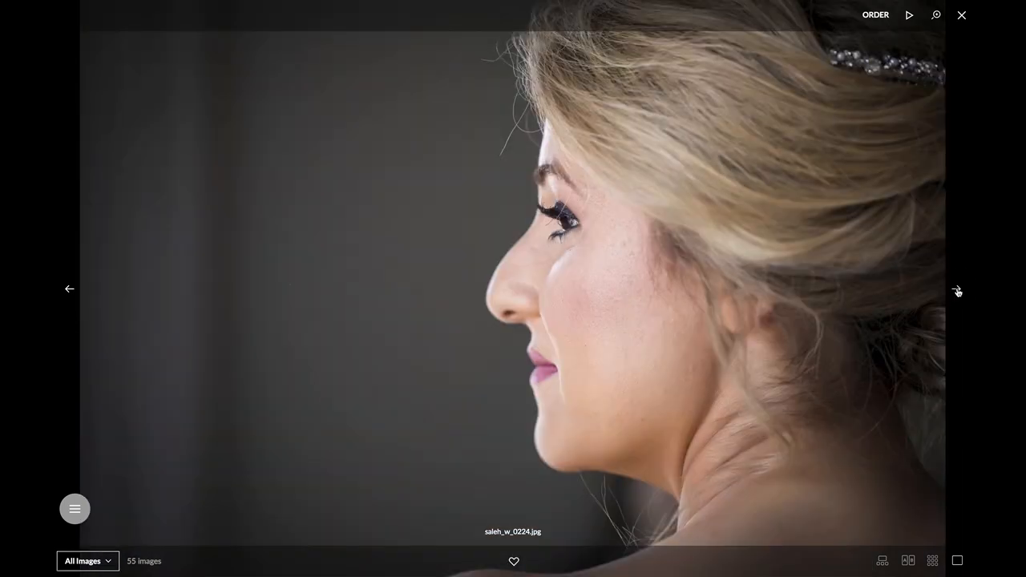
{"action": "left_click", "coordinate": [956, 289]}
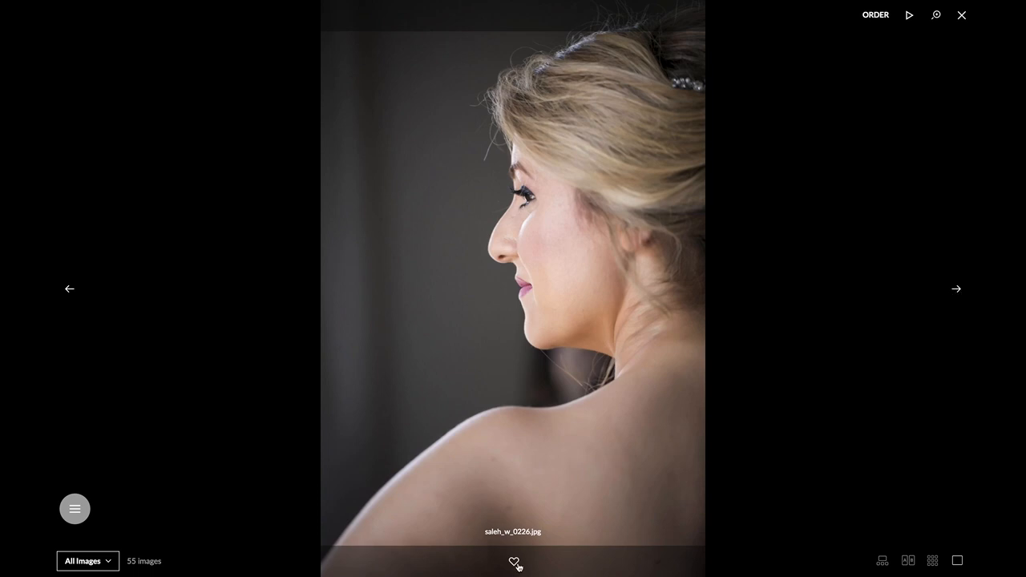
{"action": "left_click", "coordinate": [955, 288]}
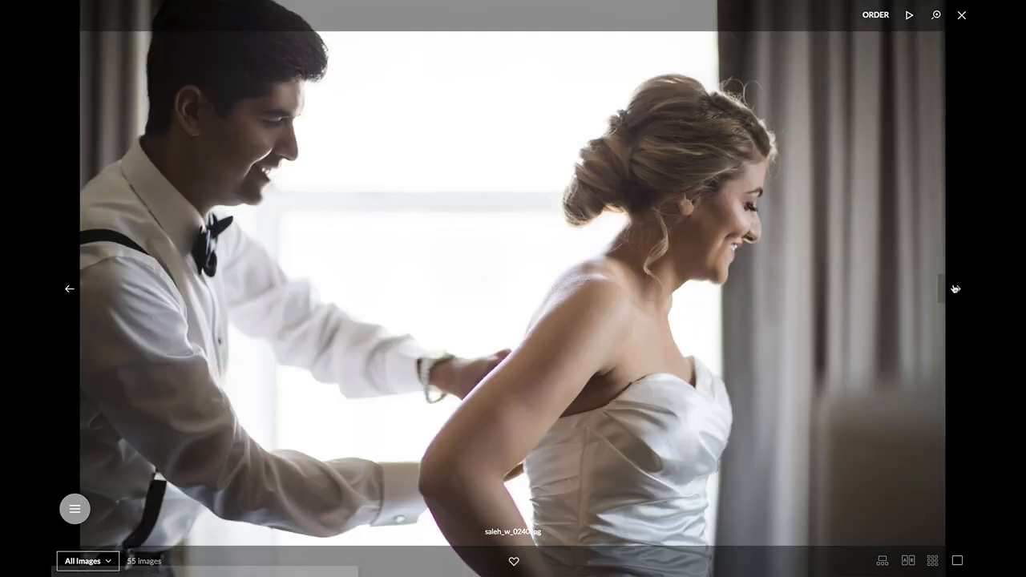
{"action": "left_click", "coordinate": [954, 289]}
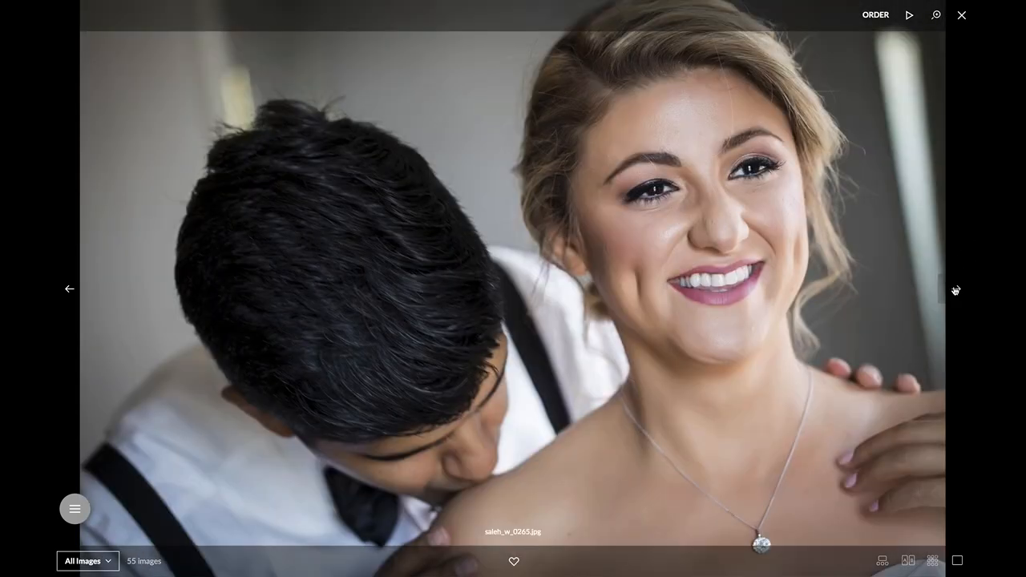
{"action": "left_click", "coordinate": [956, 289]}
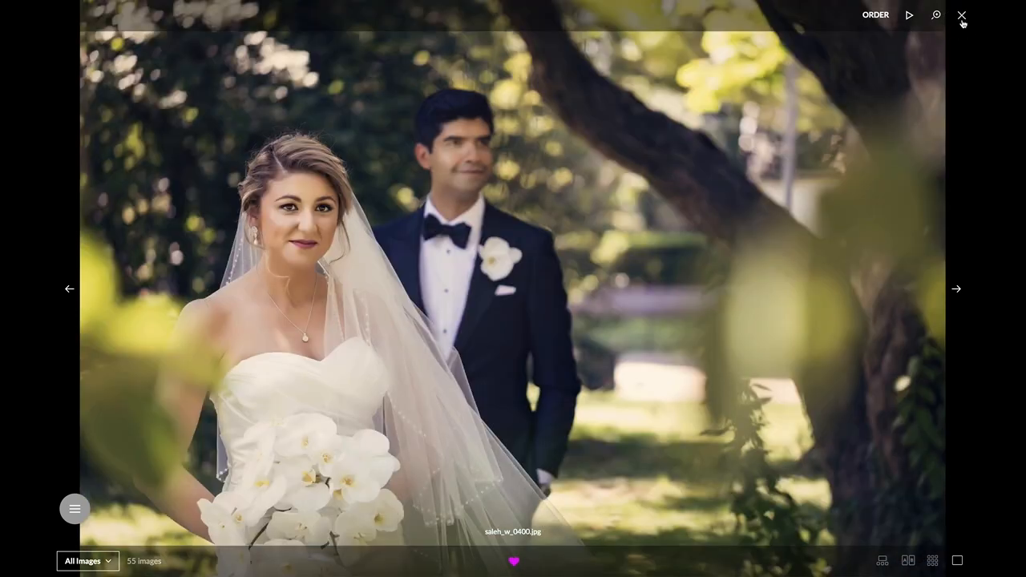
{"action": "left_click", "coordinate": [960, 15]}
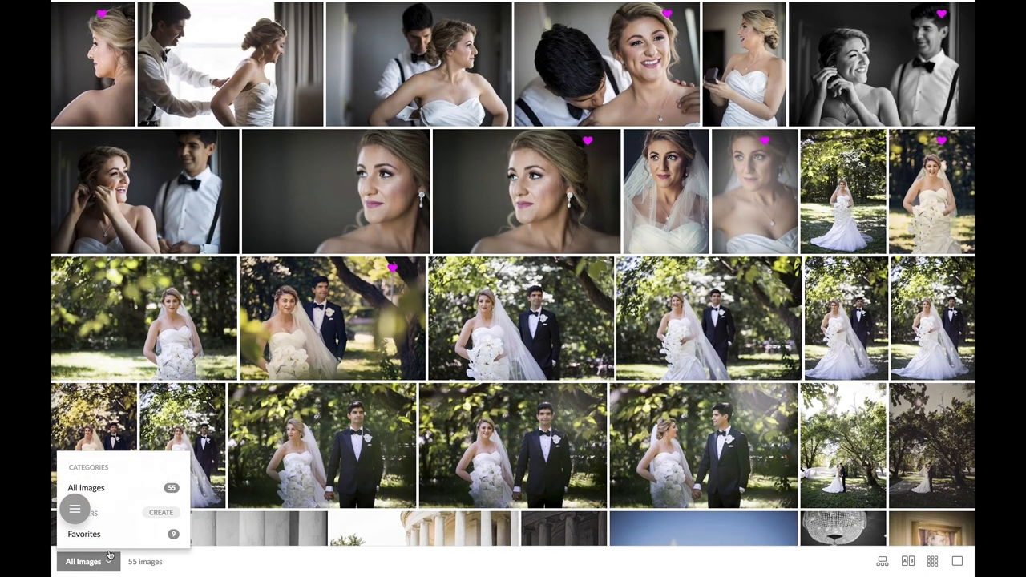
- Favorite two bride-among-columns photos for 11 favorites, then open the temple couple photo large
{"action": "left_click", "coordinate": [83, 533]}
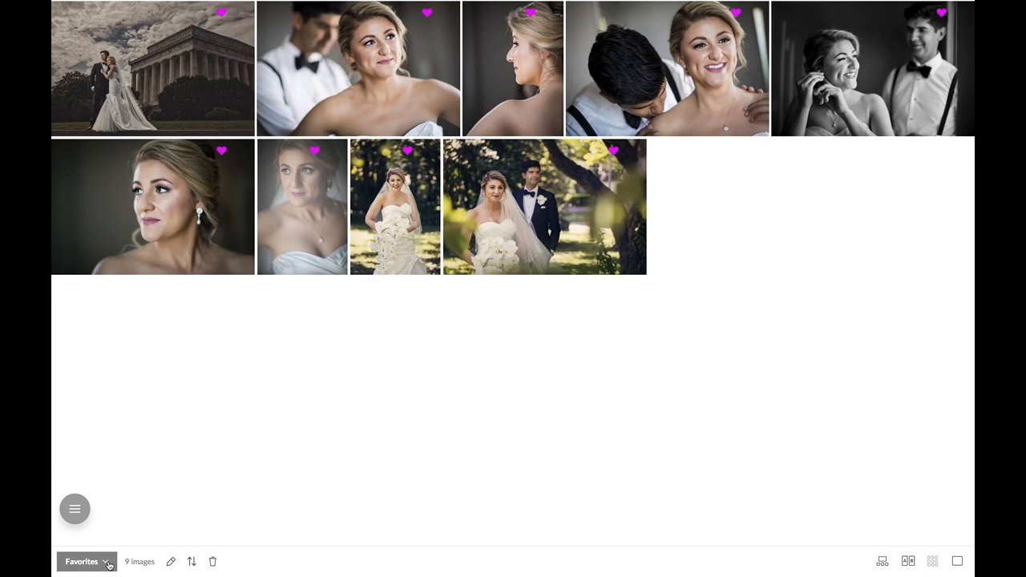
{"action": "left_click", "coordinate": [87, 561]}
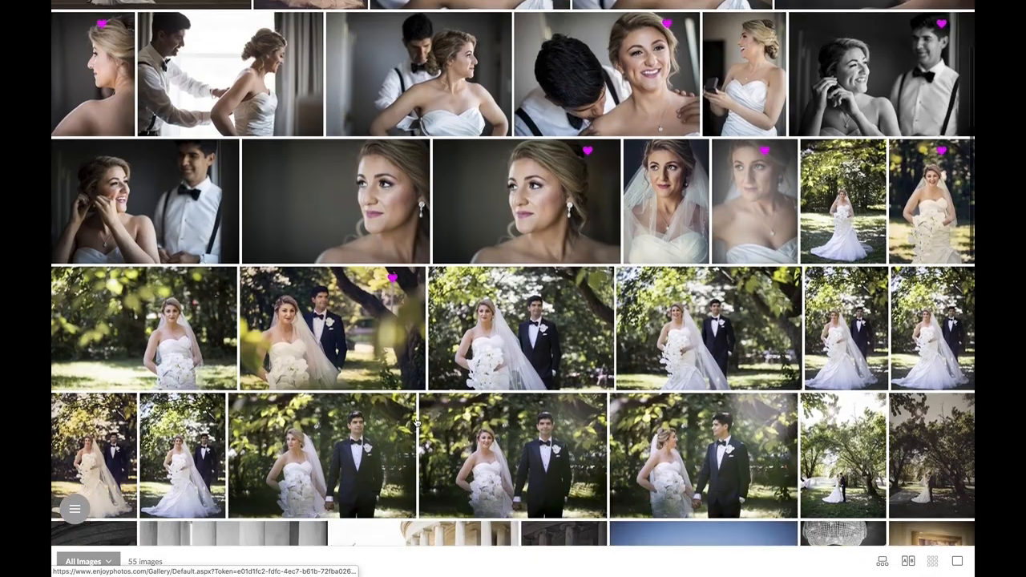
{"action": "left_click", "coordinate": [83, 560]}
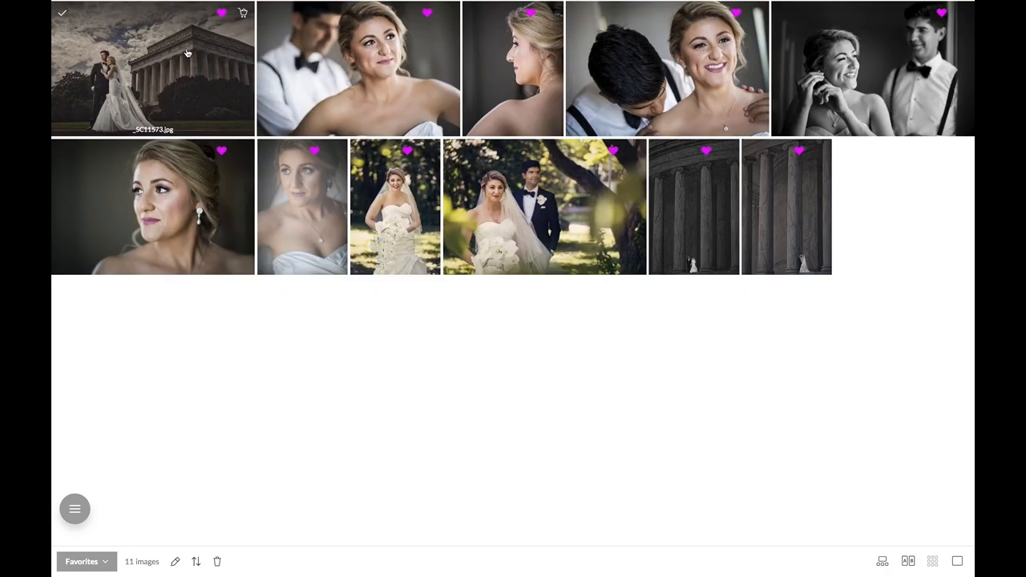
{"action": "left_click", "coordinate": [153, 69]}
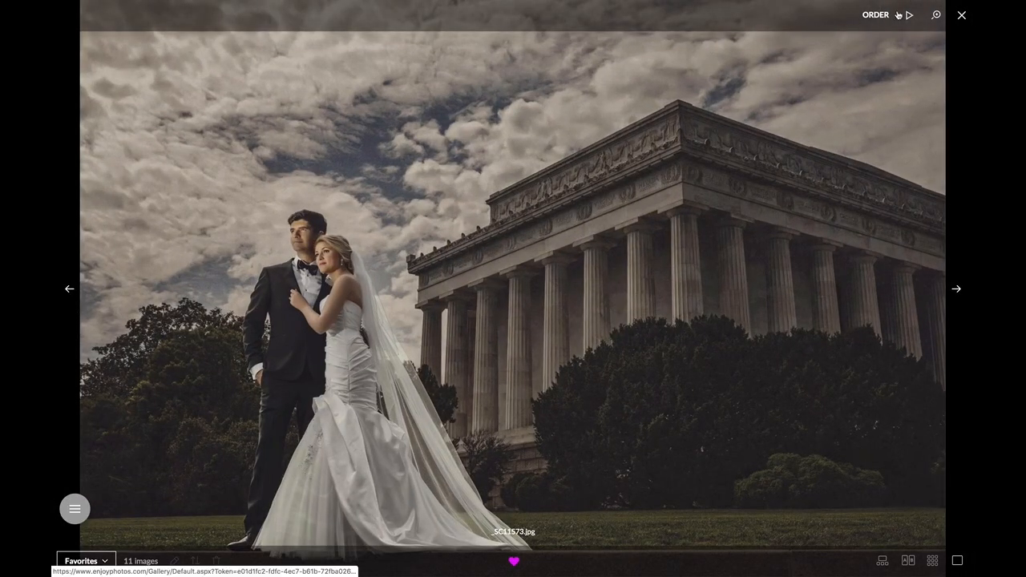
- Choose a 16x24 gallery wrap with black edges and preview it on a staircase wall
{"action": "left_click", "coordinate": [875, 14]}
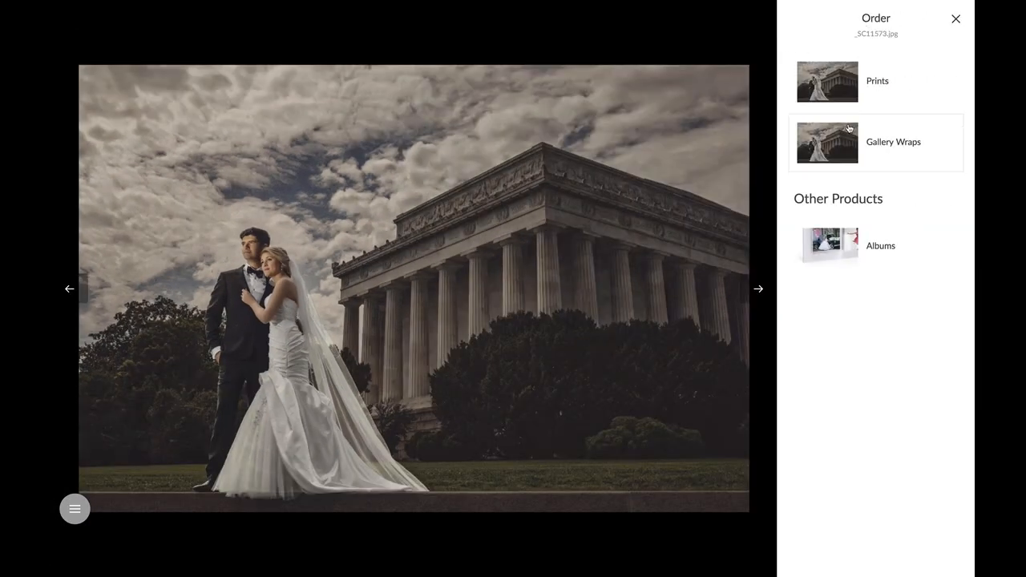
{"action": "left_click", "coordinate": [892, 142]}
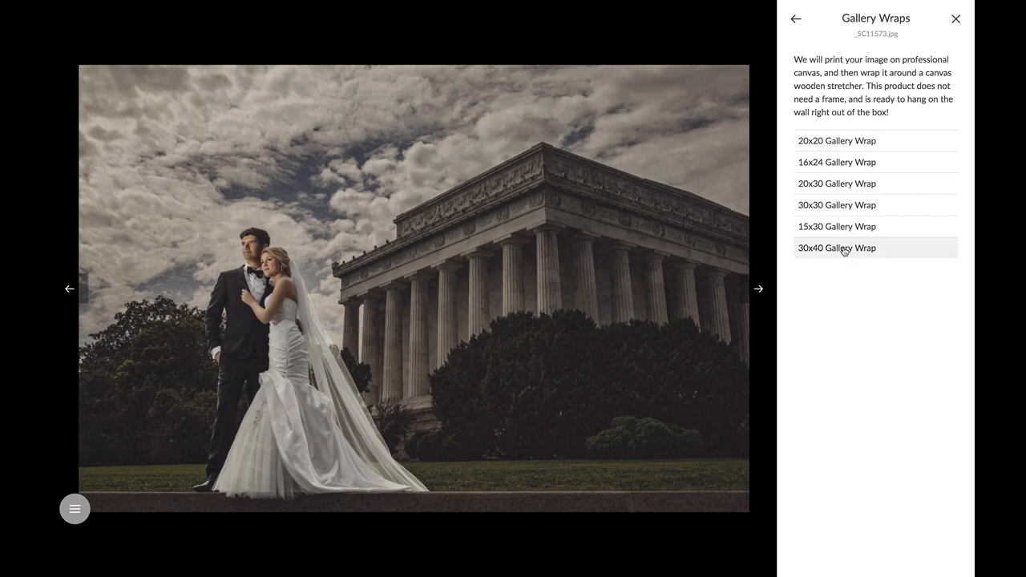
{"action": "left_click", "coordinate": [835, 162]}
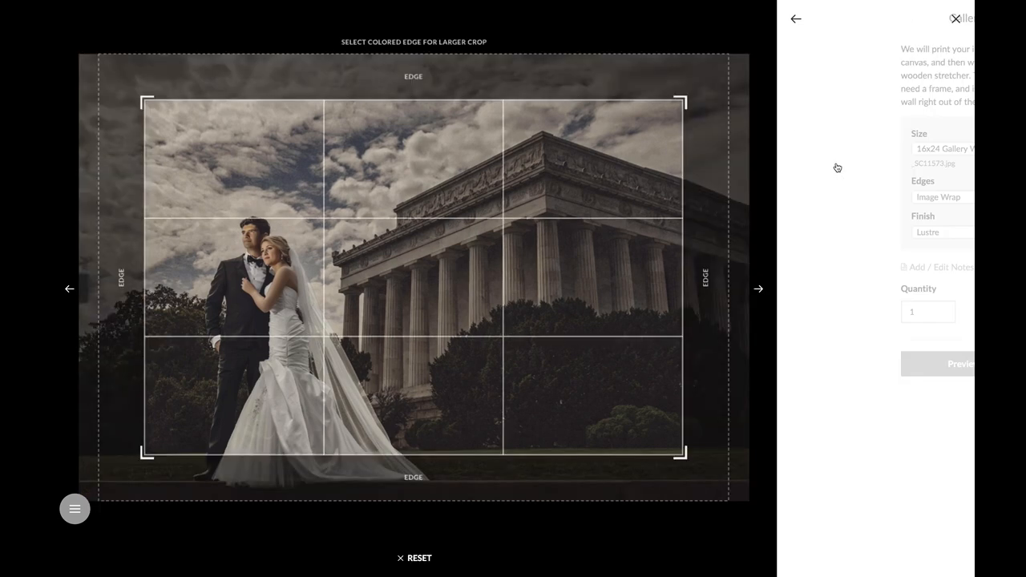
{"action": "left_click", "coordinate": [873, 196]}
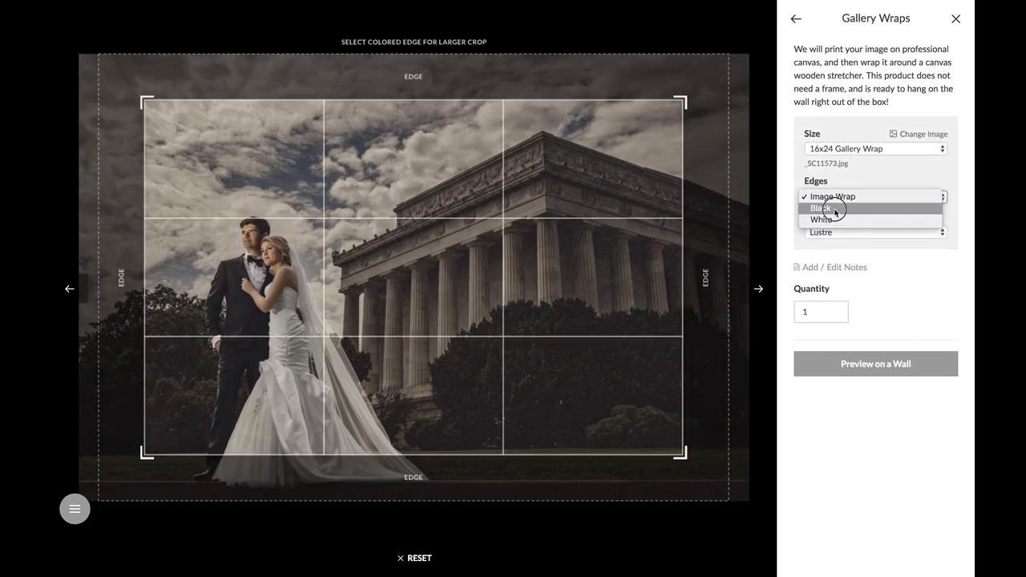
{"action": "left_click", "coordinate": [820, 207]}
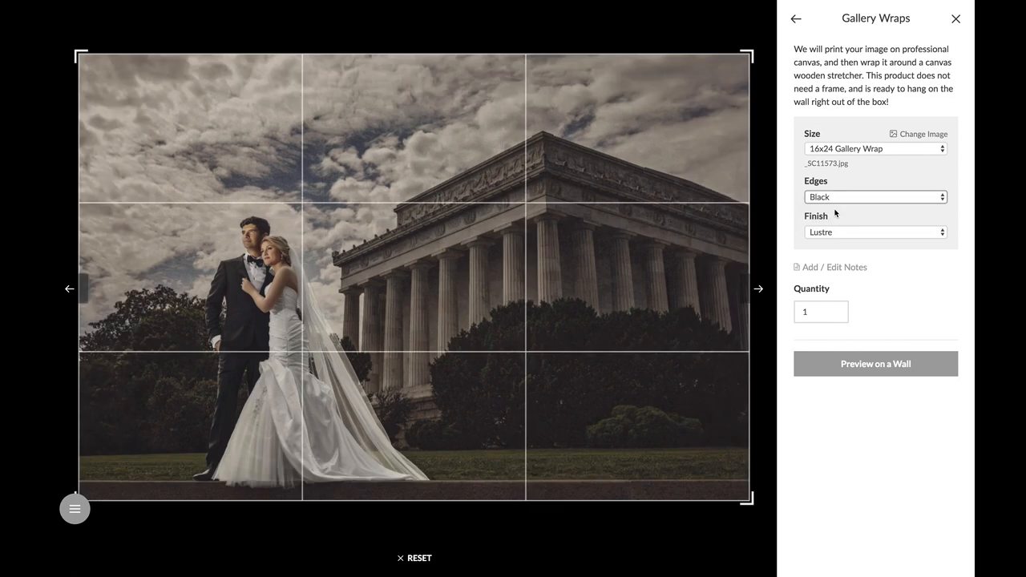
{"action": "left_click", "coordinate": [875, 363]}
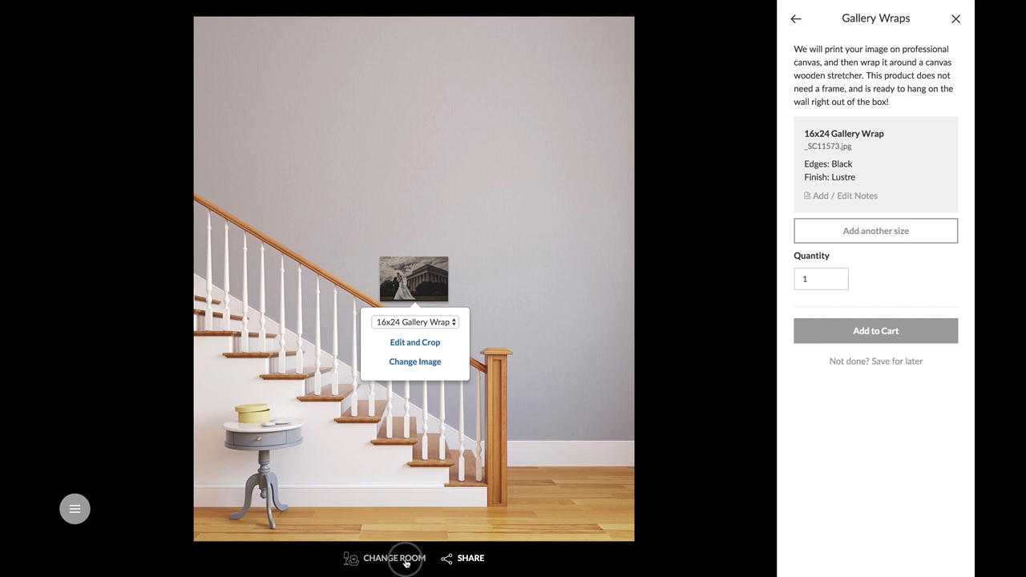
- Show the print in the living room, enlarge to a 30x40 gallery wrap, and add to cart
{"action": "left_click", "coordinate": [394, 558]}
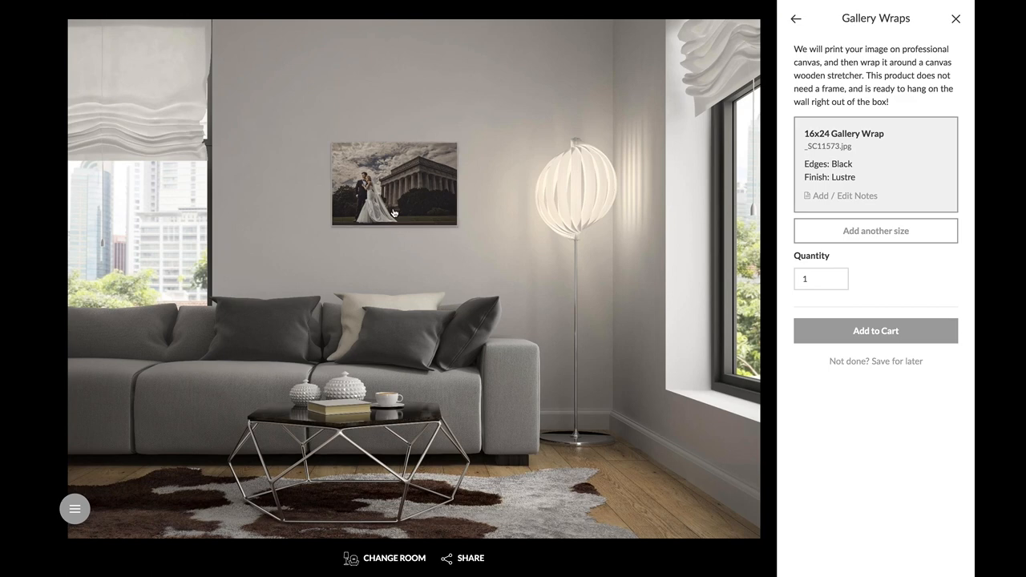
{"action": "left_click", "coordinate": [393, 183]}
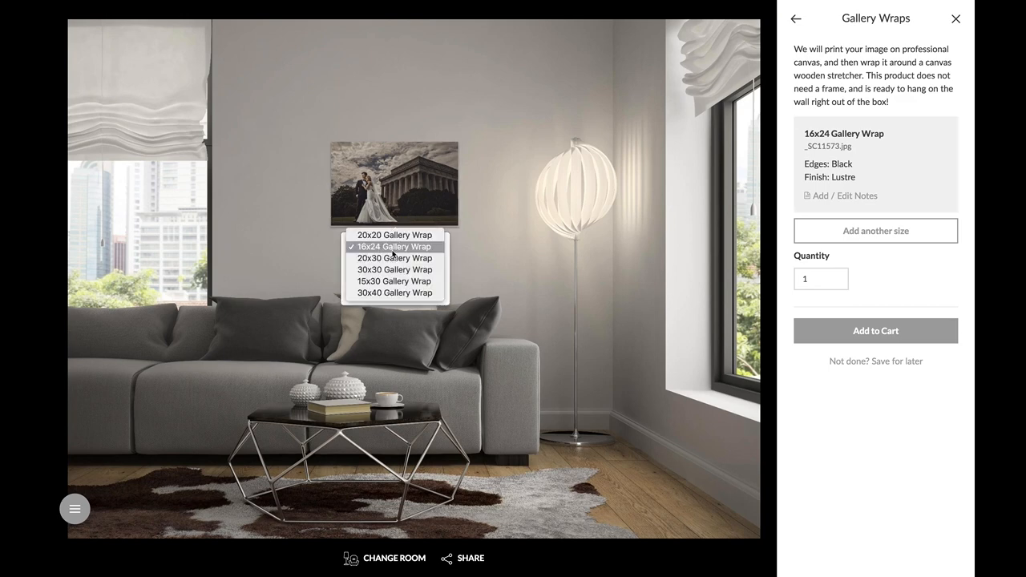
{"action": "left_click", "coordinate": [394, 292]}
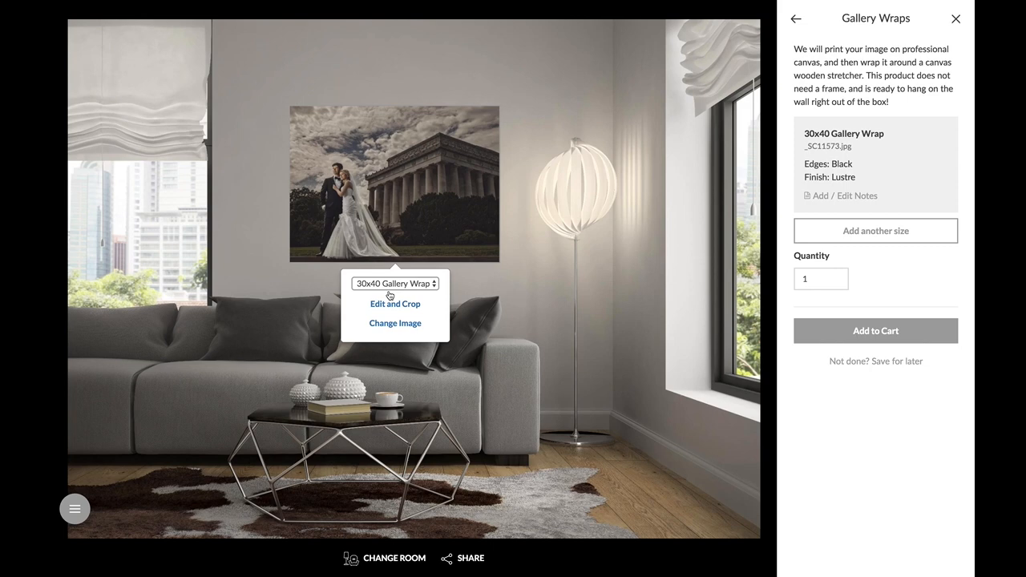
{"action": "left_click", "coordinate": [609, 345]}
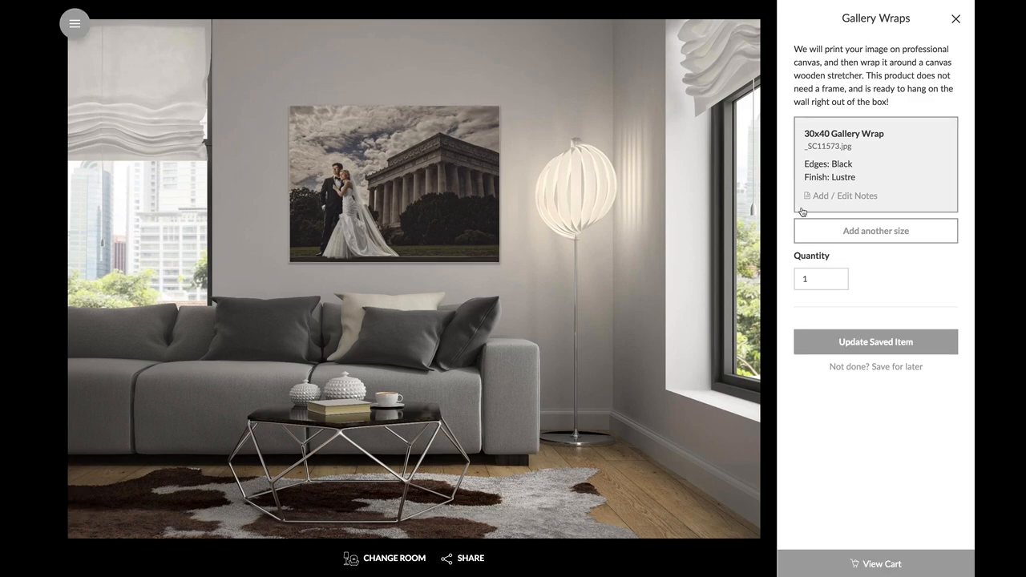
- Add the note "skinny bride's arm" to the 30x40 gallery wrap
{"action": "left_click", "coordinate": [839, 195]}
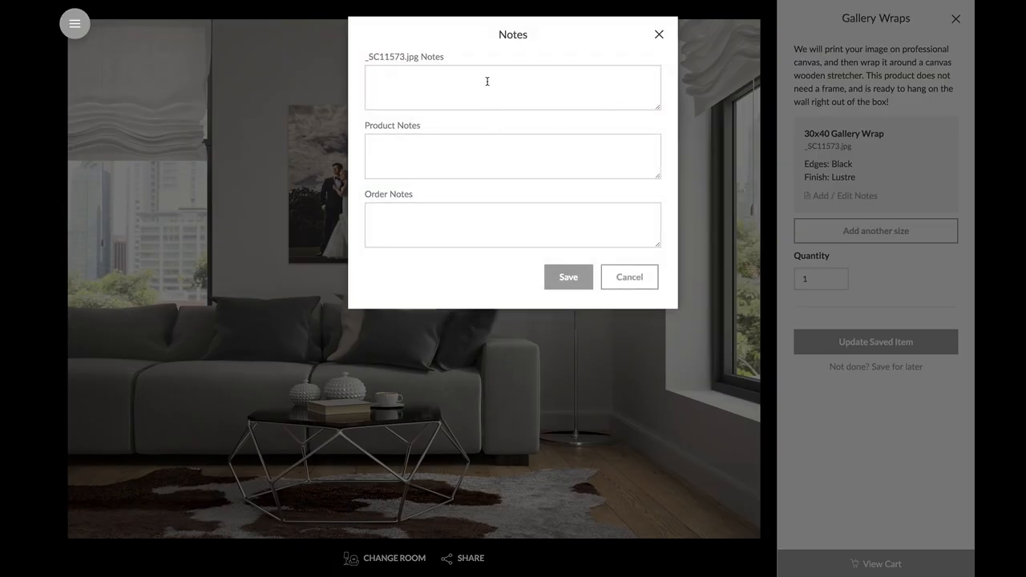
{"action": "left_click", "coordinate": [513, 87]}
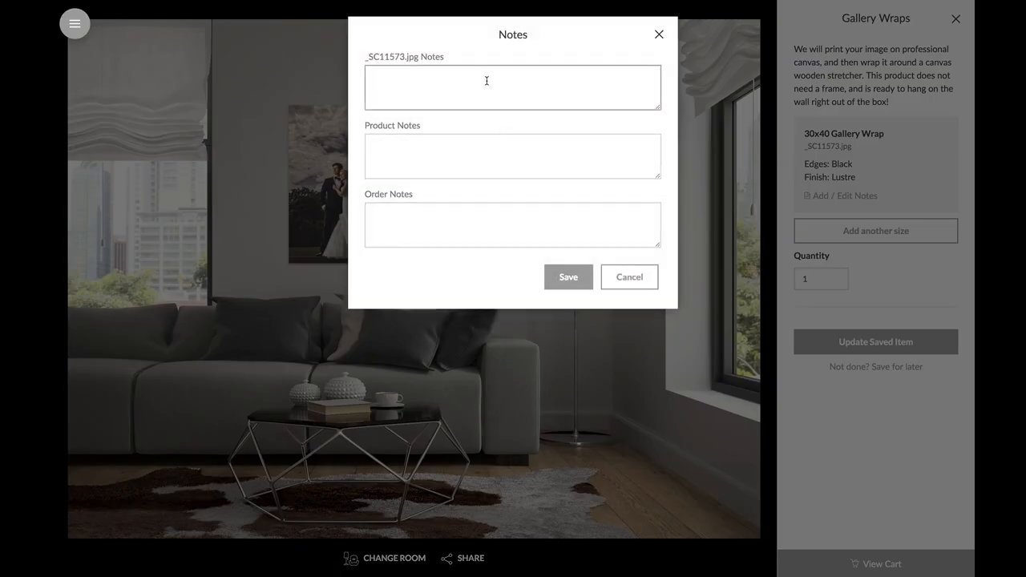
{"action": "type", "text": "skinny r"}
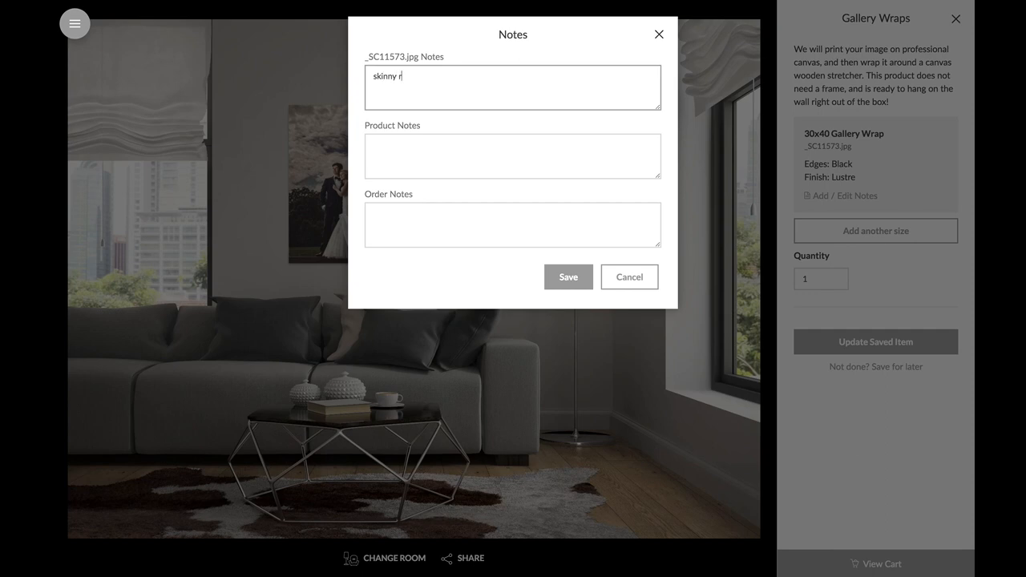
{"action": "type", "text": "bride's arm"}
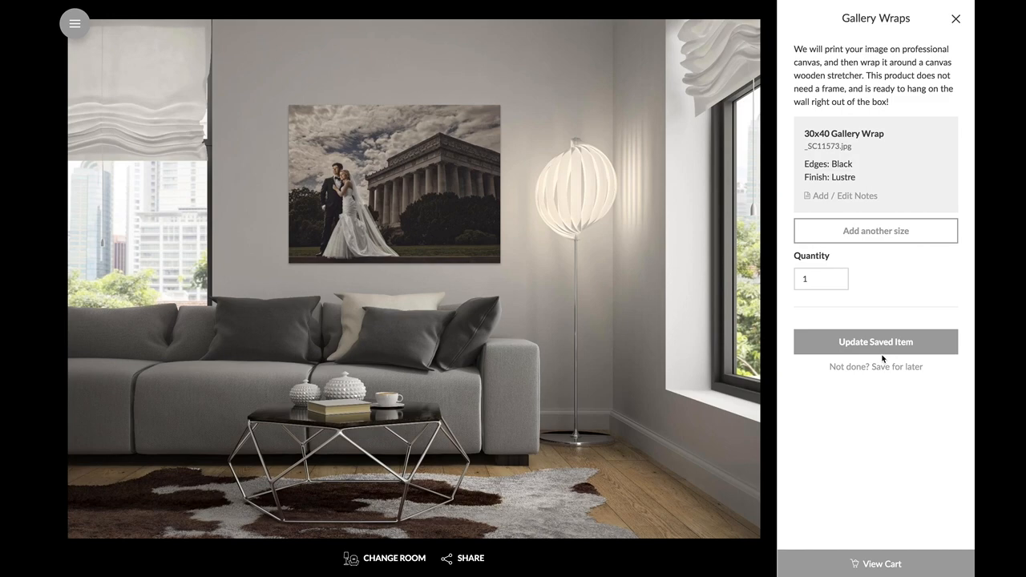
- Update the saved cart item and view the order in the cart
{"action": "left_click", "coordinate": [875, 341]}
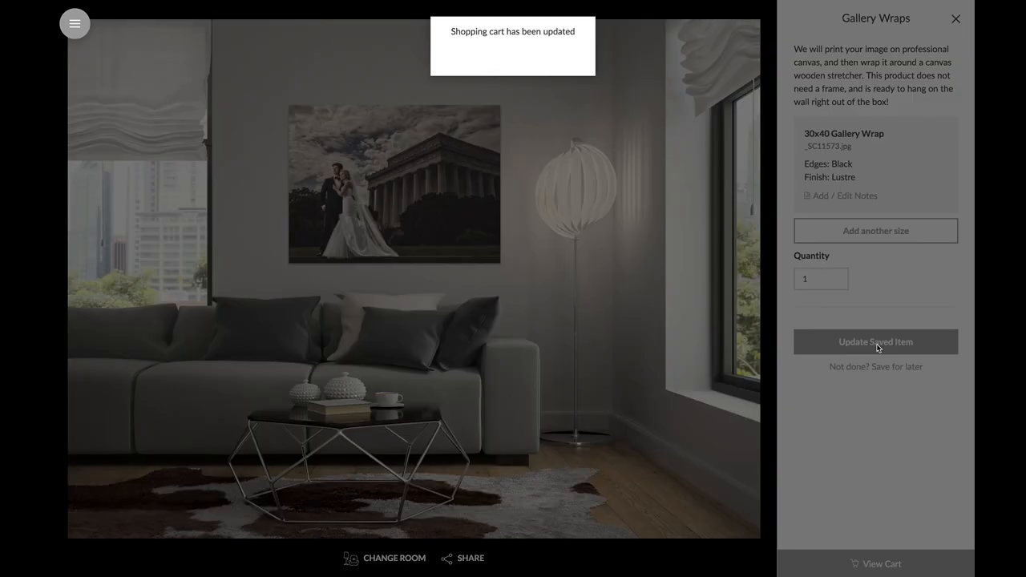
{"action": "left_click", "coordinate": [875, 341]}
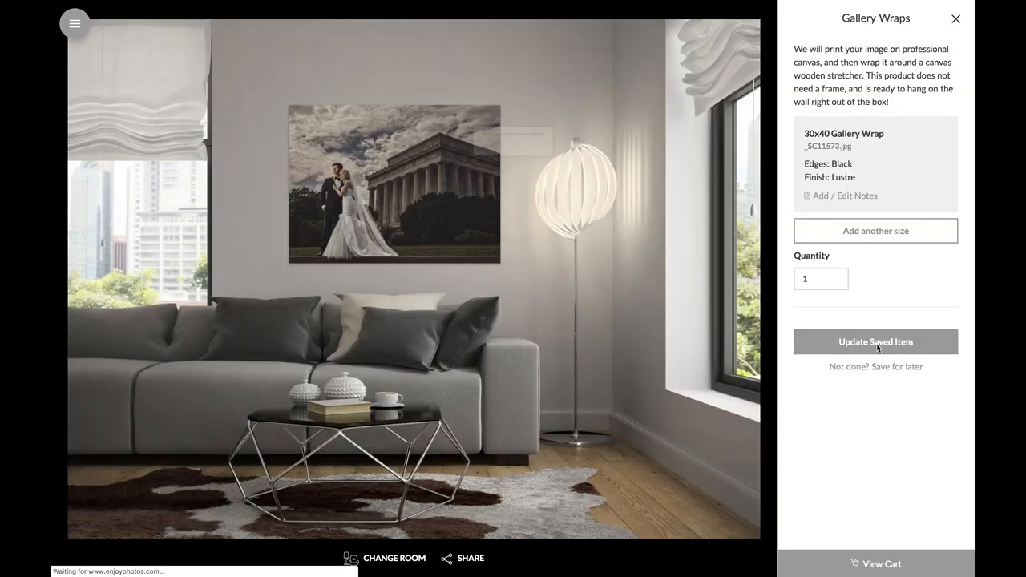
{"action": "left_click", "coordinate": [875, 341]}
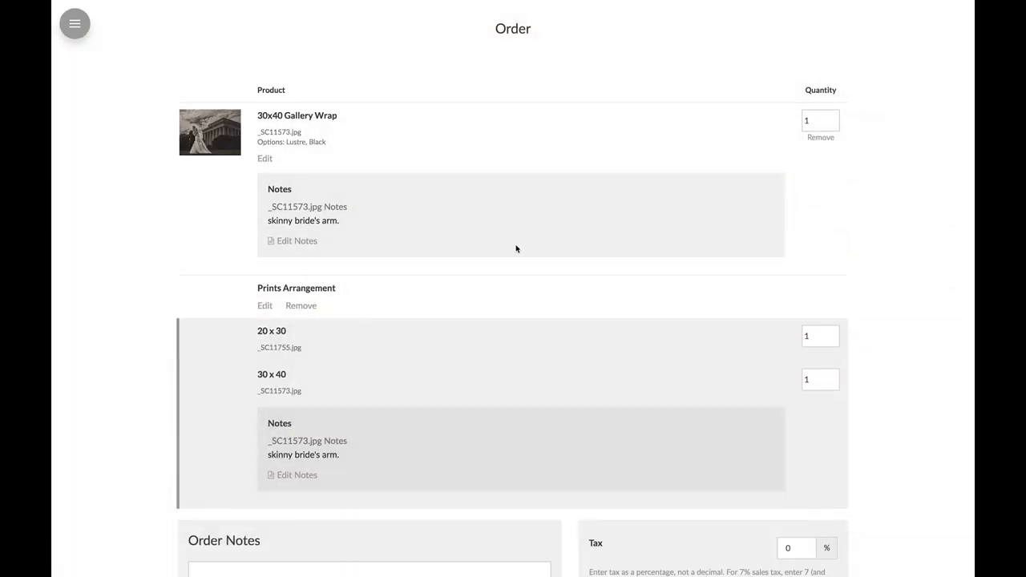
{"action": "scroll", "scroll_direction": "down", "scroll_amount": 3}
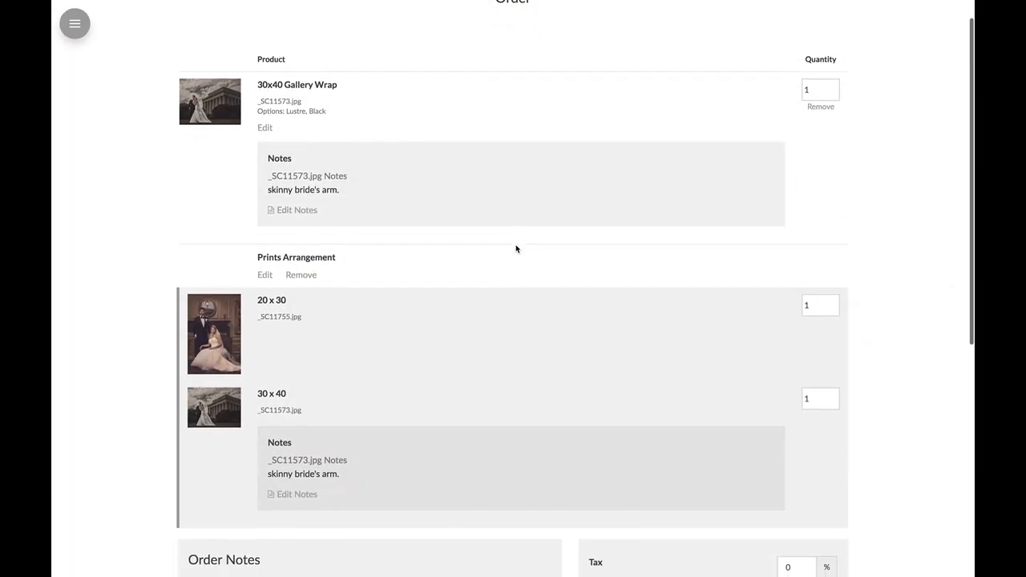
{"action": "scroll", "scroll_direction": "down", "scroll_amount": 3}
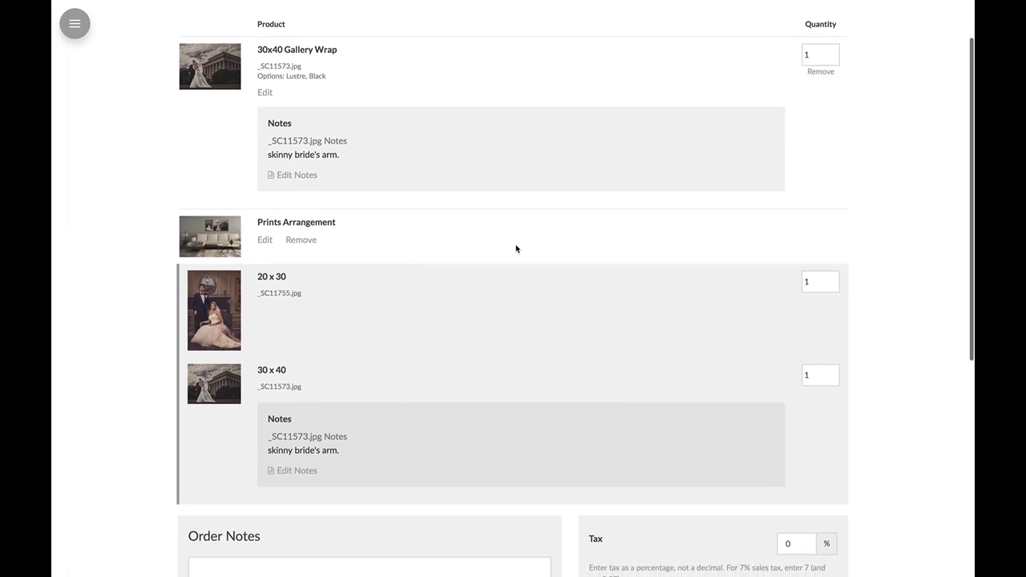
{"action": "type", "text": "A la carte wedding order, no package."}
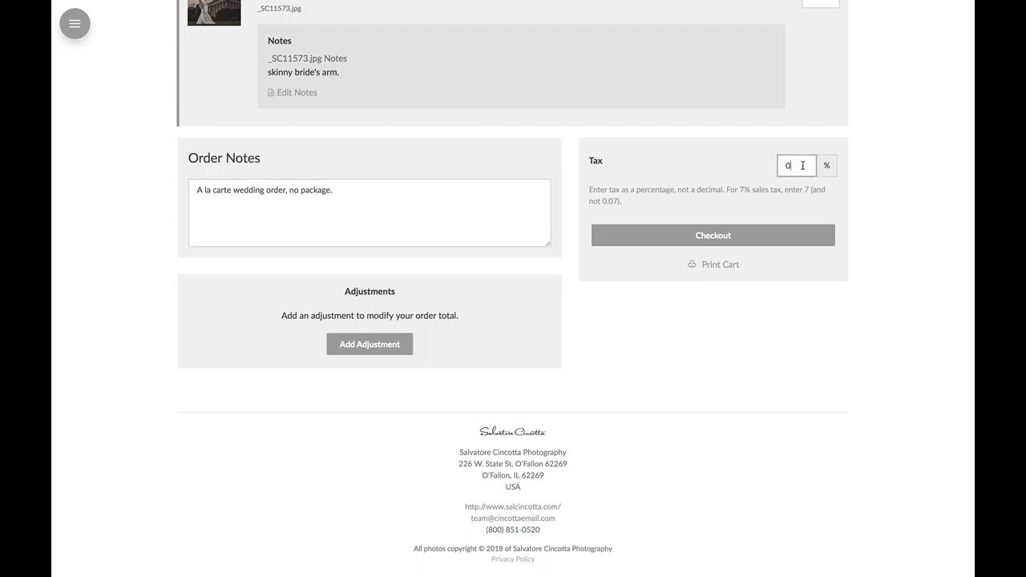
{"action": "left_click", "coordinate": [711, 235]}
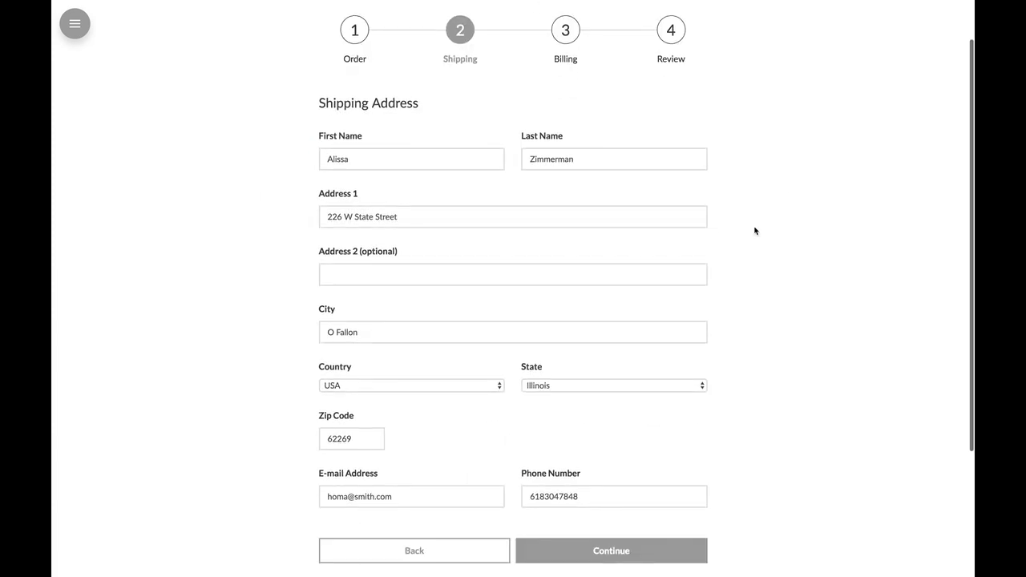
{"action": "left_click", "coordinate": [611, 551]}
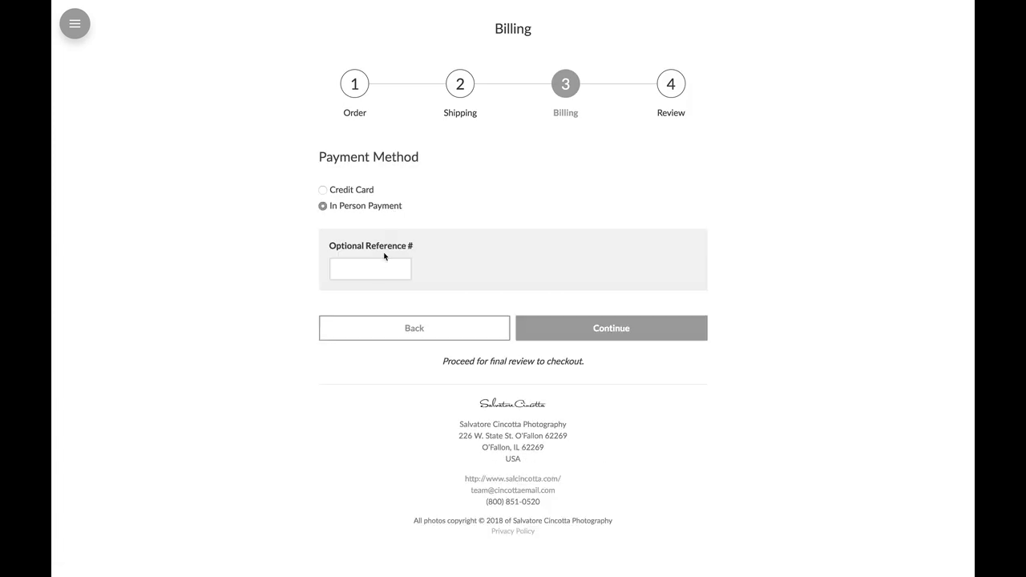
{"action": "left_click", "coordinate": [611, 328]}
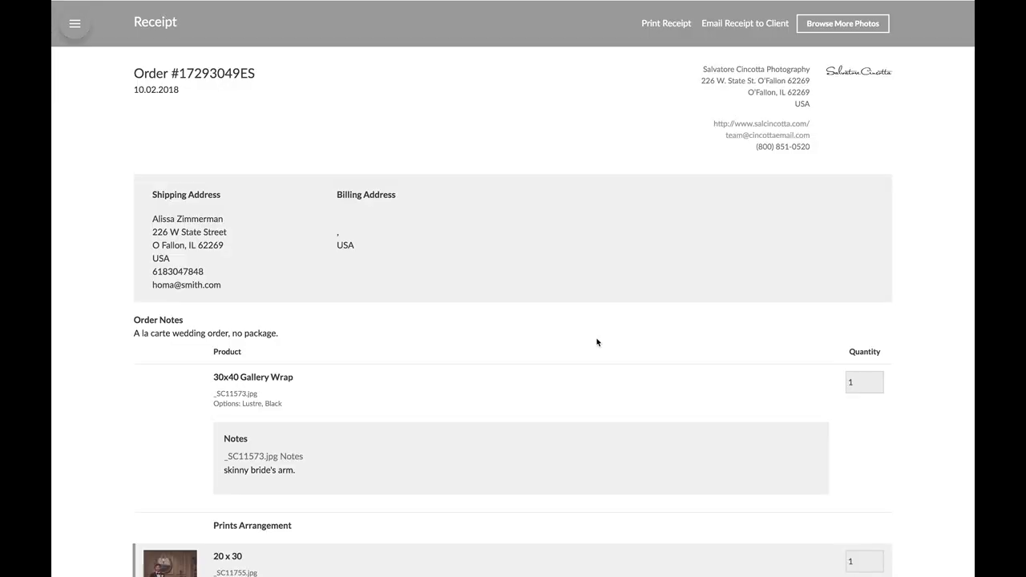
- Exit the sales session back to the in-person sales session editor in admin
{"action": "scroll", "scroll_direction": "down", "scroll_amount": 3}
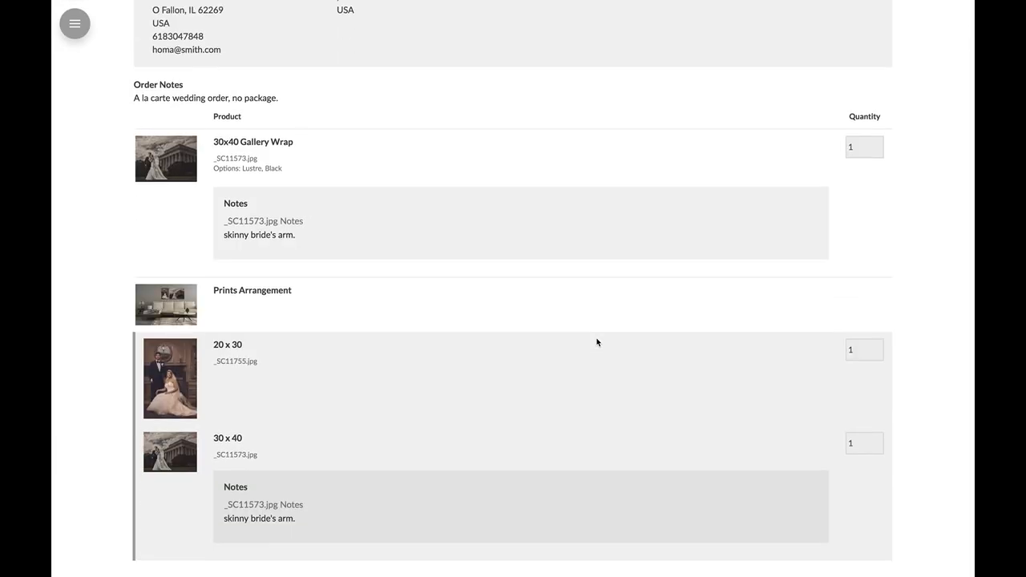
{"action": "left_click", "coordinate": [74, 23]}
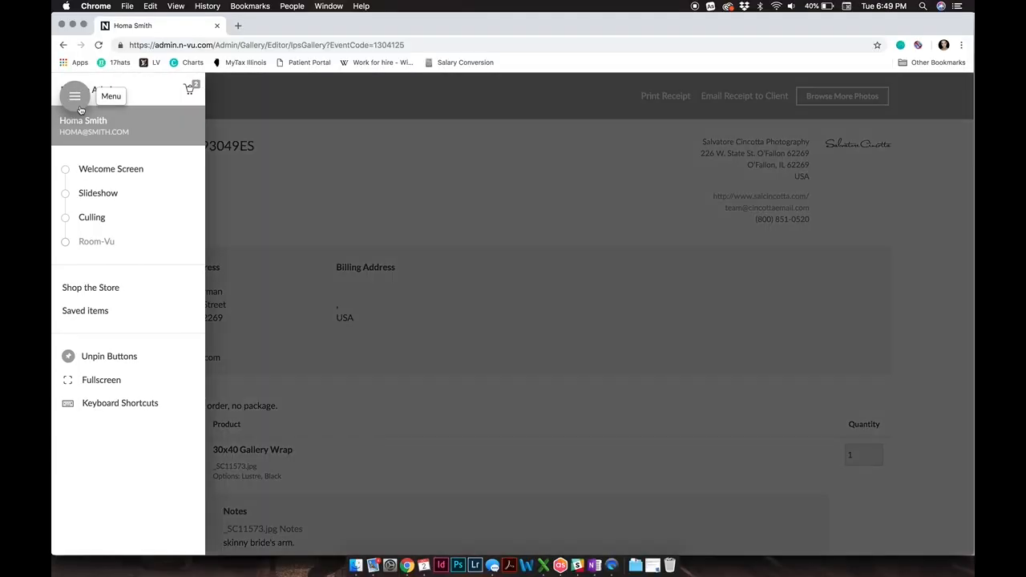
{"action": "left_click", "coordinate": [75, 95]}
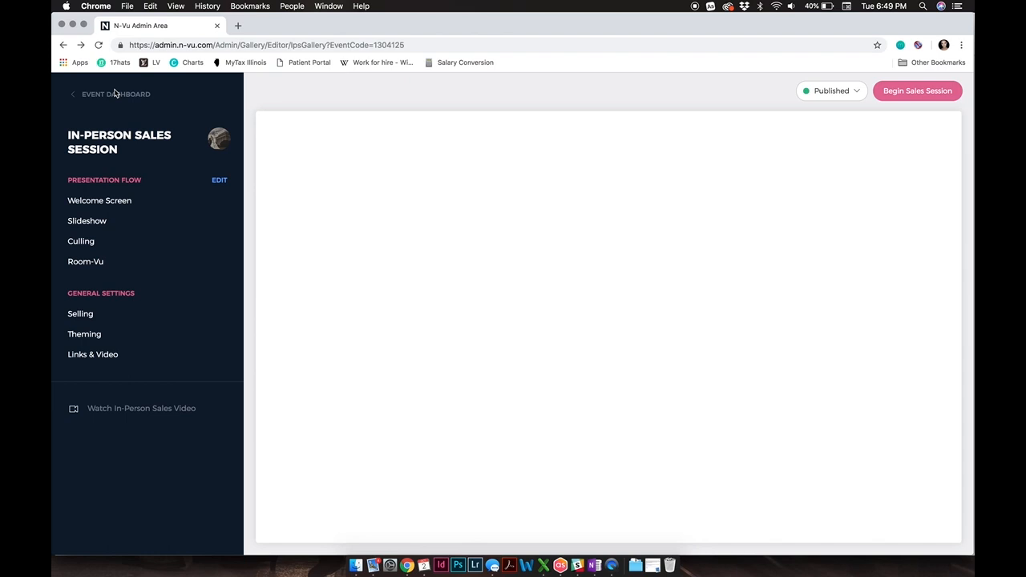
- Review the Homa + Yaser event dashboard stats: 1 visit, $2140.82 revenue, one order
{"action": "left_click", "coordinate": [115, 94]}
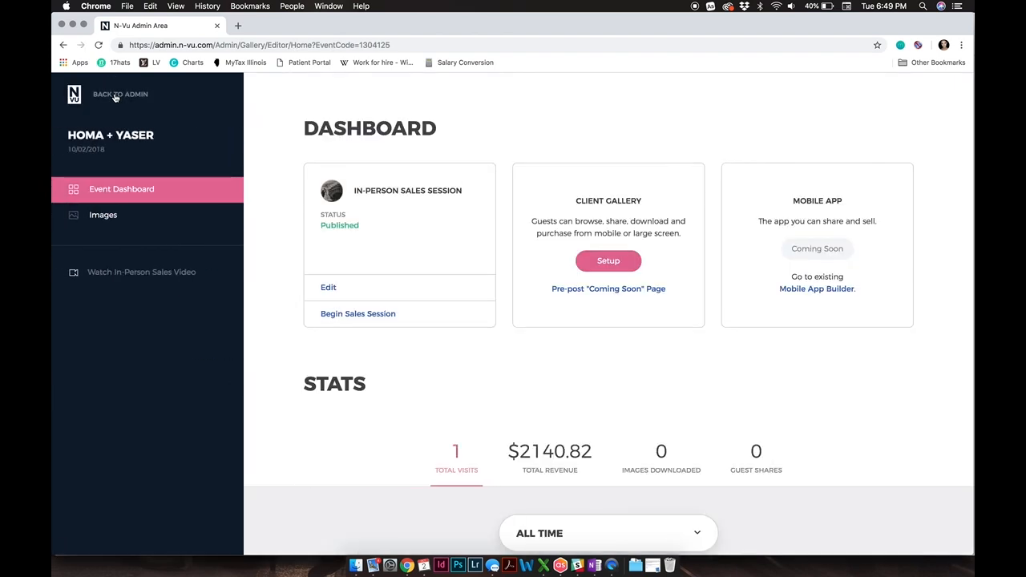
{"action": "mouse_move", "coordinate": [462, 399]}
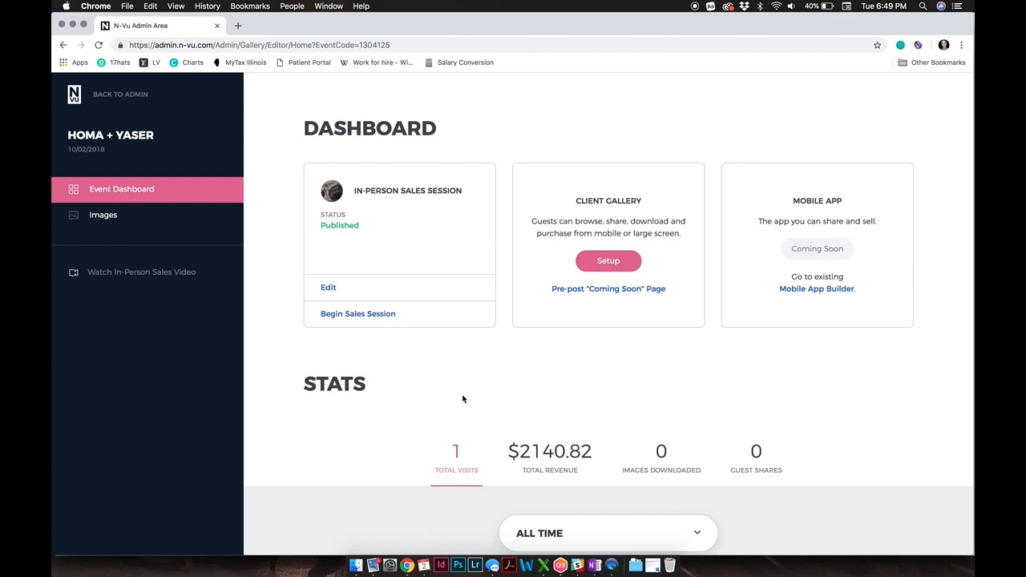
{"action": "scroll", "scroll_direction": "down", "scroll_amount": 3}
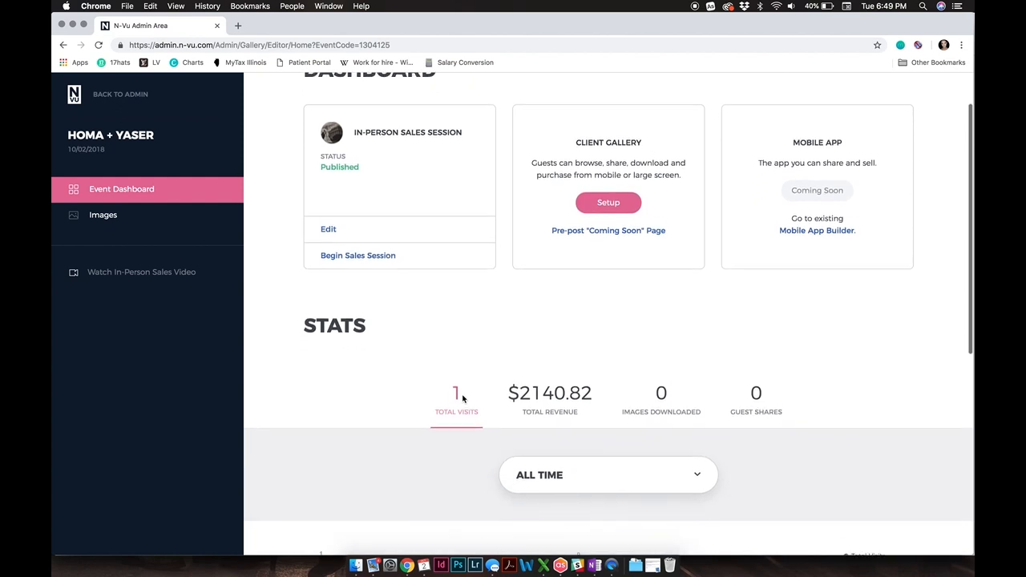
{"action": "scroll", "scroll_direction": "down", "scroll_amount": 3}
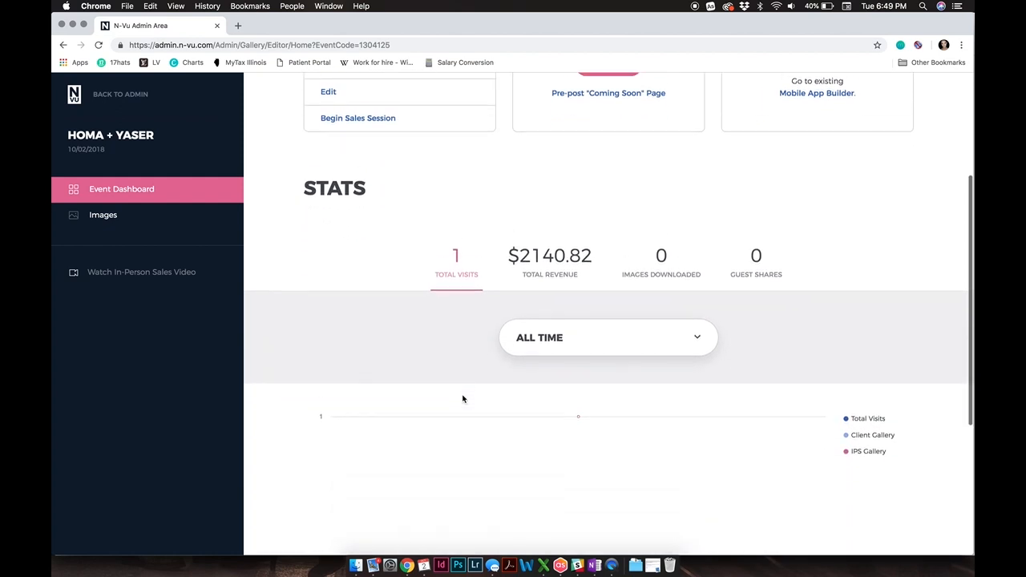
{"action": "scroll", "scroll_direction": "down", "scroll_amount": 3}
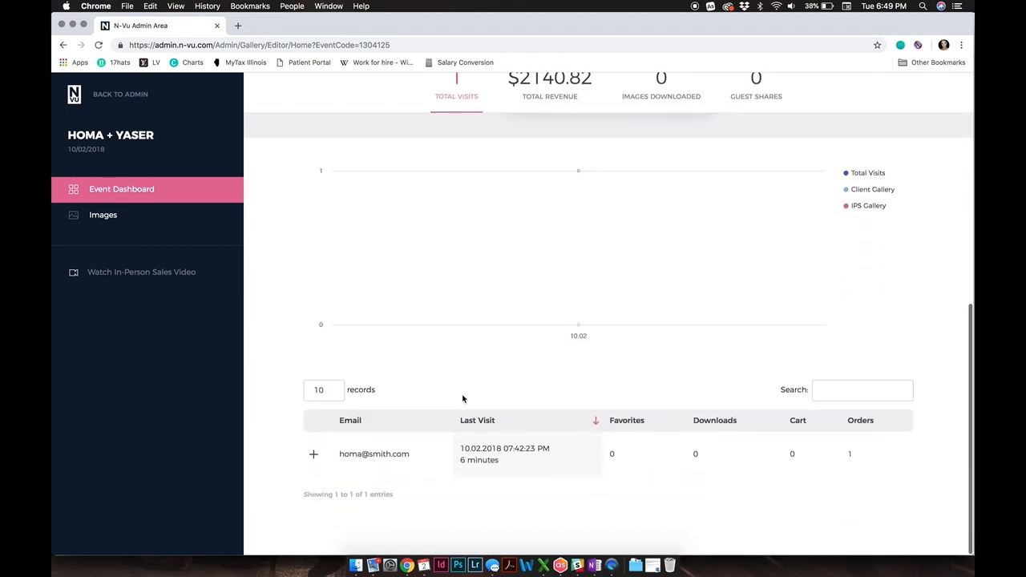